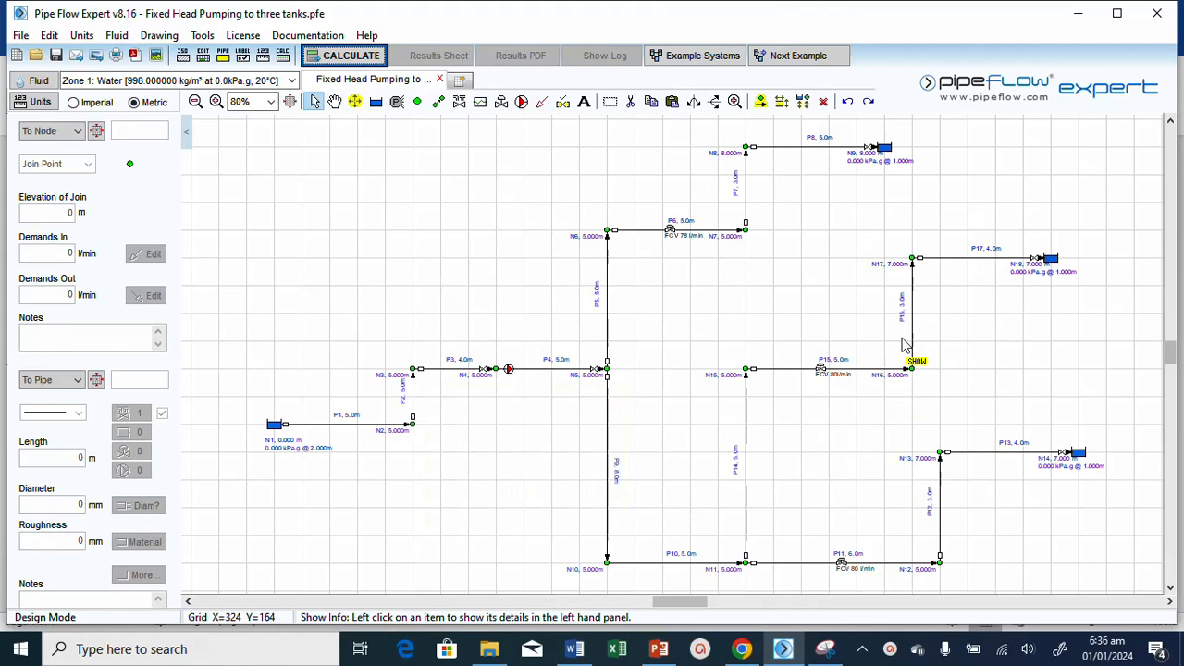
mouse_move(626, 259)
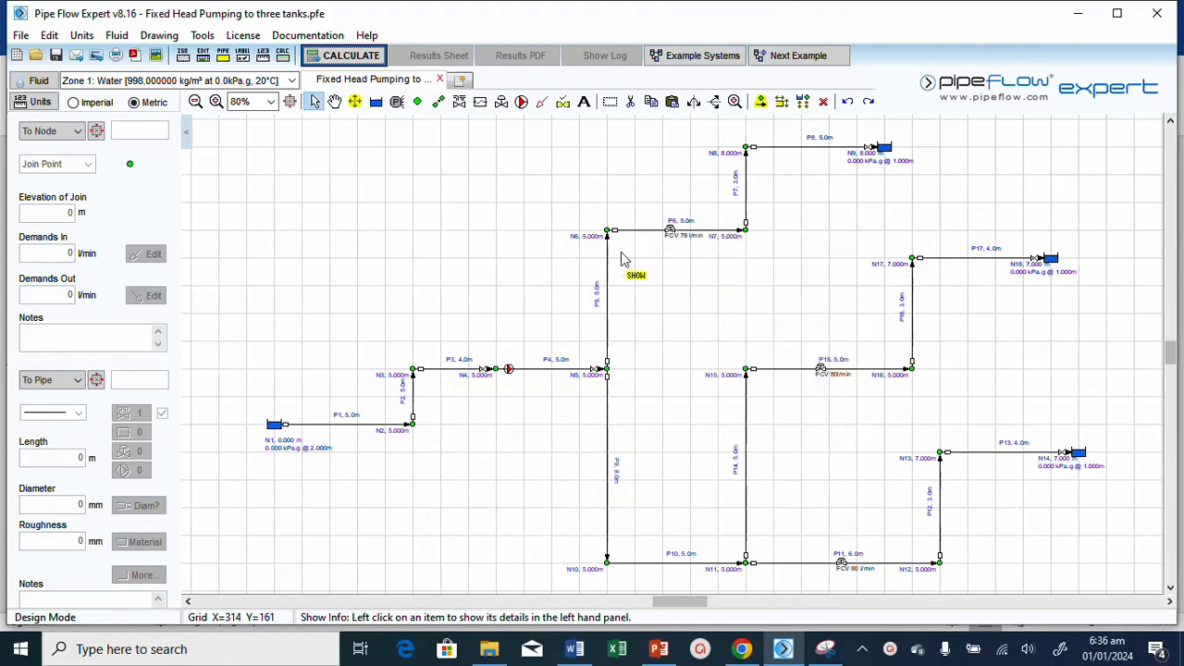
mouse_move(507, 370)
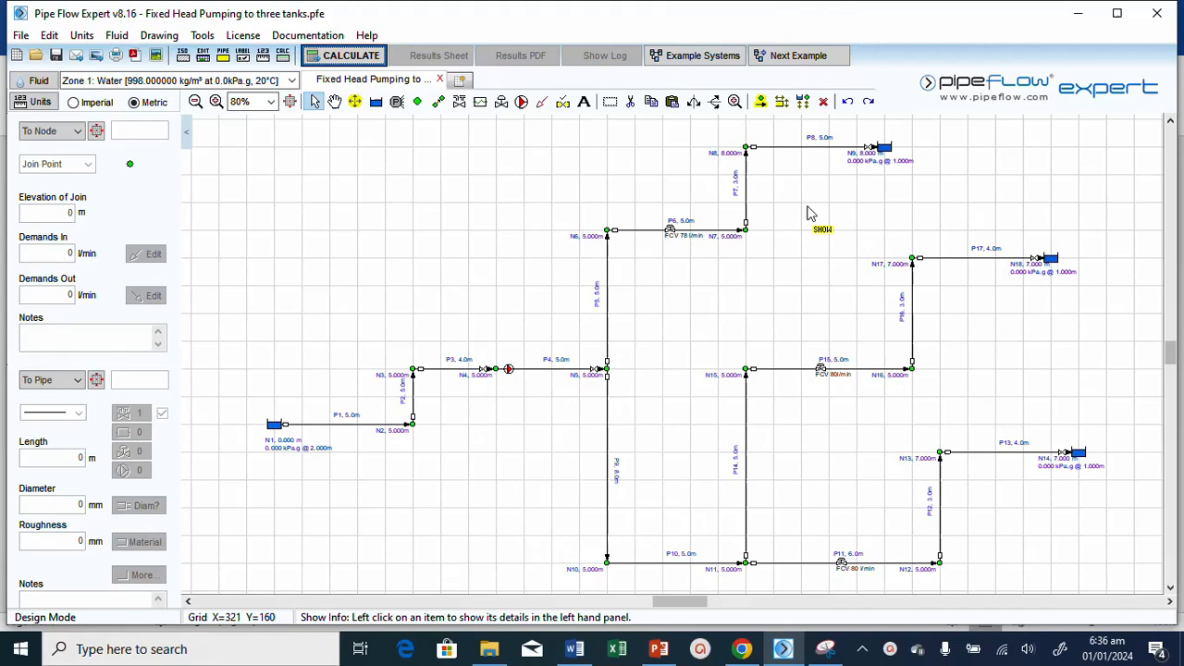
mouse_move(781, 218)
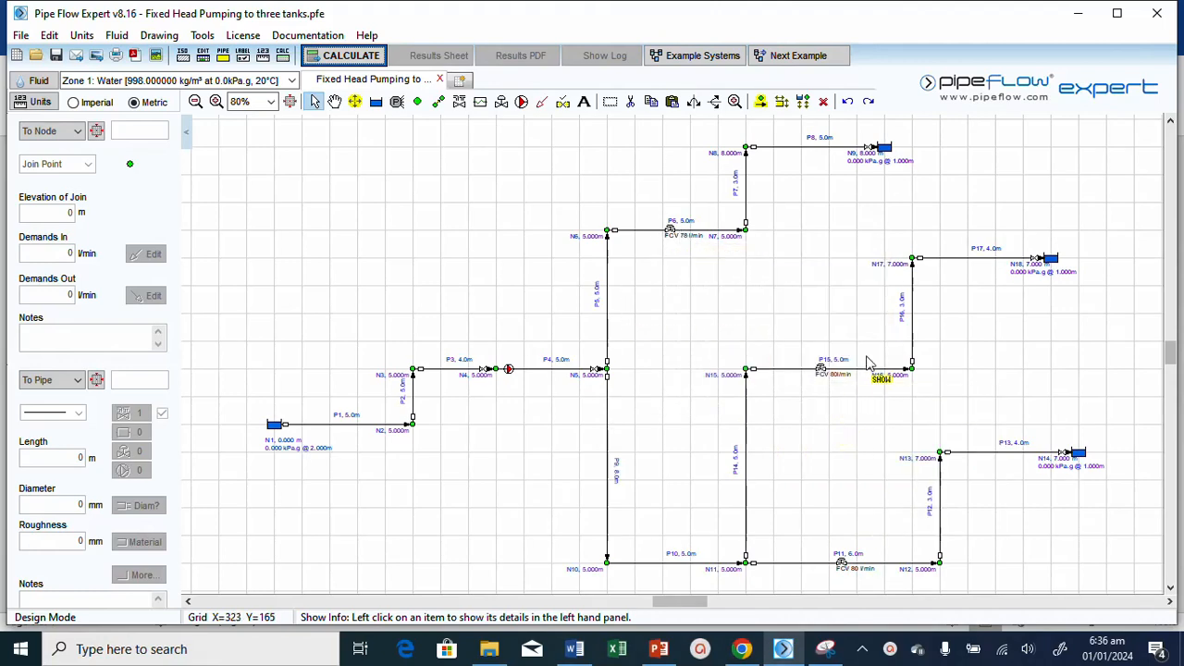
mouse_move(703, 263)
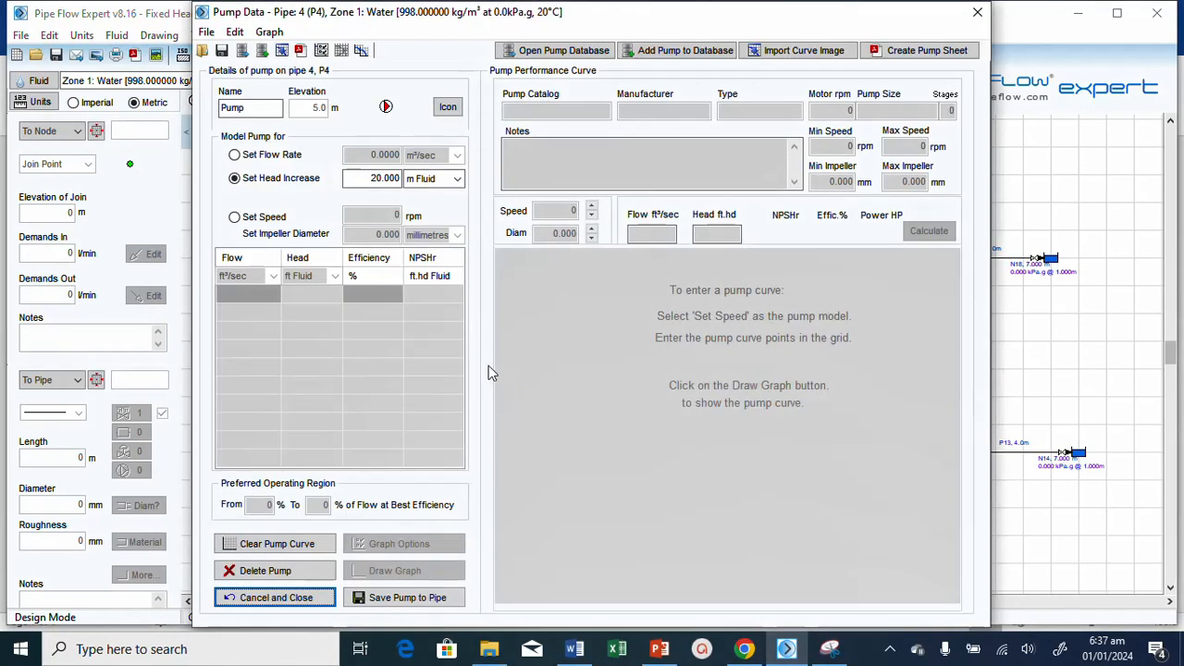
Leave the P4 pump unchanged, calculate the network and view the results drawing from the Results Log.
left_click(274, 596)
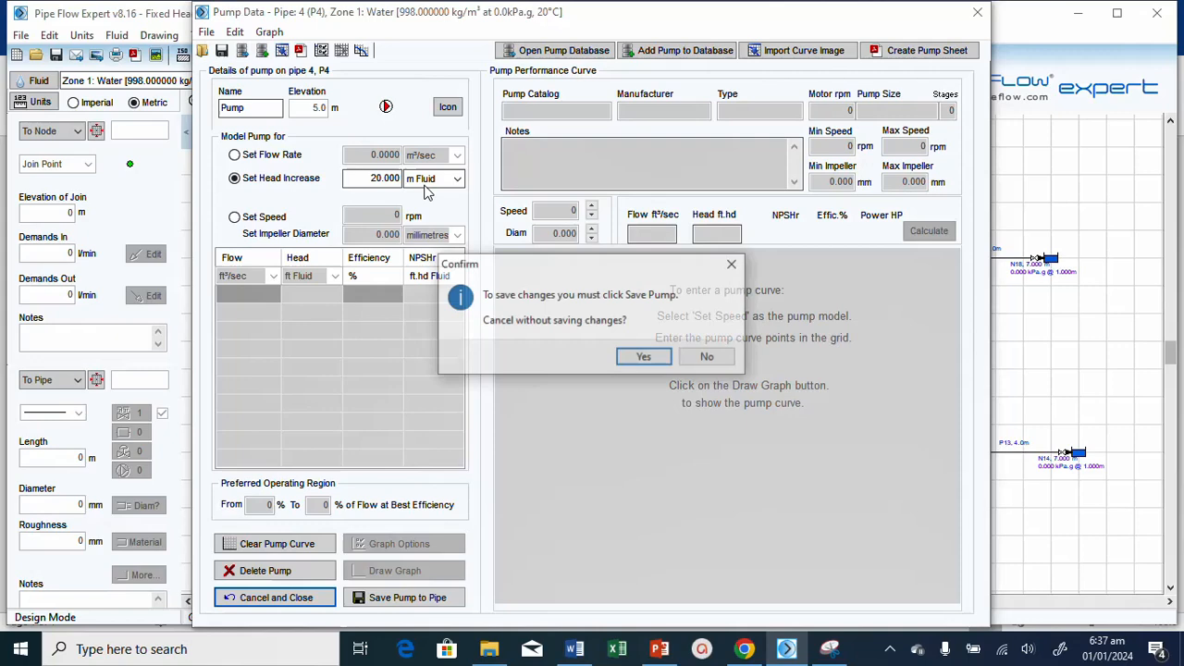
left_click(644, 356)
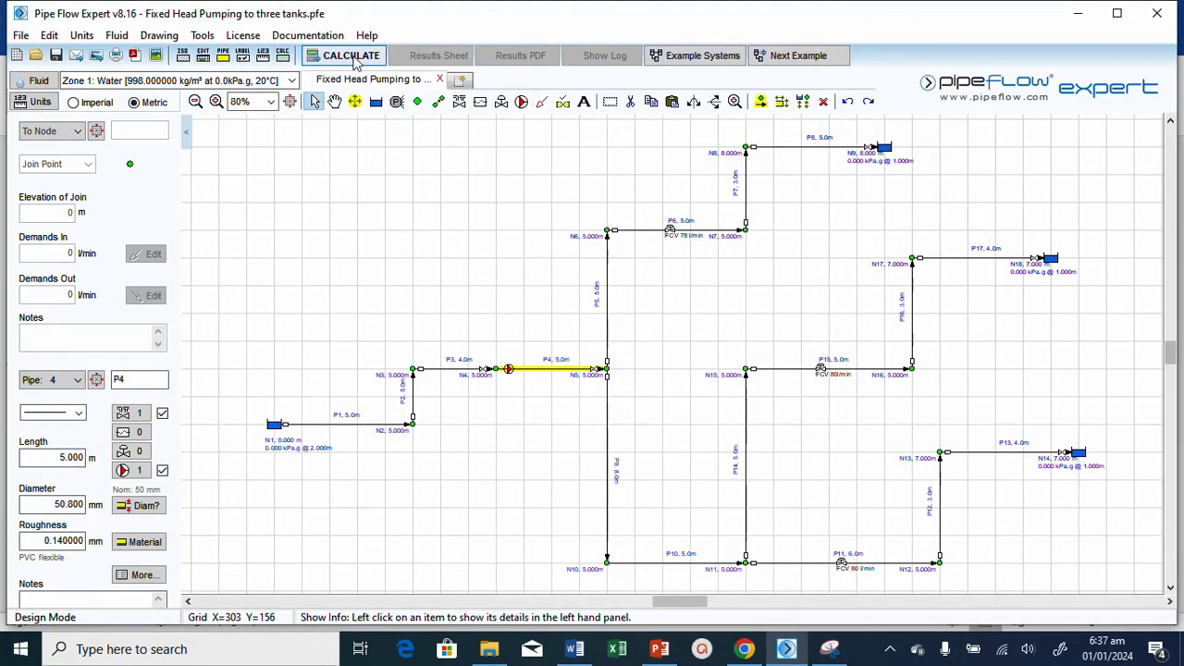
left_click(351, 55)
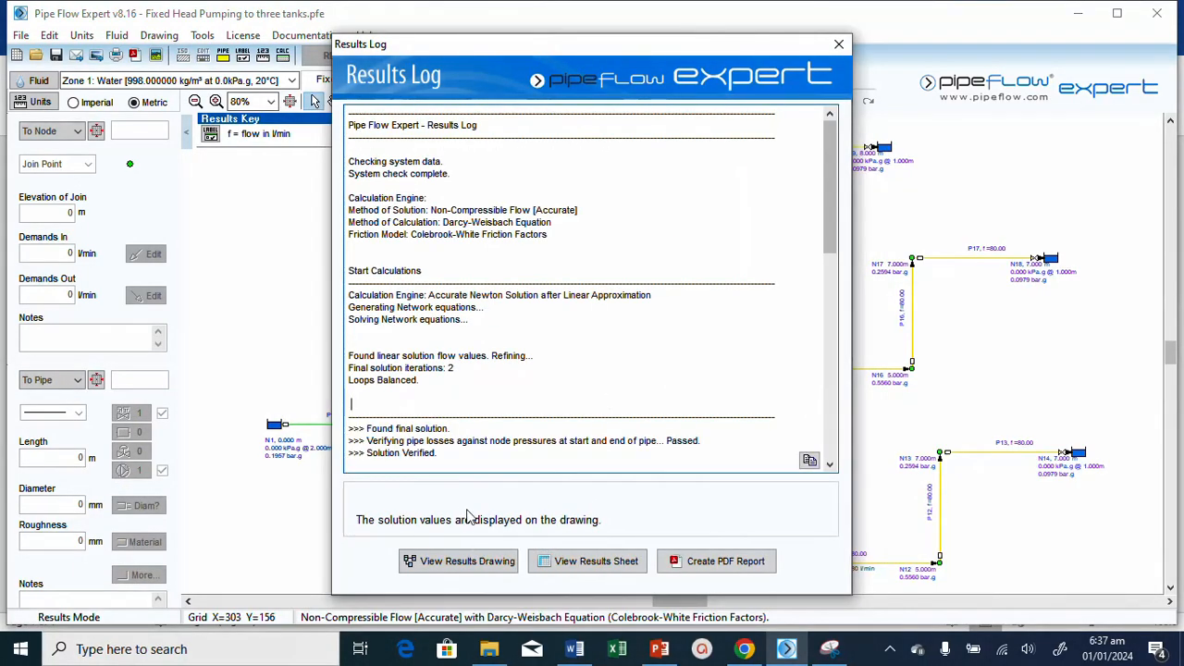
mouse_move(546, 511)
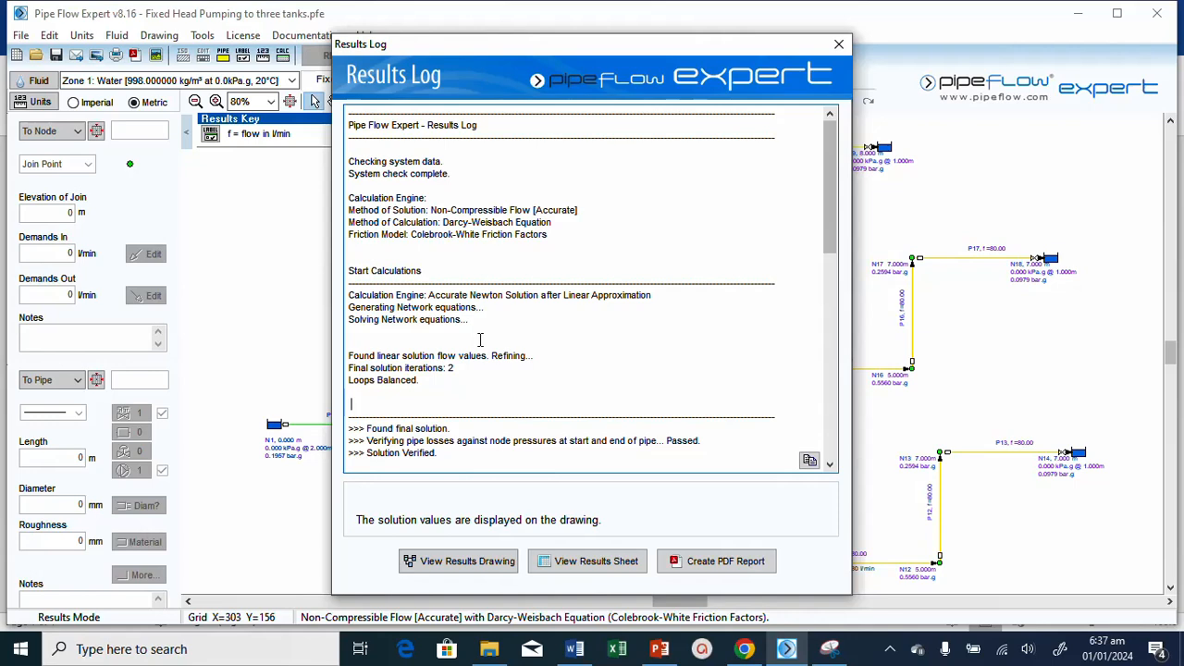
scroll("down", 3)
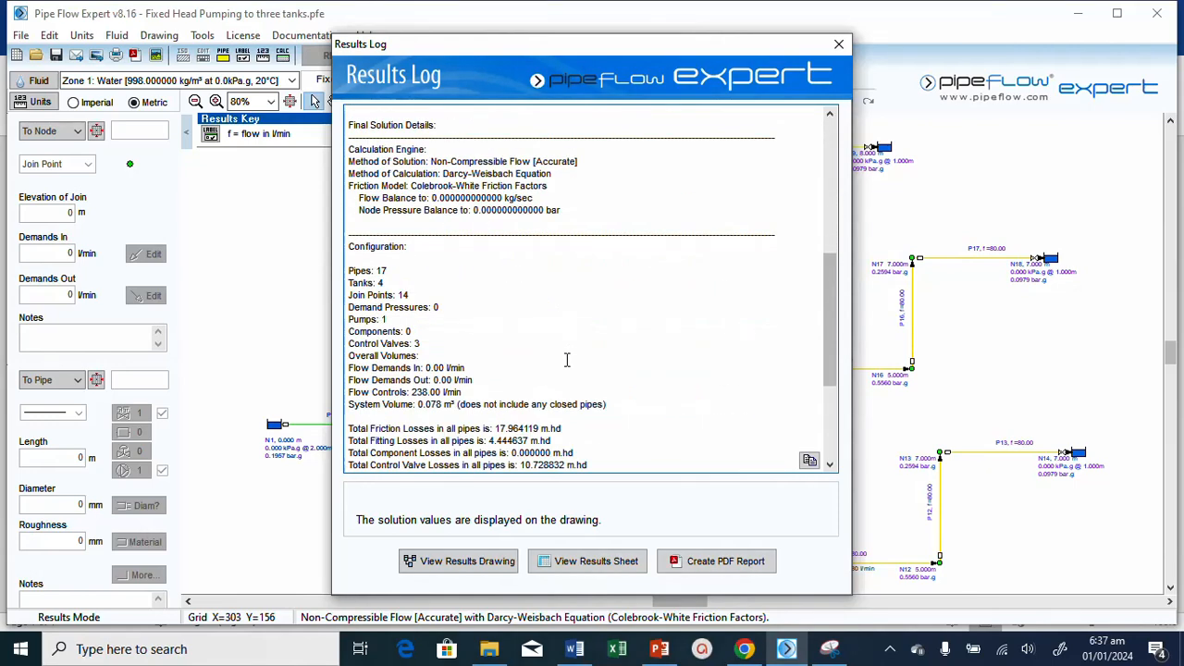
scroll("down", 3)
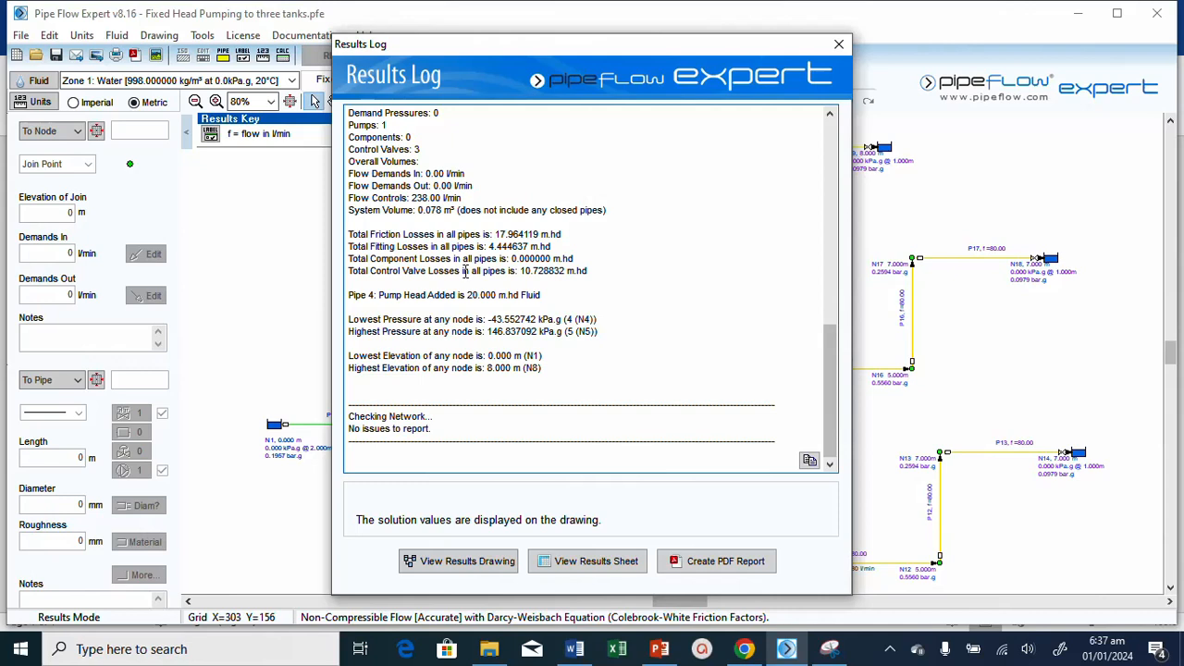
double_click(481, 294)
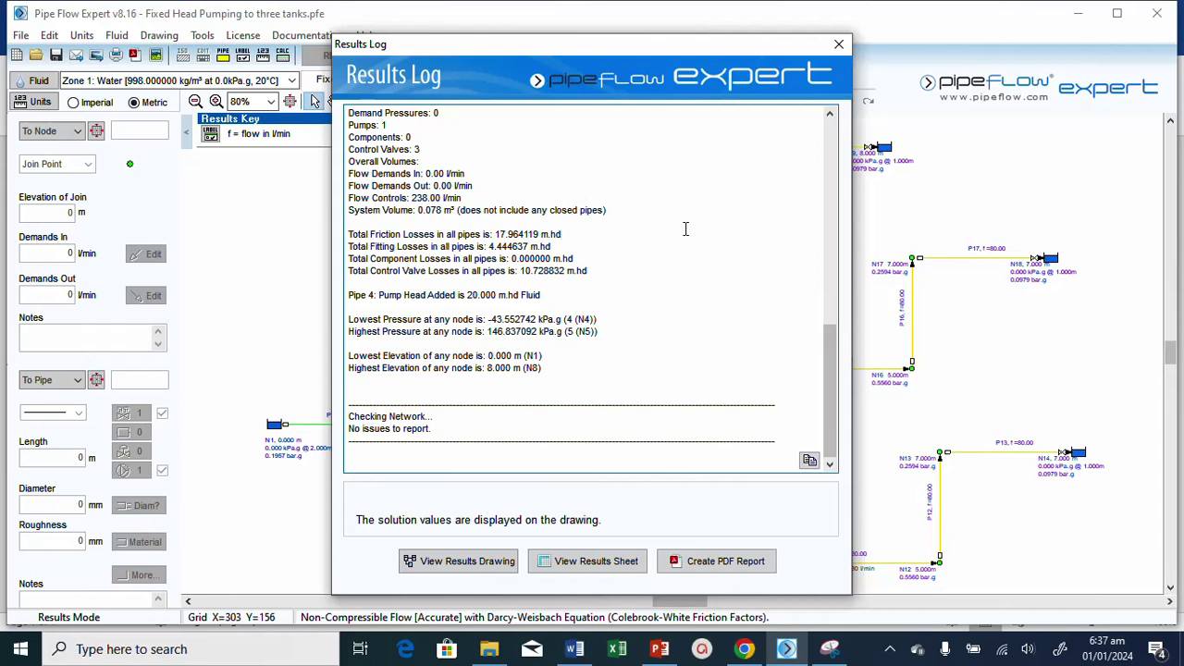
mouse_move(655, 261)
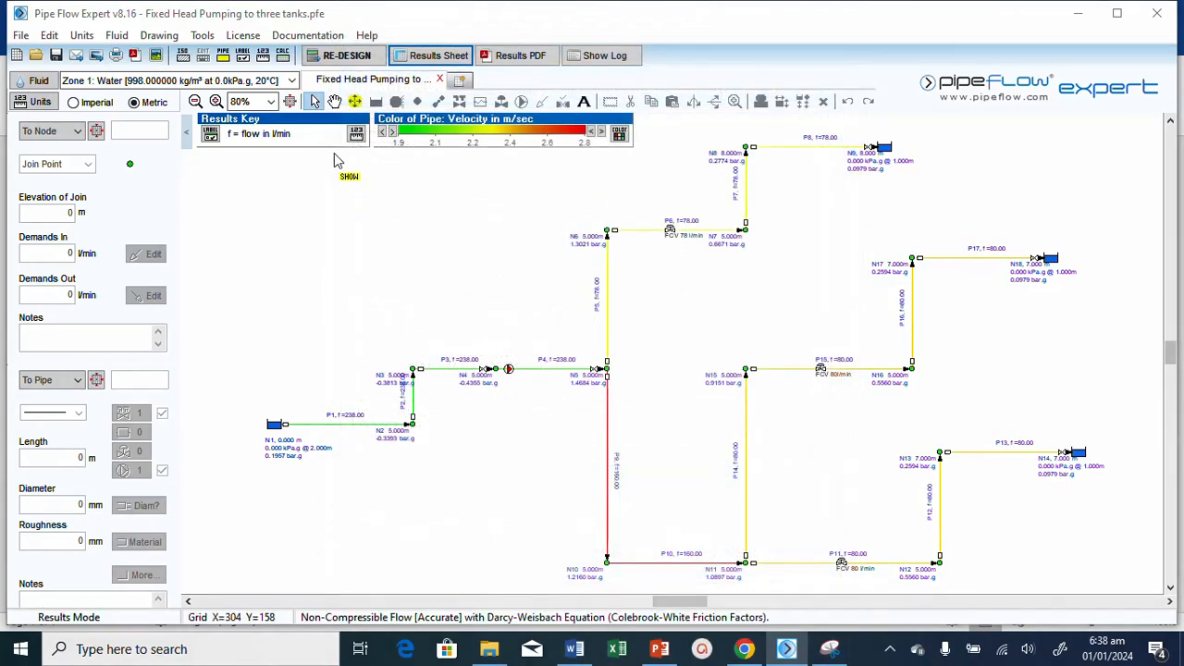
Return to design mode with RE-DESIGN and bring up the File menu.
left_click(346, 55)
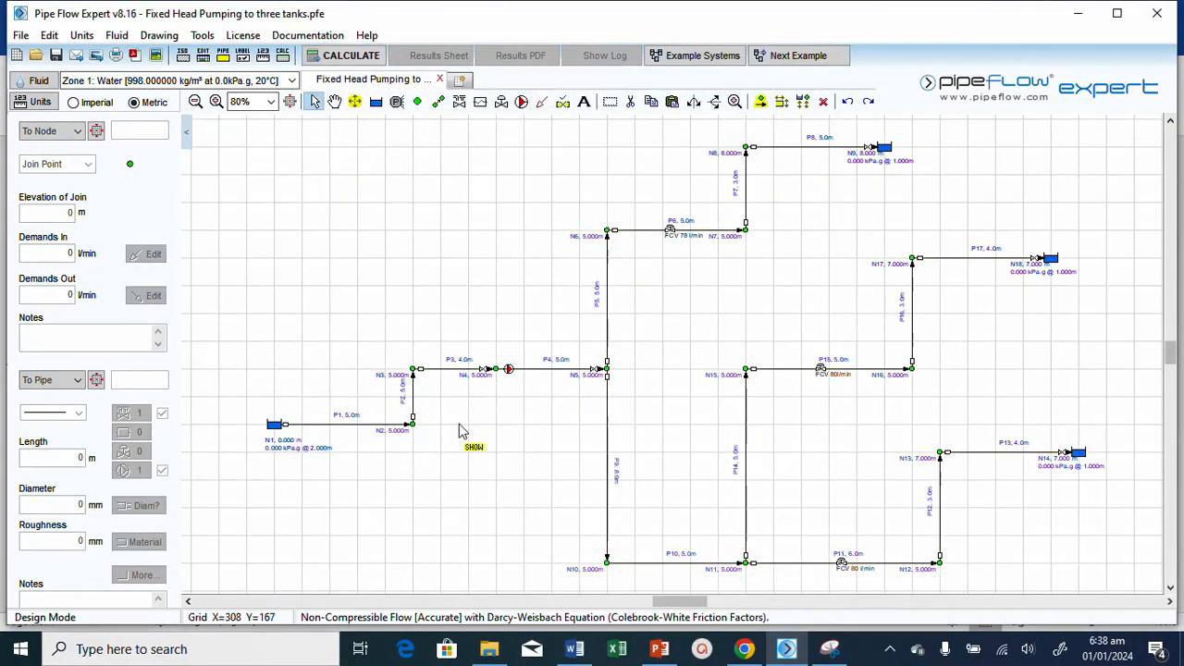
mouse_move(507, 370)
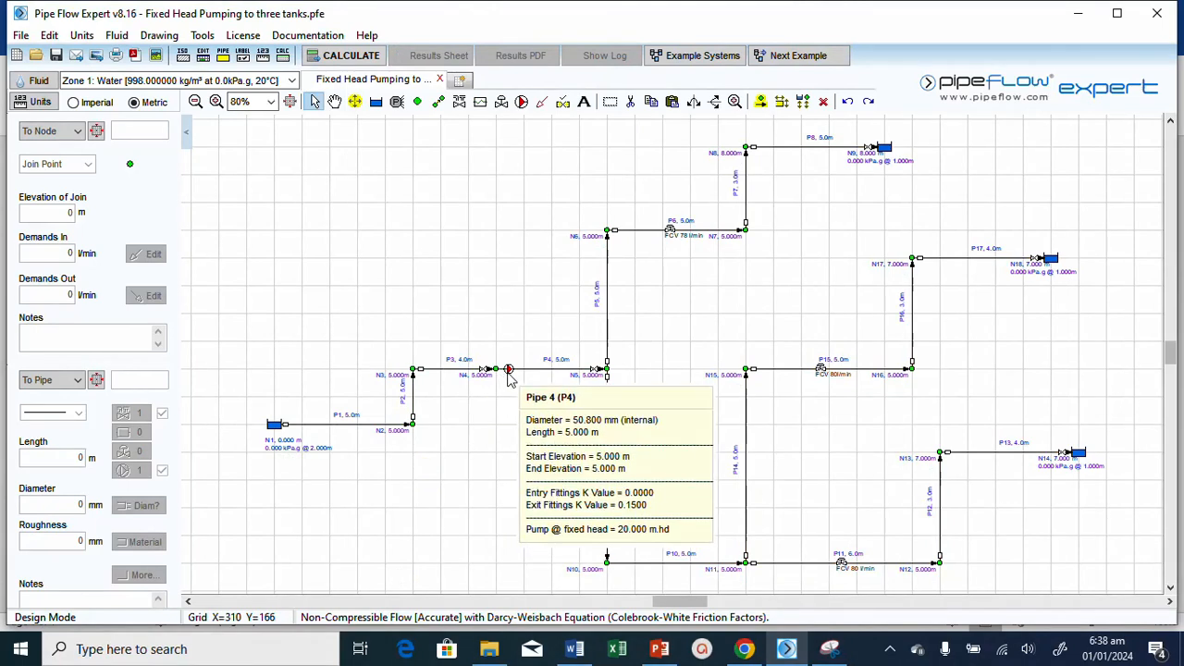
mouse_move(367, 188)
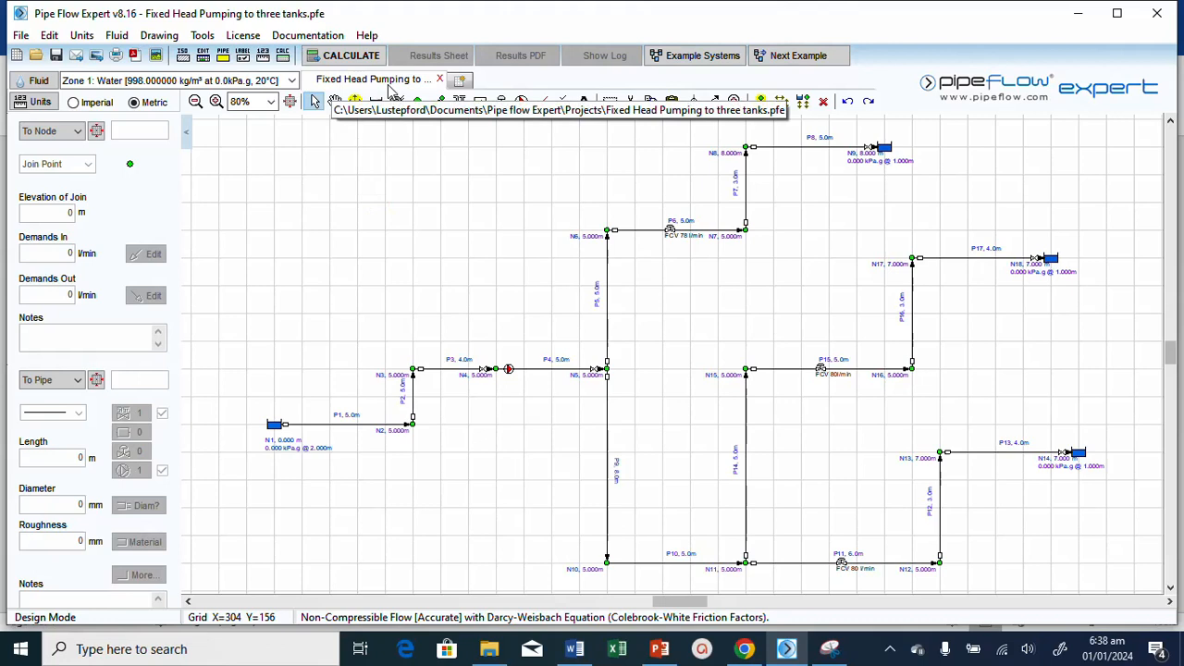
mouse_move(422, 333)
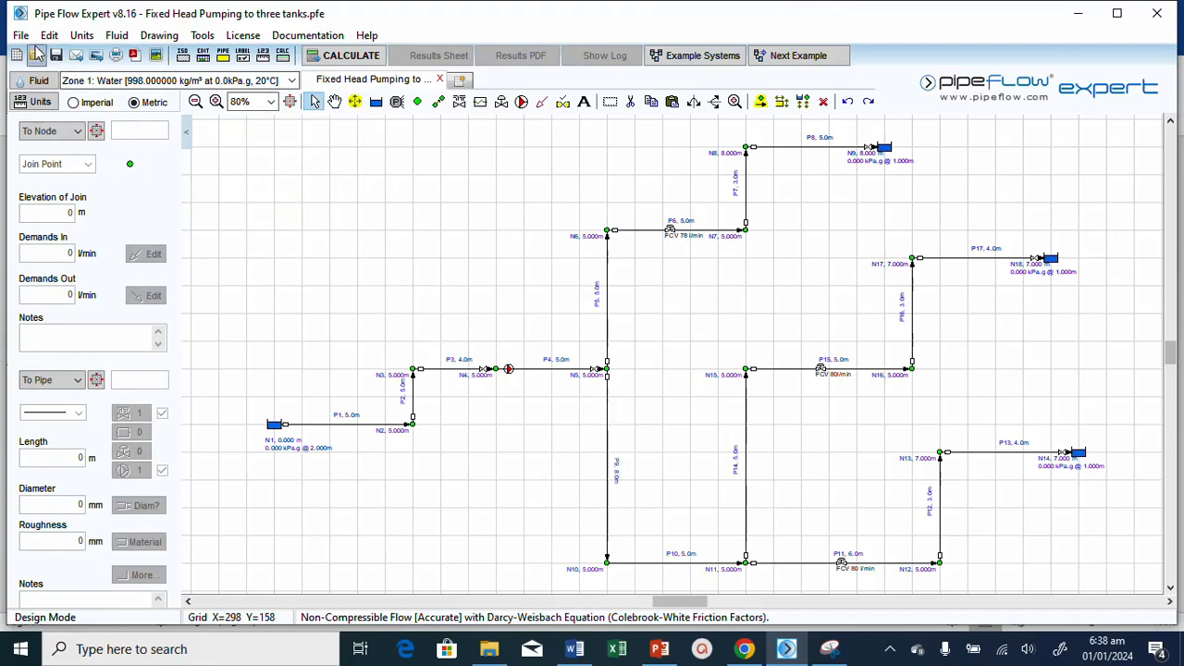
left_click(18, 35)
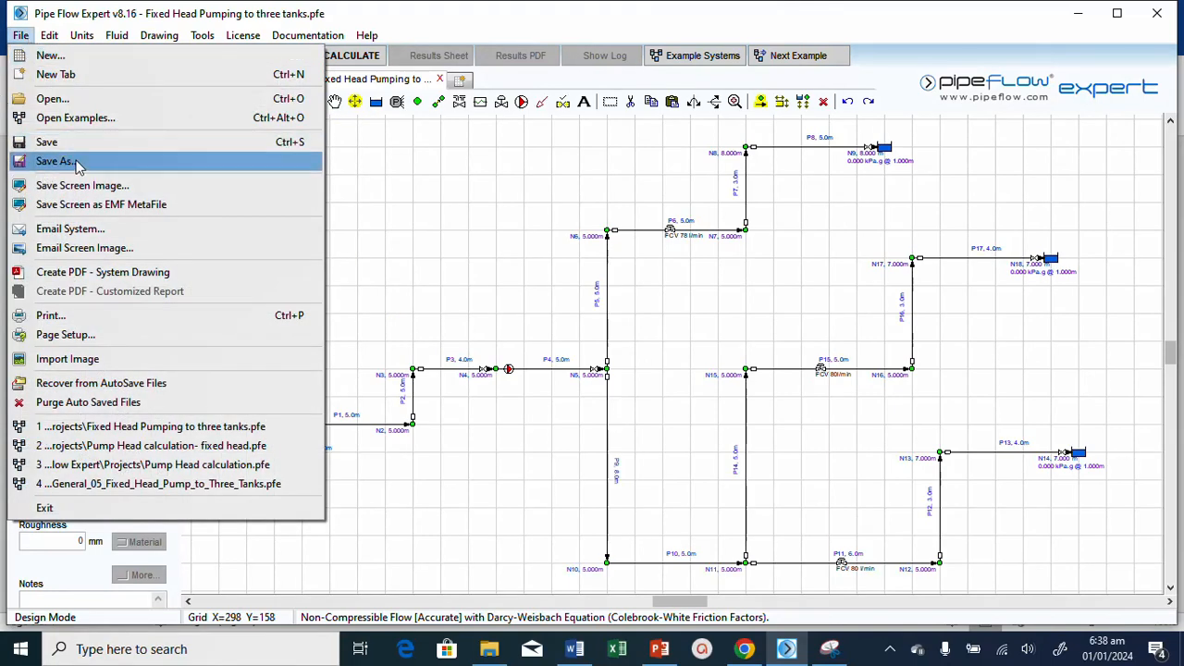
mouse_move(757, 215)
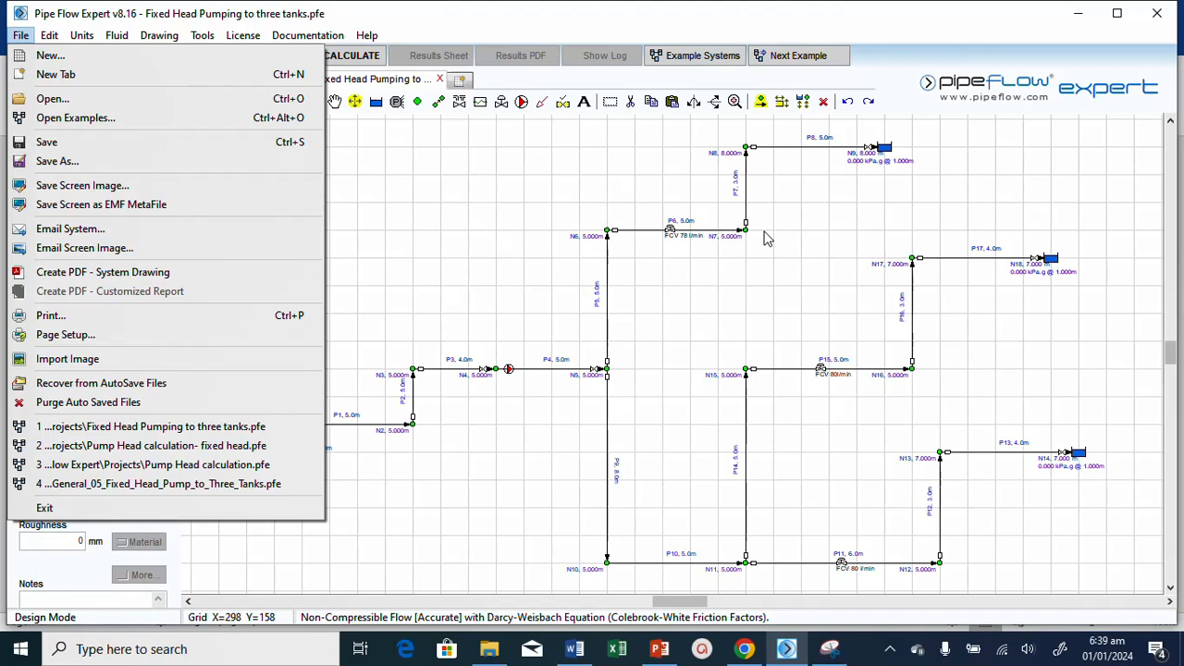
mouse_move(207, 185)
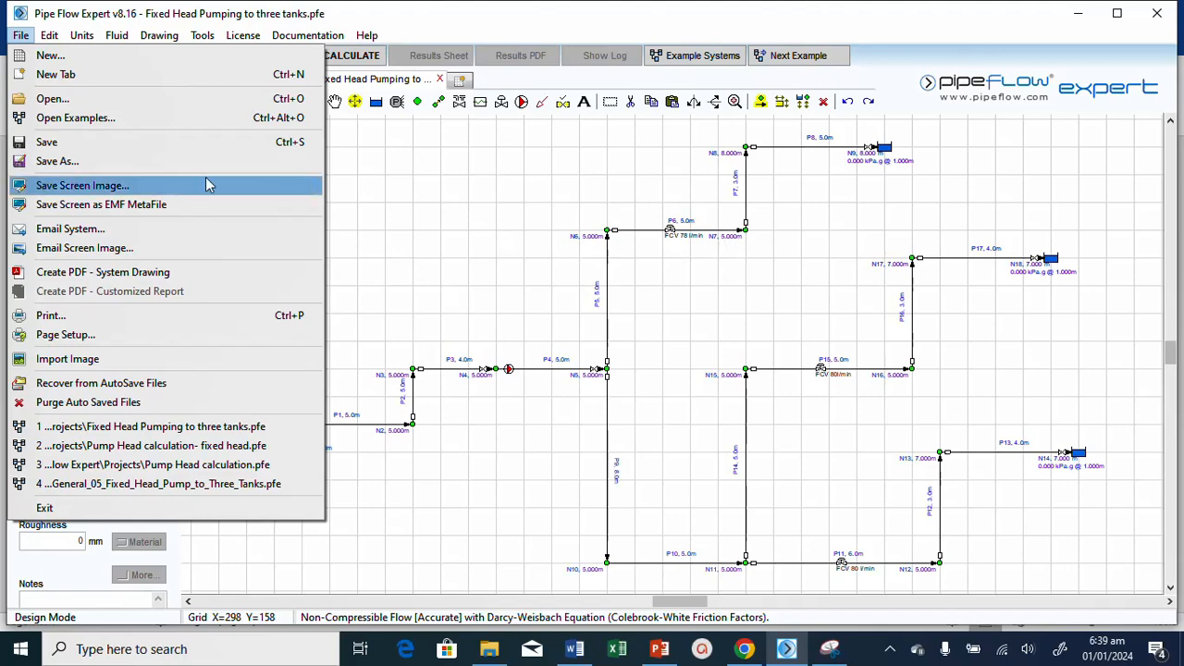
mouse_move(57, 161)
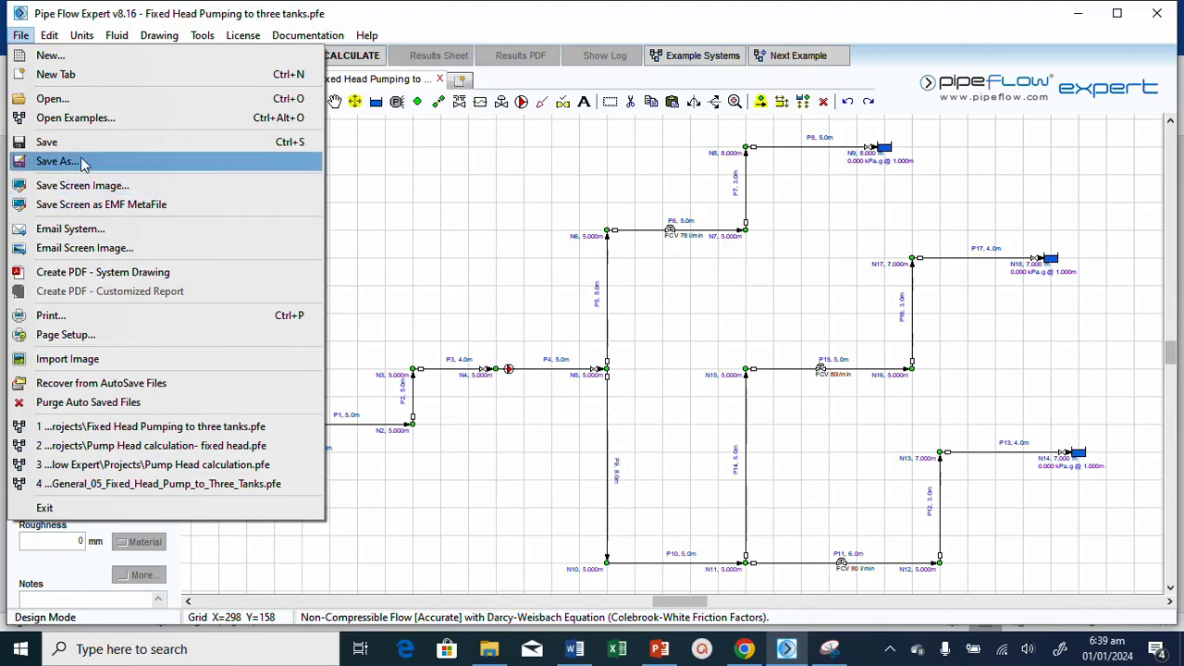
Save As a new file, replacing 'Head' with 'Speed' to give 'Fixed Speed Pumping to three tanks'.
left_click(56, 161)
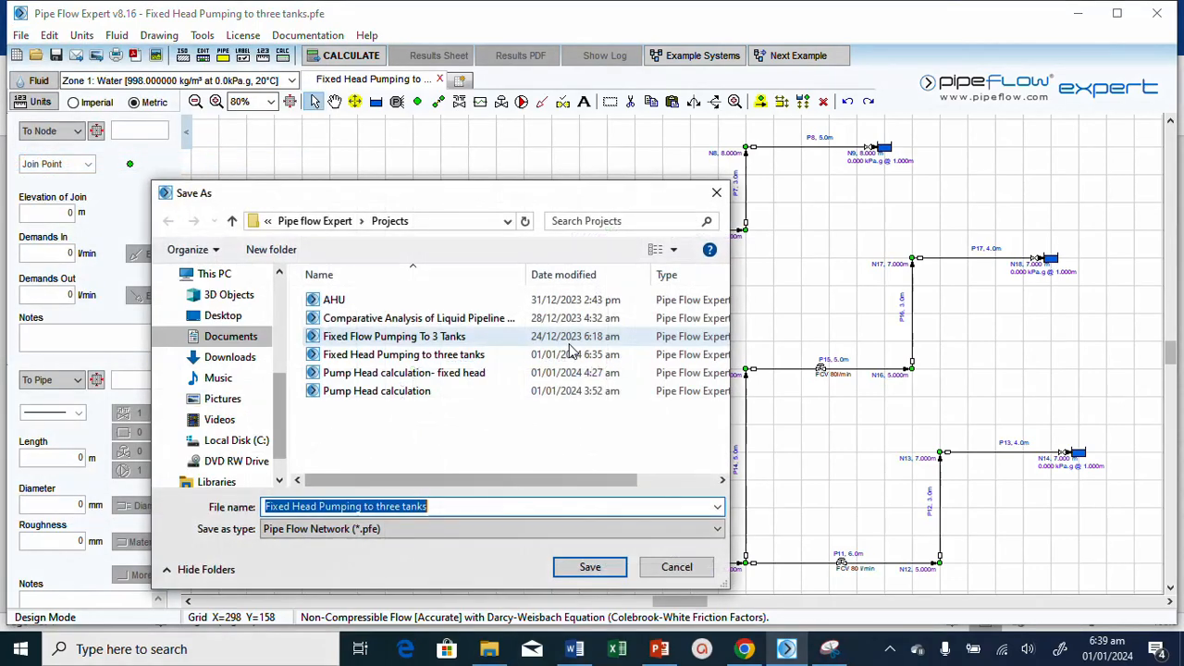
left_click(444, 507)
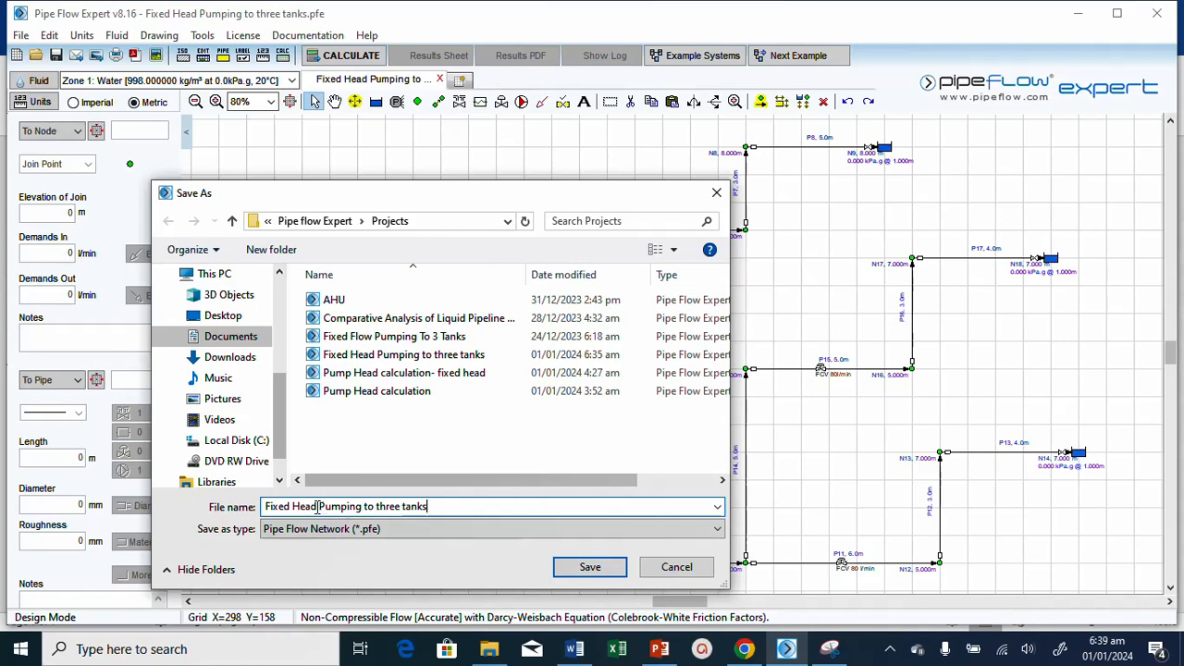
double_click(291, 507)
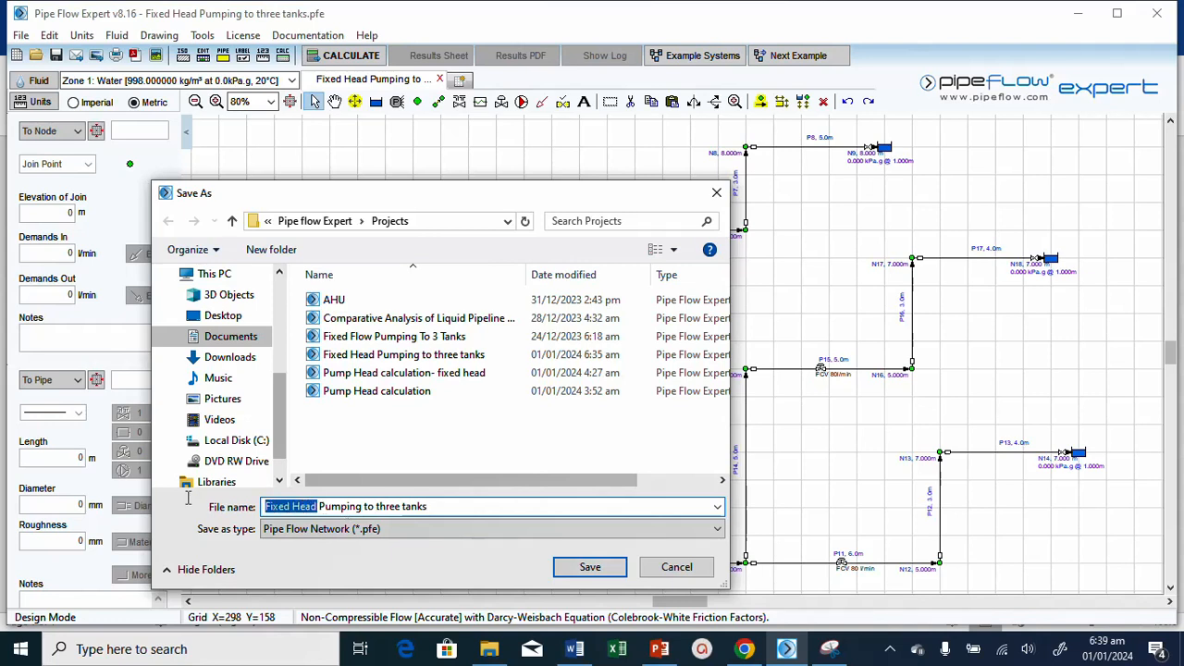
left_click(318, 507)
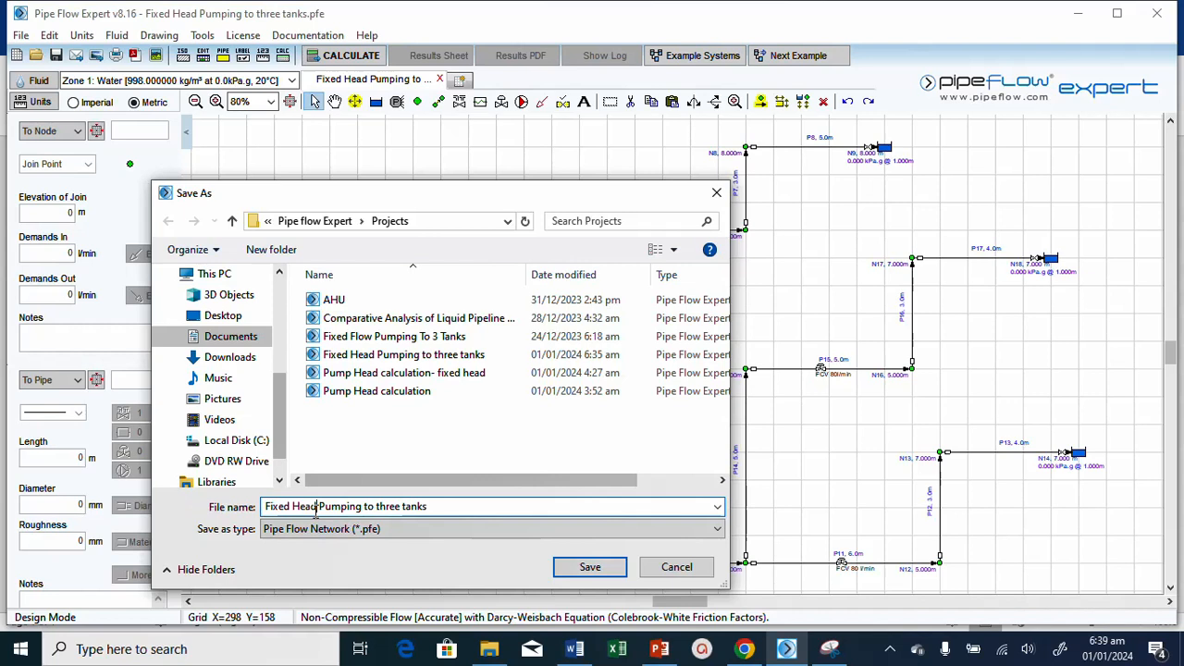
double_click(303, 507)
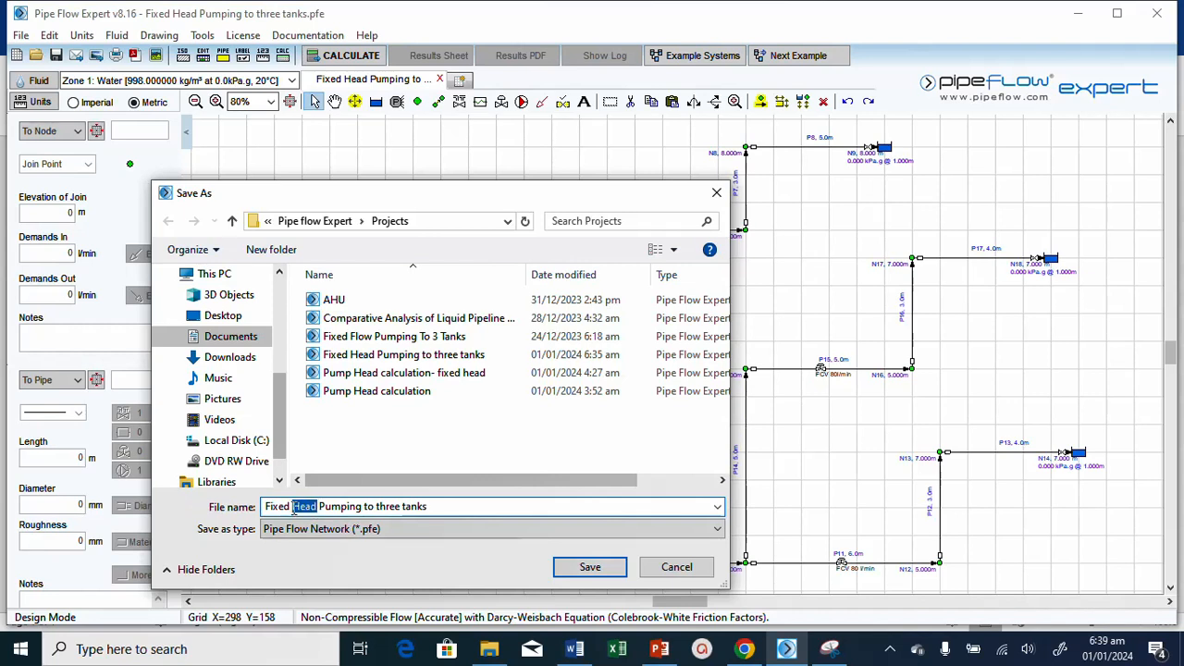
left_click(294, 507)
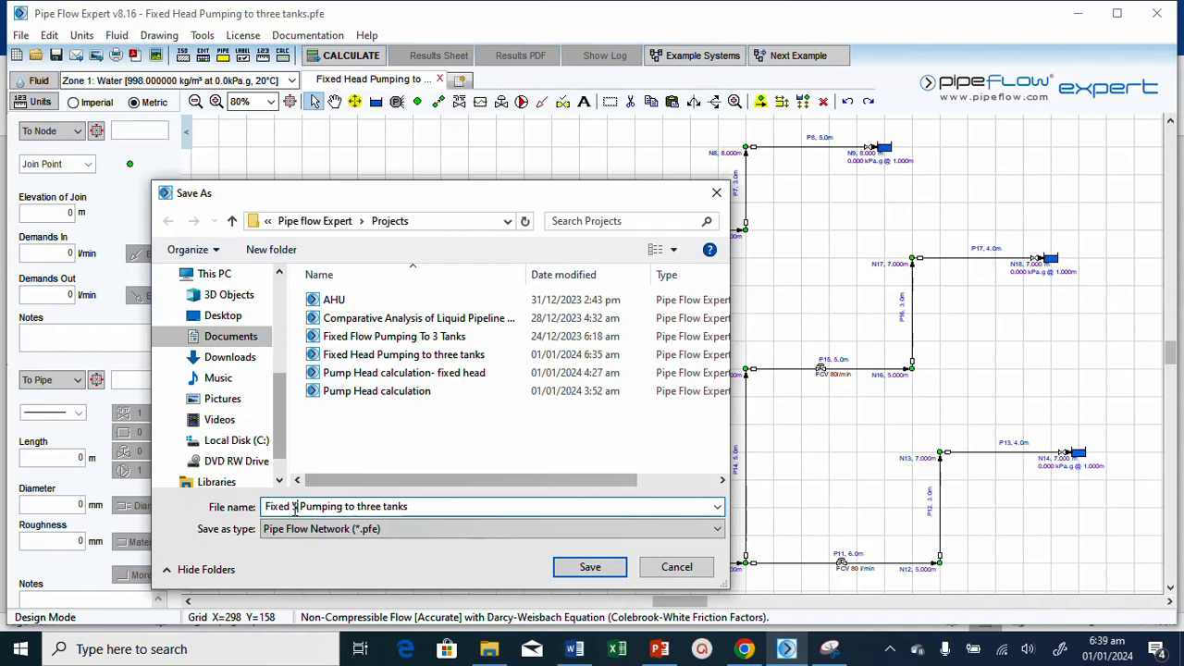
type("Speed")
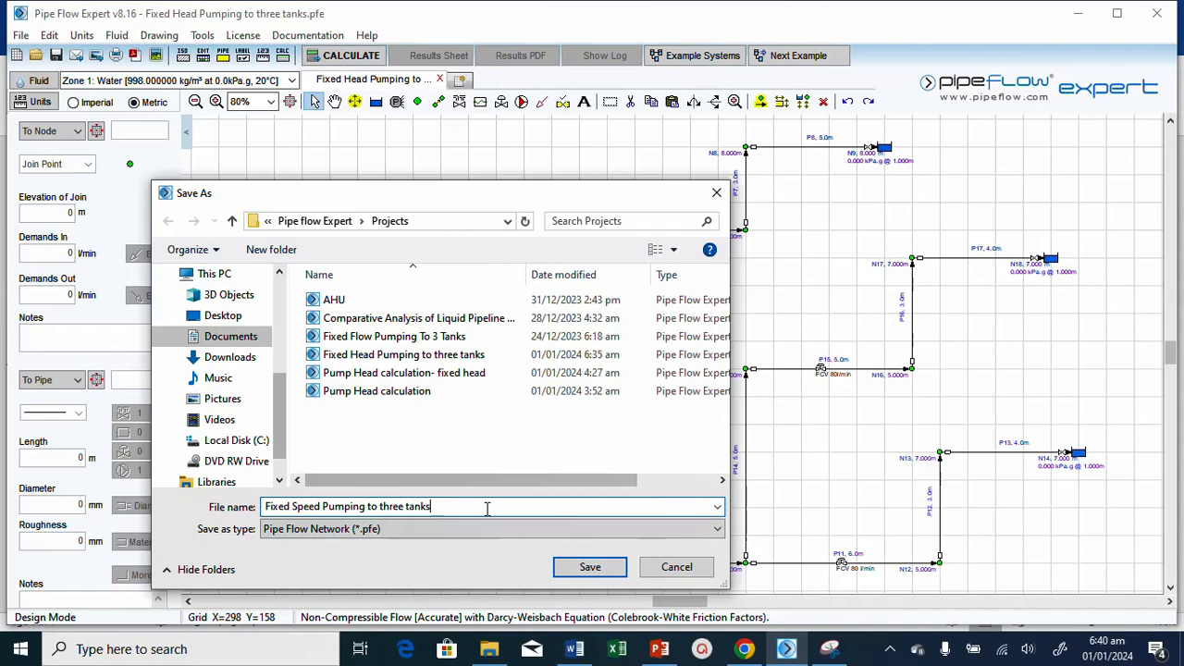
mouse_move(607, 551)
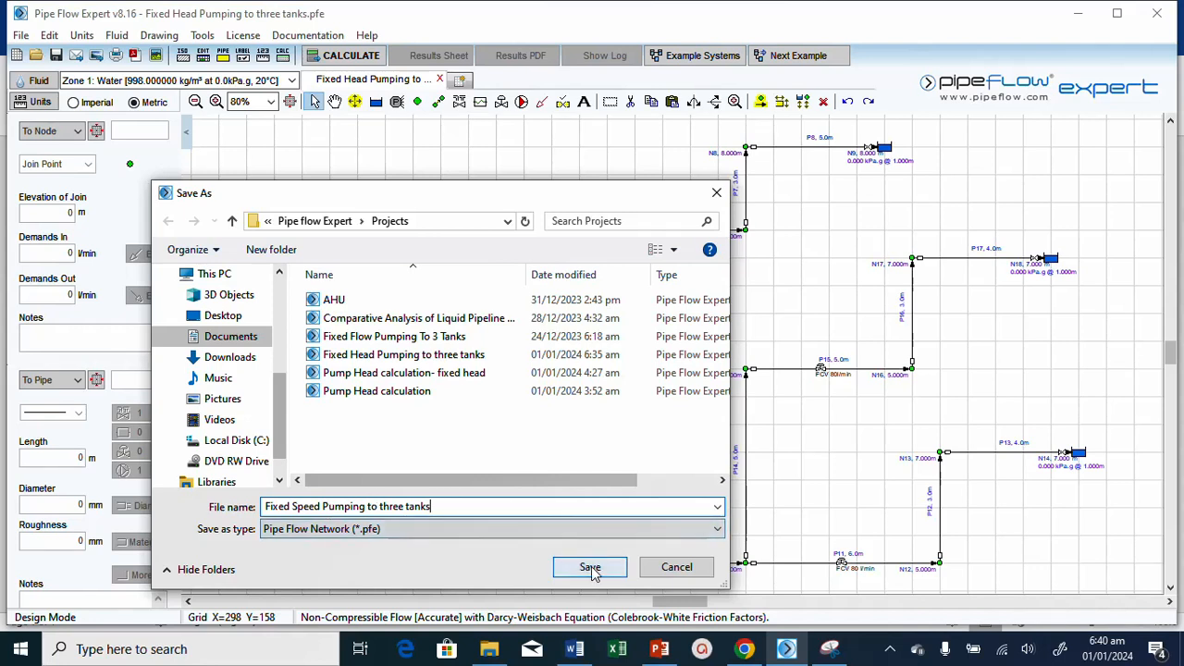
left_click(588, 566)
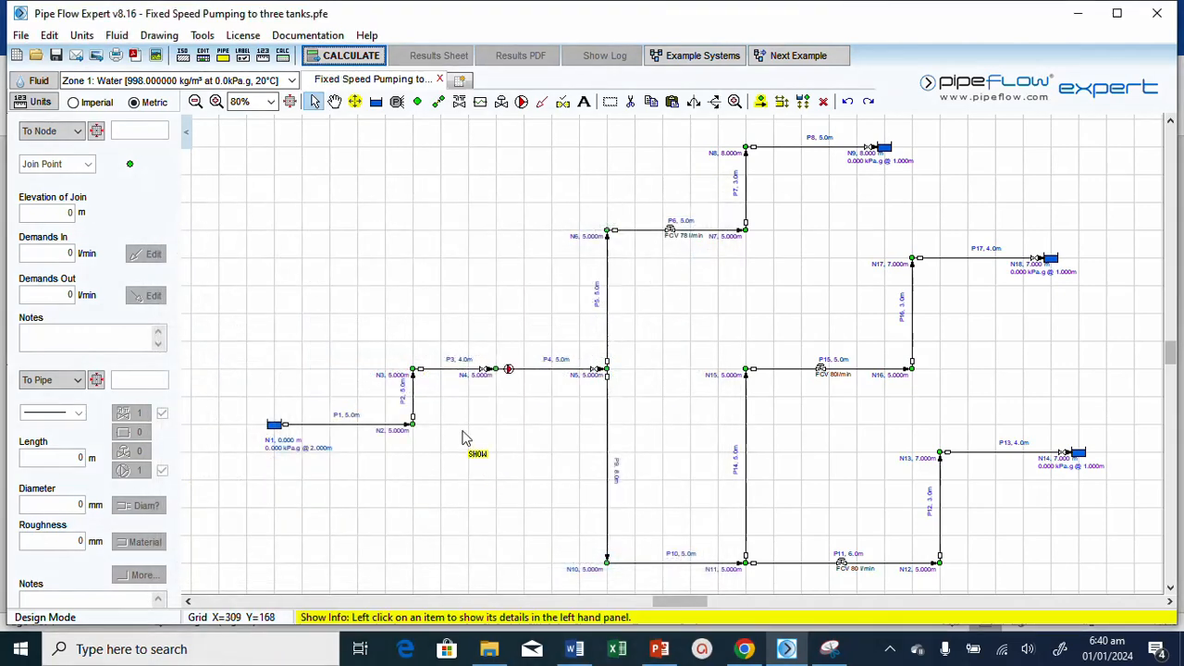
mouse_move(361, 334)
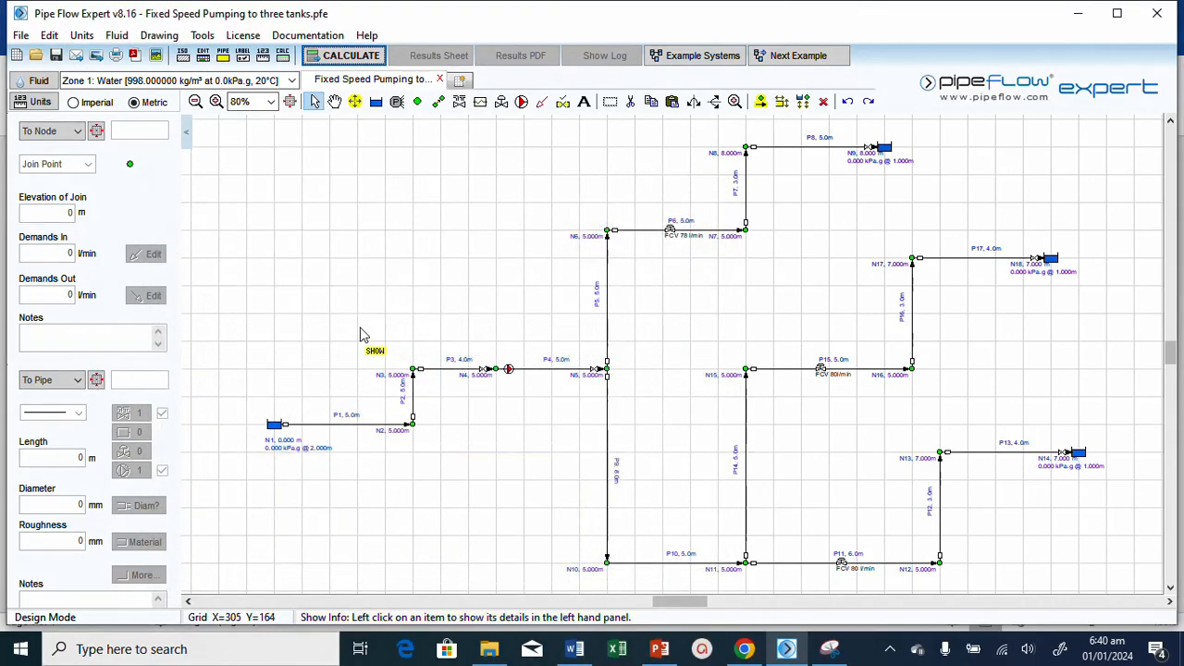
mouse_move(509, 370)
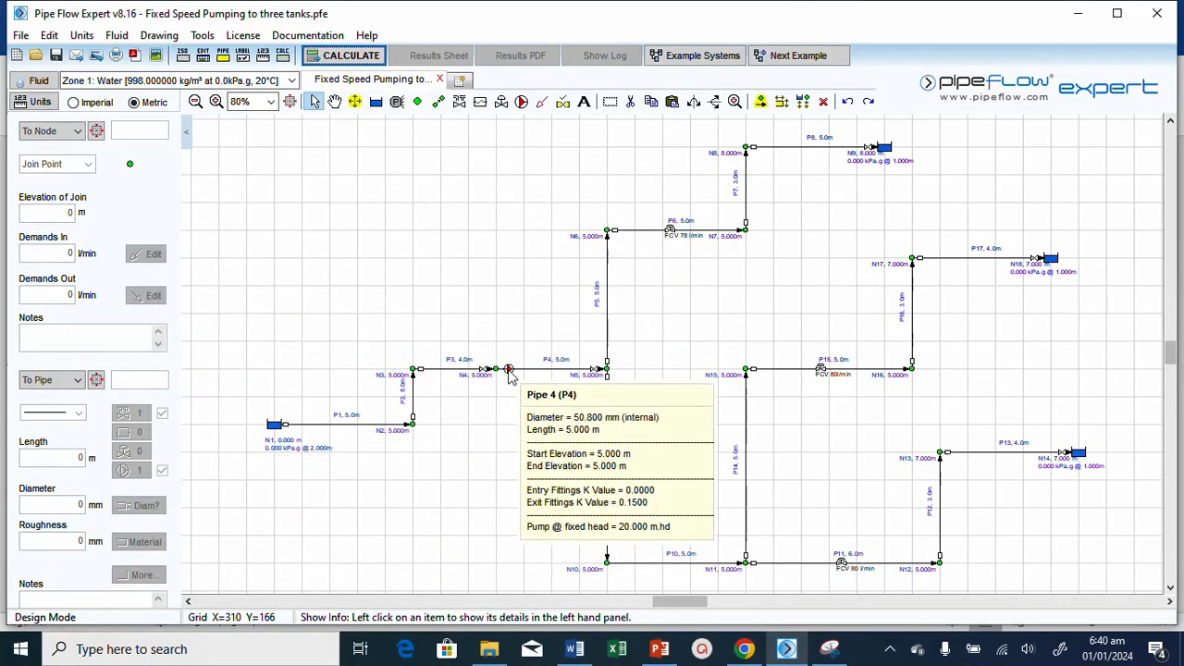
Change the P4 pump from set head increase to Set Speed and go to the pump database.
double_click(507, 369)
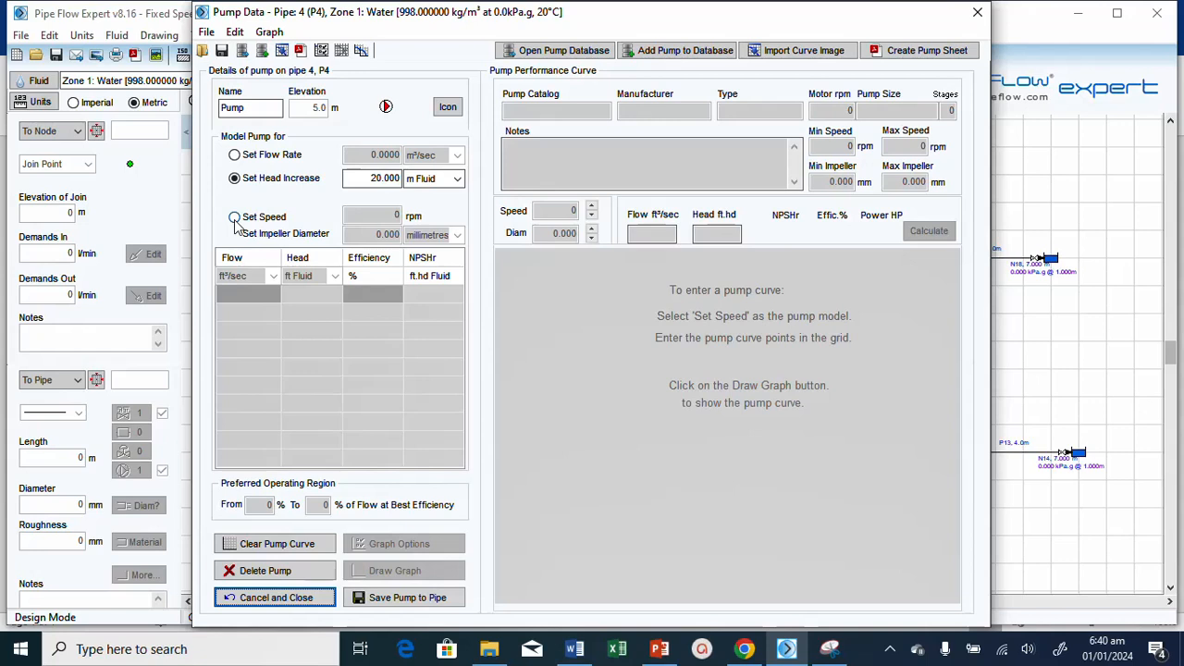
left_click(235, 216)
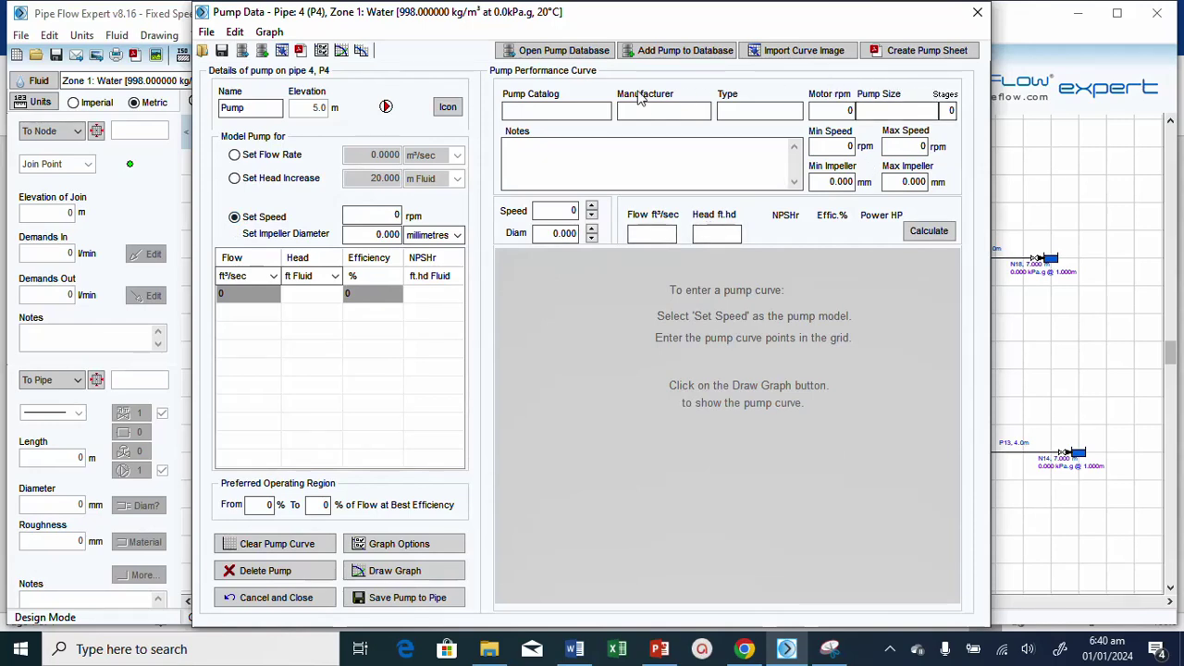
mouse_move(966, 120)
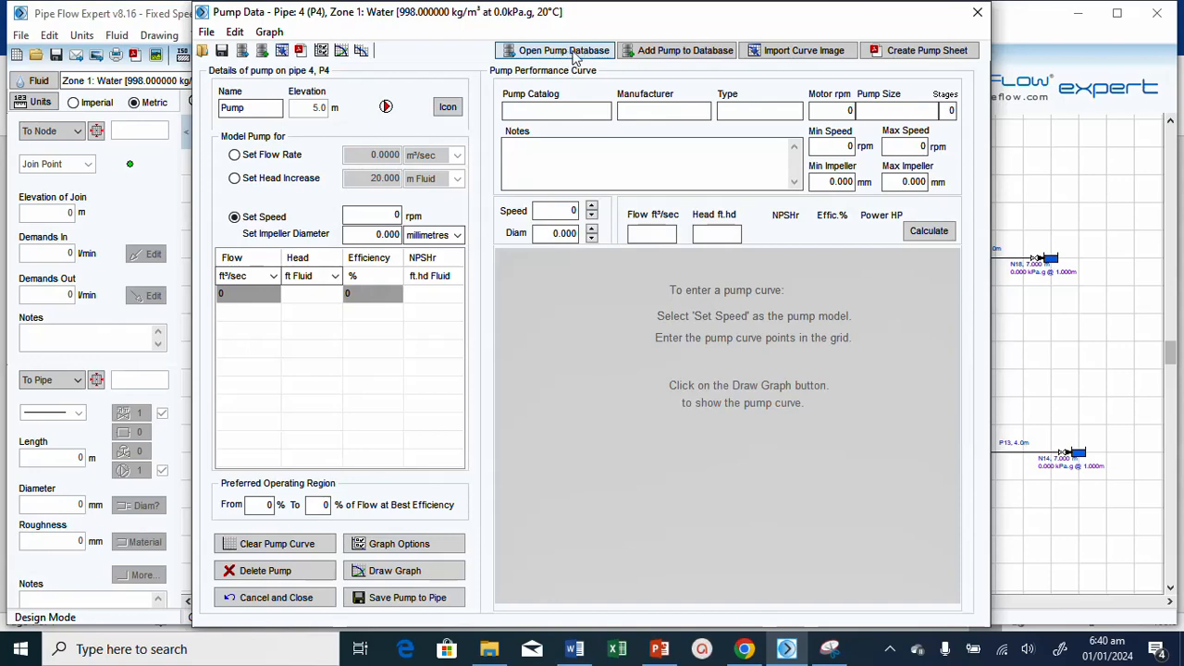
left_click(555, 50)
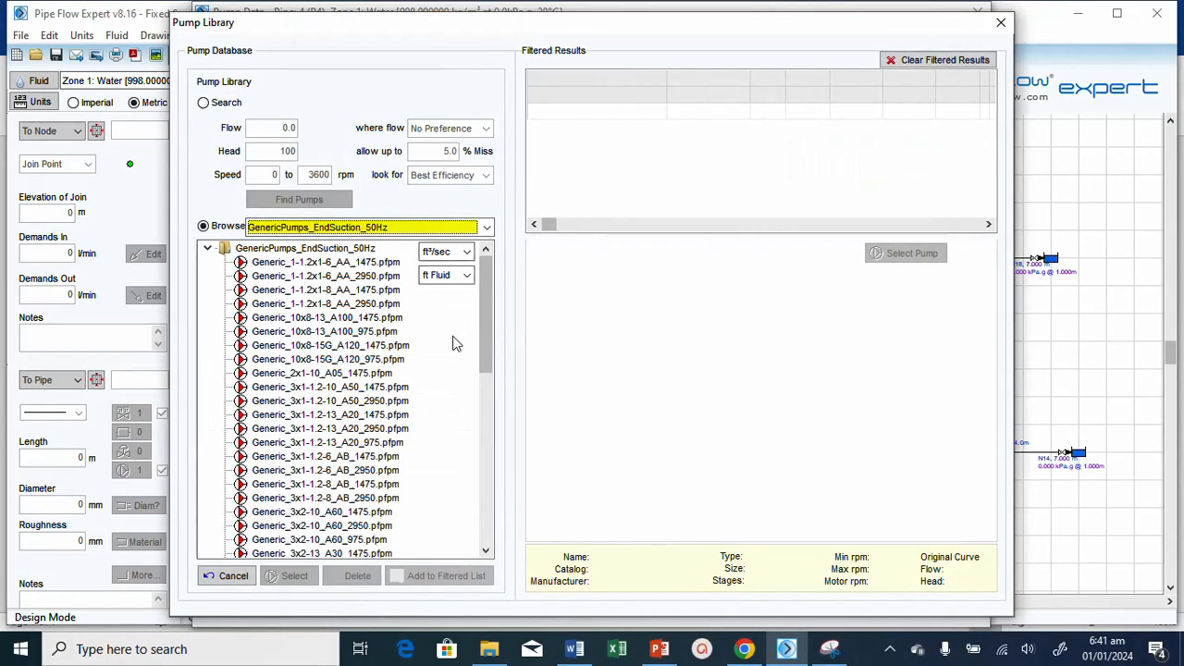
Search the pump library for a duty point of 239 l/min at 20 m Fluid head.
left_click(204, 104)
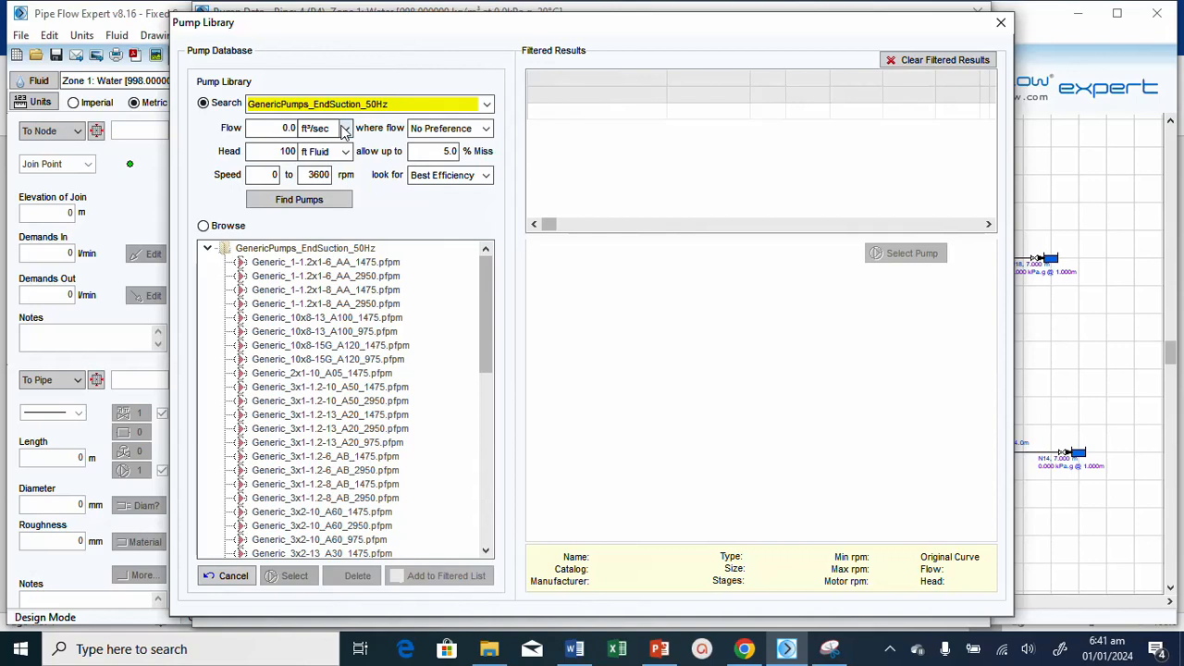
left_click(344, 127)
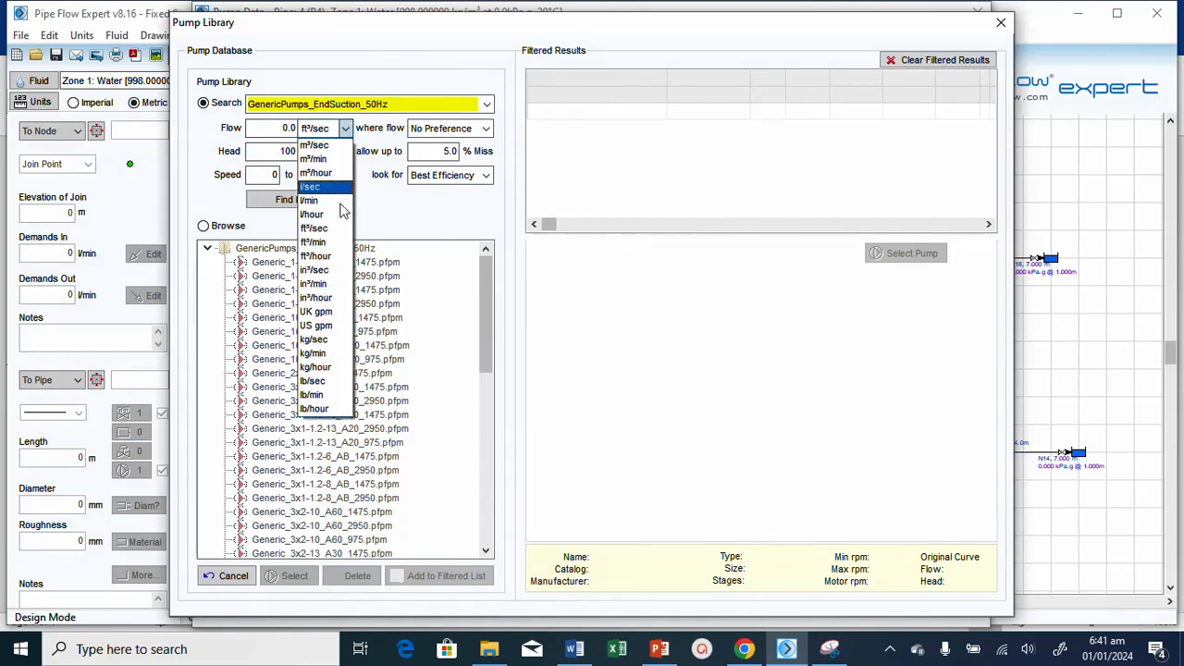
left_click(309, 200)
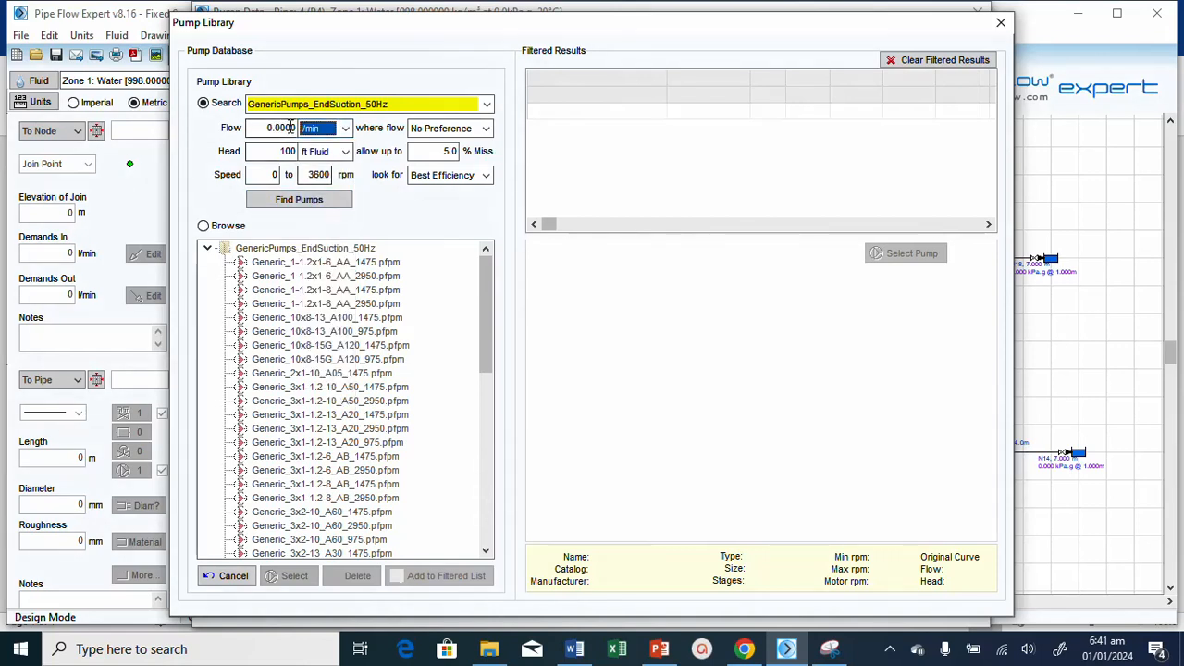
triple_click(282, 128)
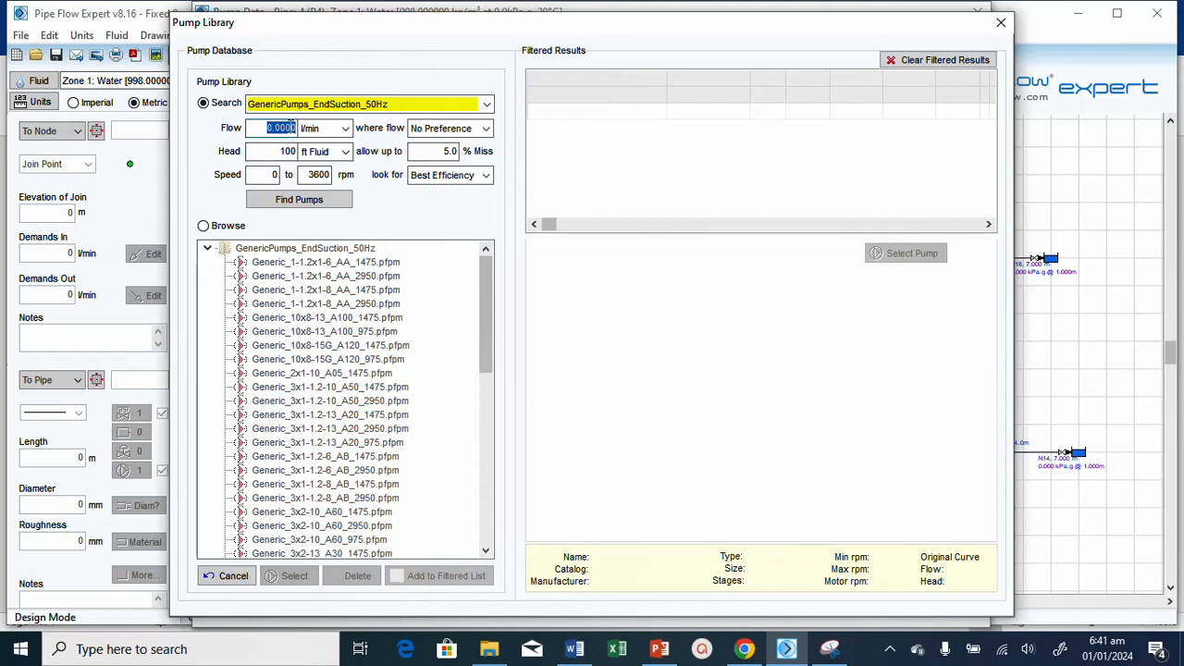
type("239")
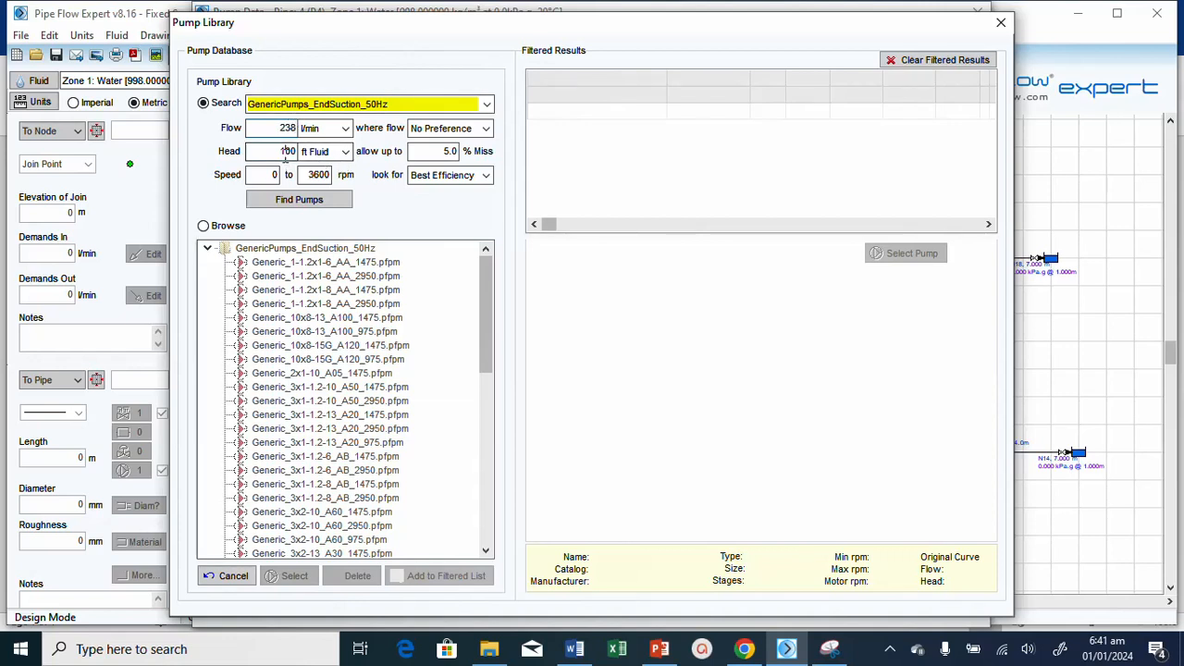
left_click(344, 152)
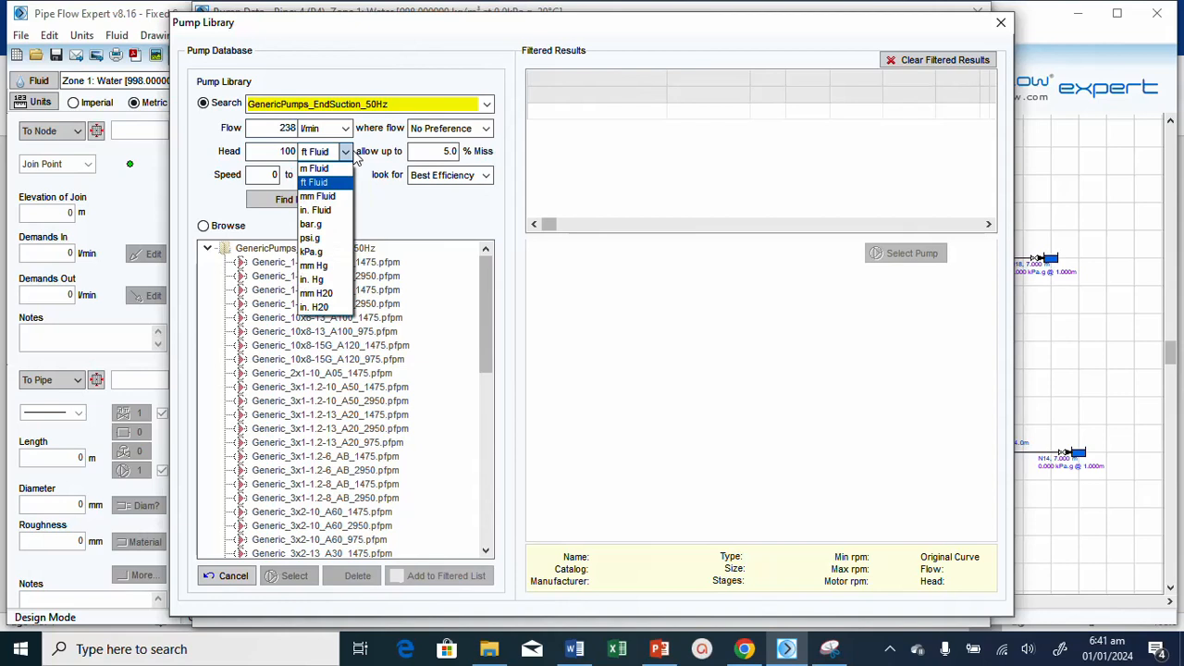
mouse_move(319, 168)
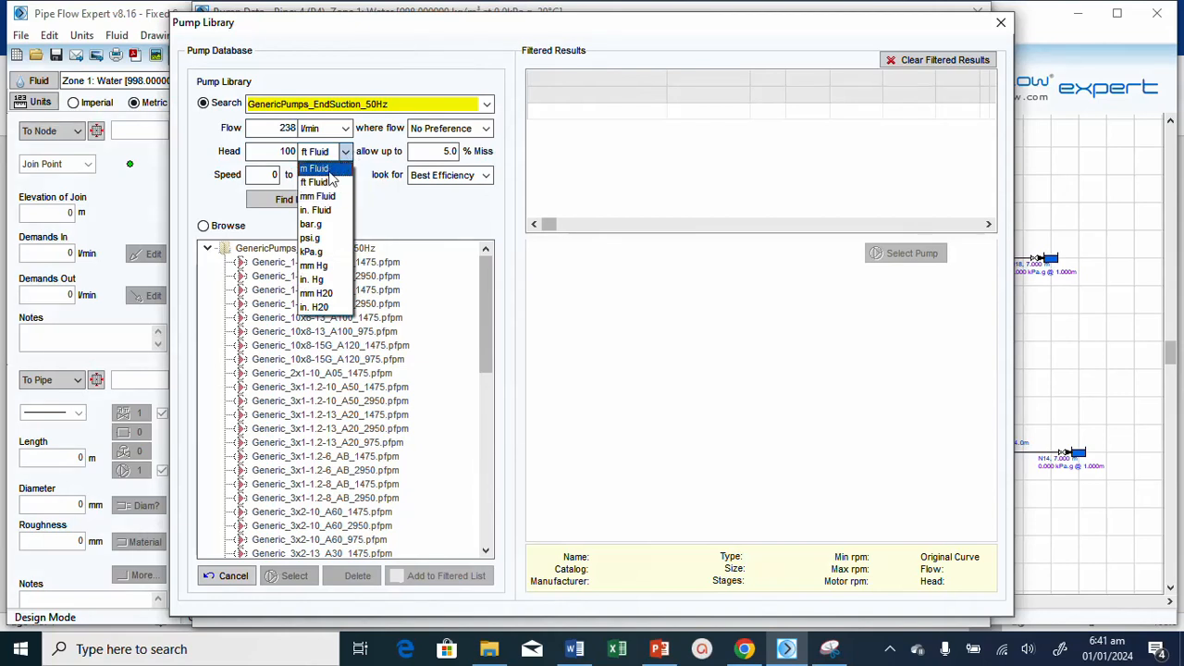
left_click(314, 166)
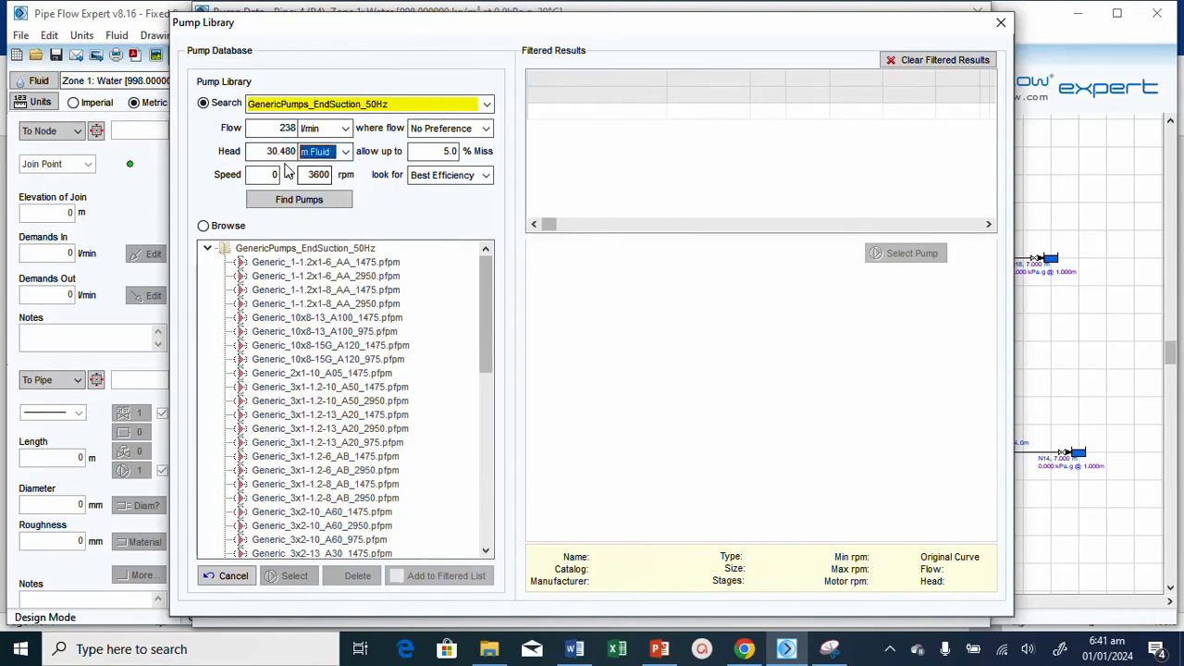
triple_click(282, 152)
type("20")
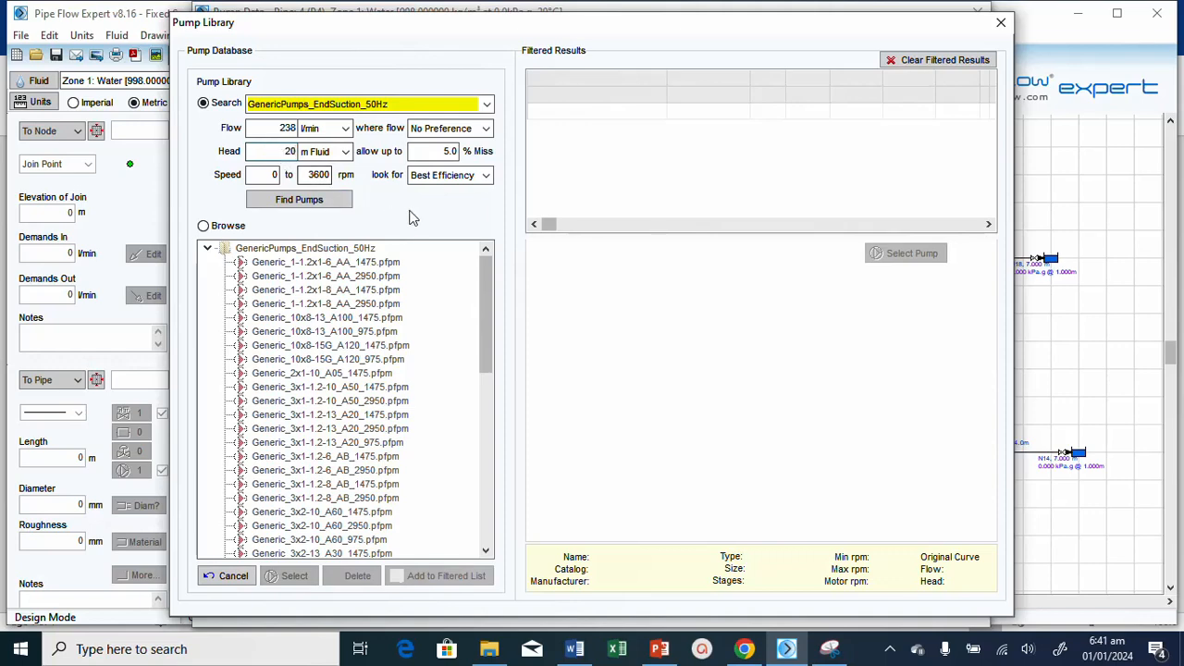
left_click(299, 200)
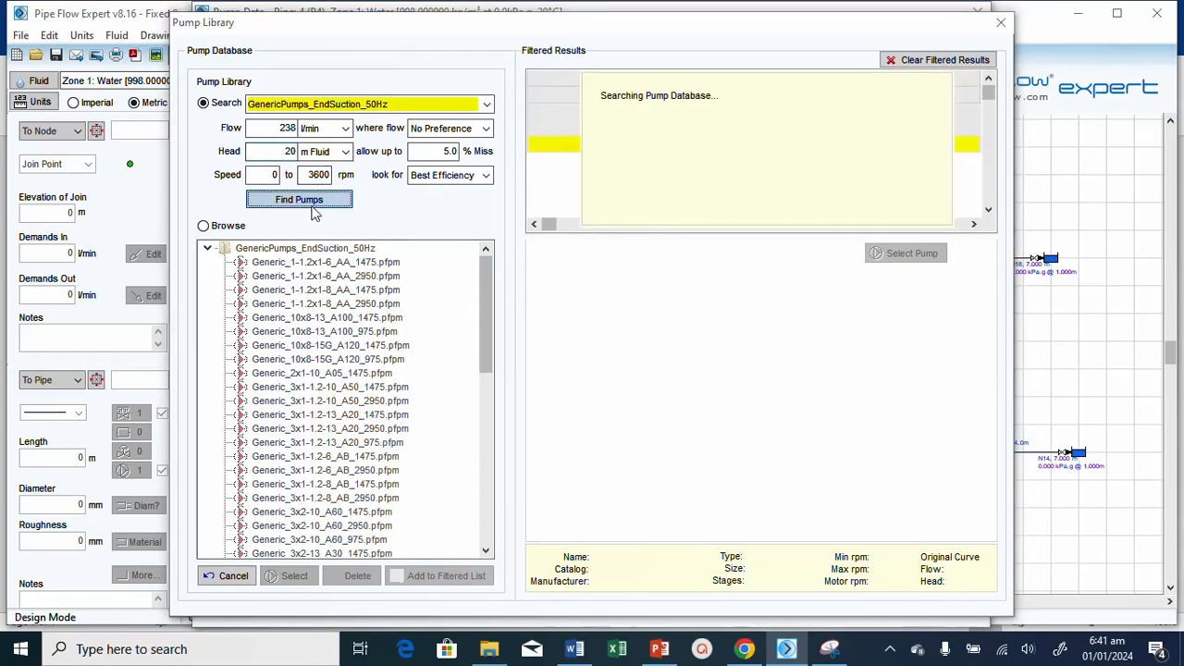
left_click(300, 200)
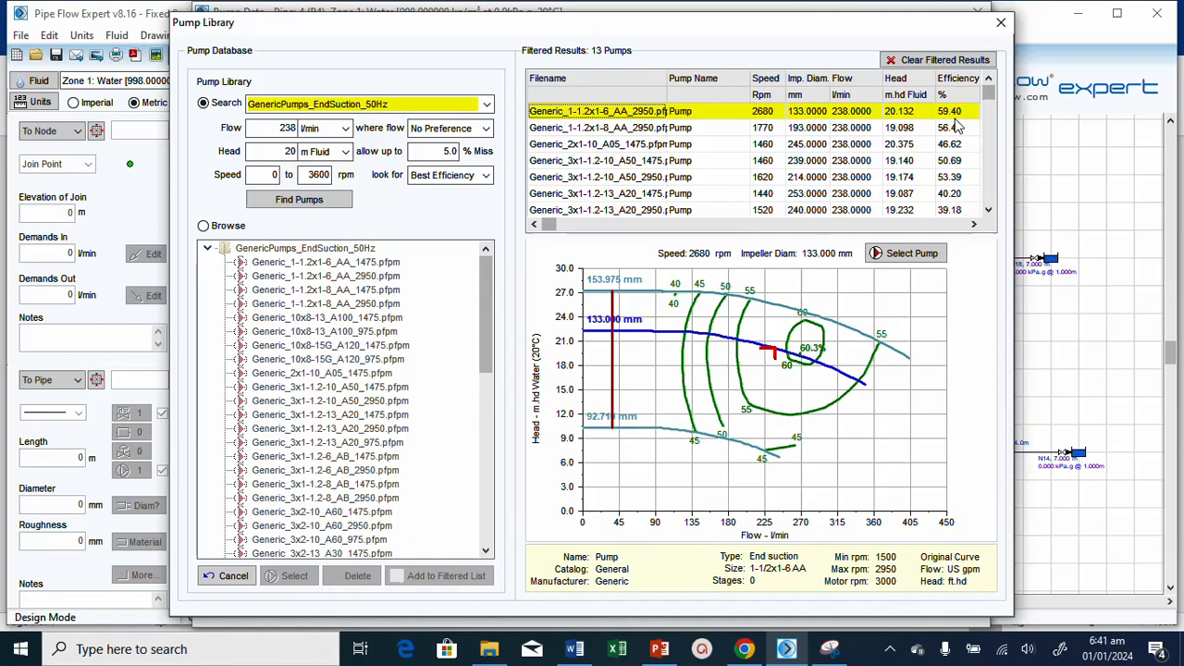
mouse_move(963, 134)
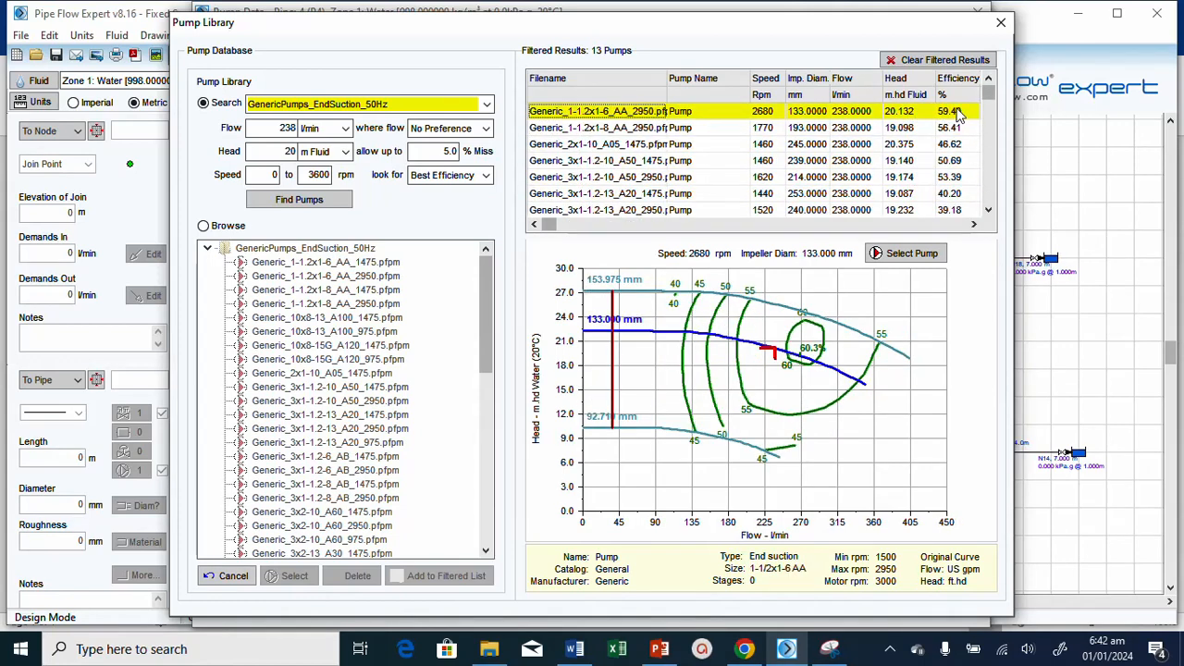
mouse_move(792, 119)
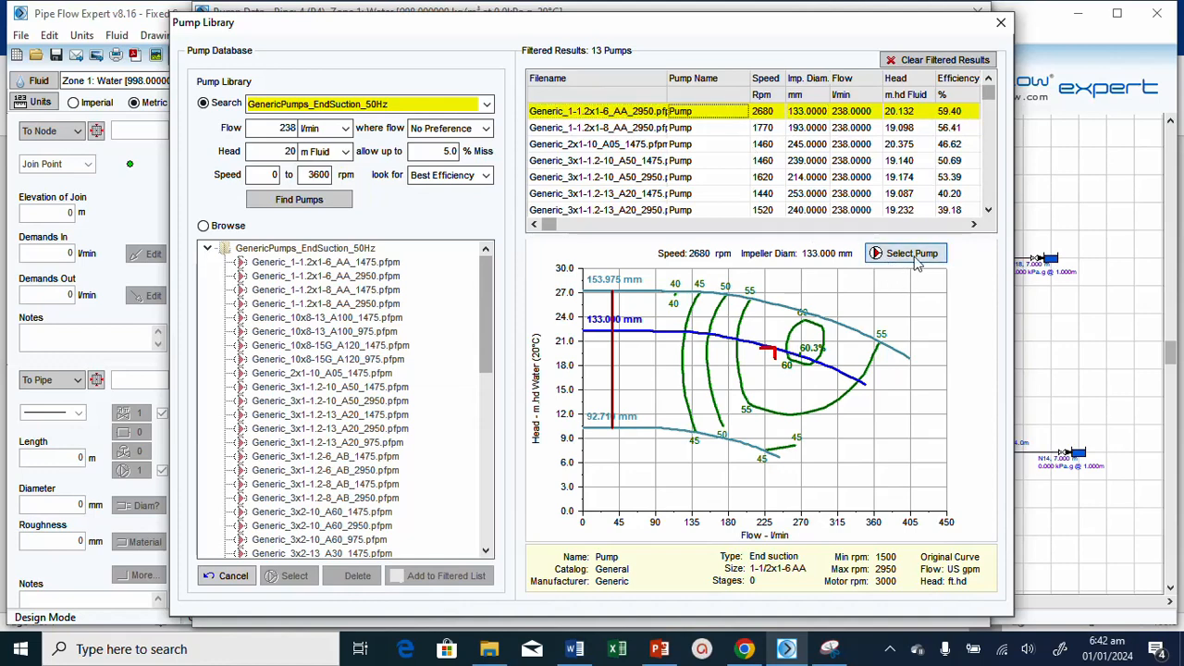
Select the top result, the Generic 1-1/2x1-6 AA curve, for the P4 pump and go to Graph Options.
left_click(910, 252)
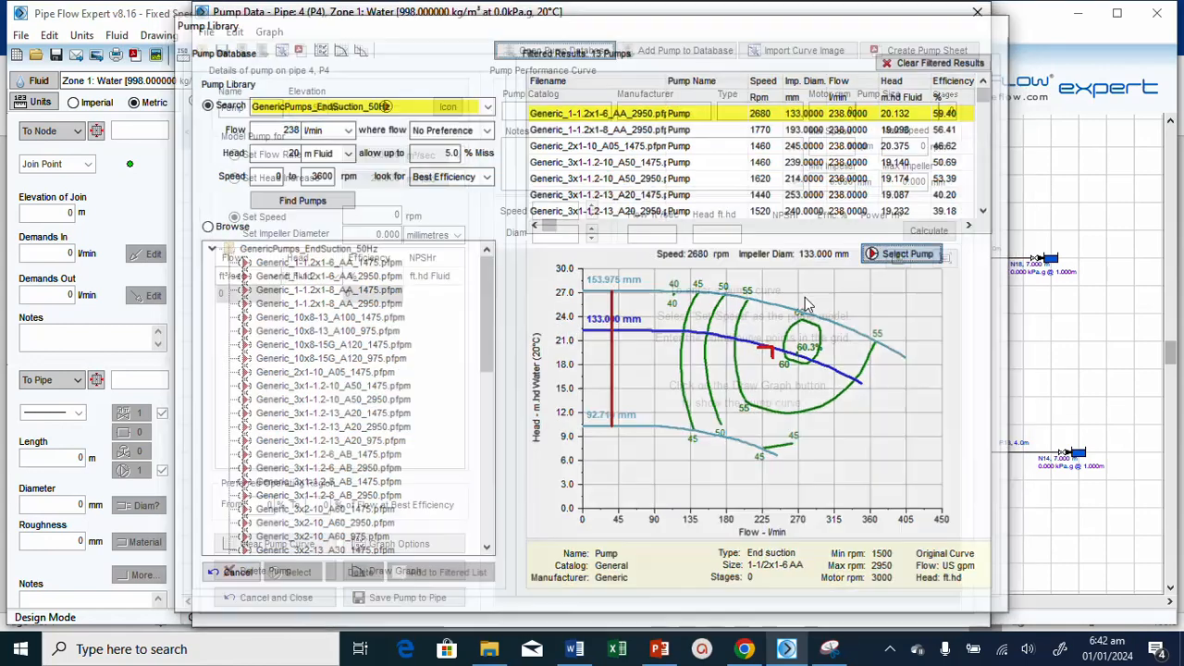
left_click(899, 253)
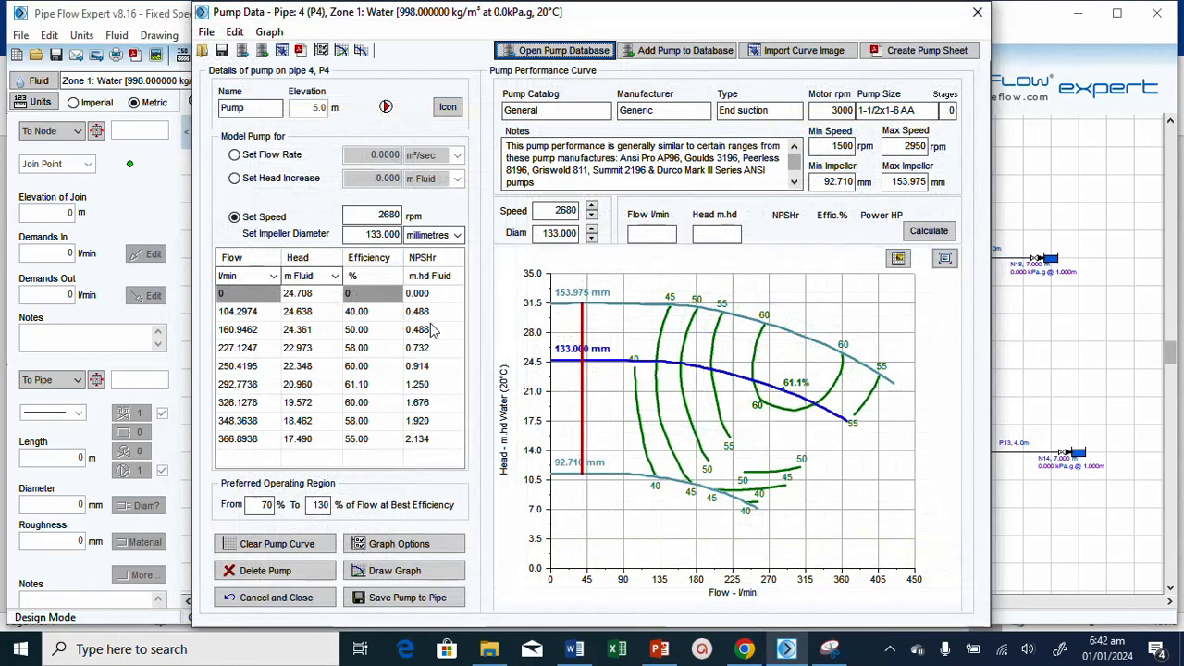
mouse_move(463, 492)
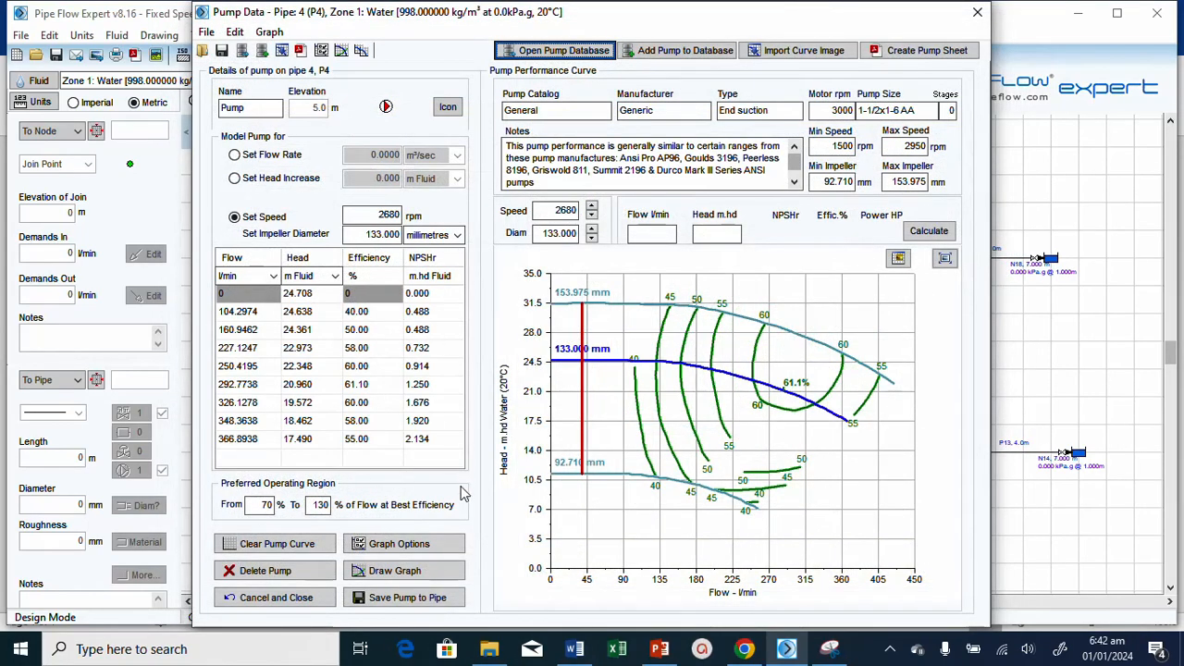
left_click(403, 544)
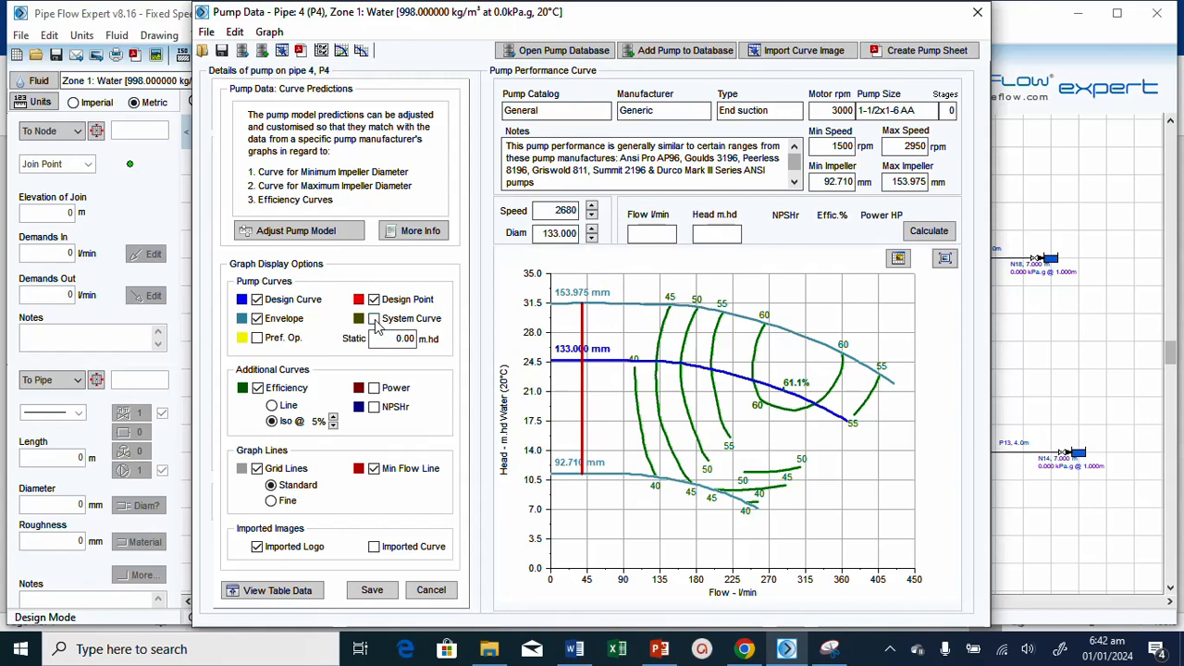
Set the pump graph to show the system curve, preferred operating region, NPSHr and power curves.
left_click(373, 318)
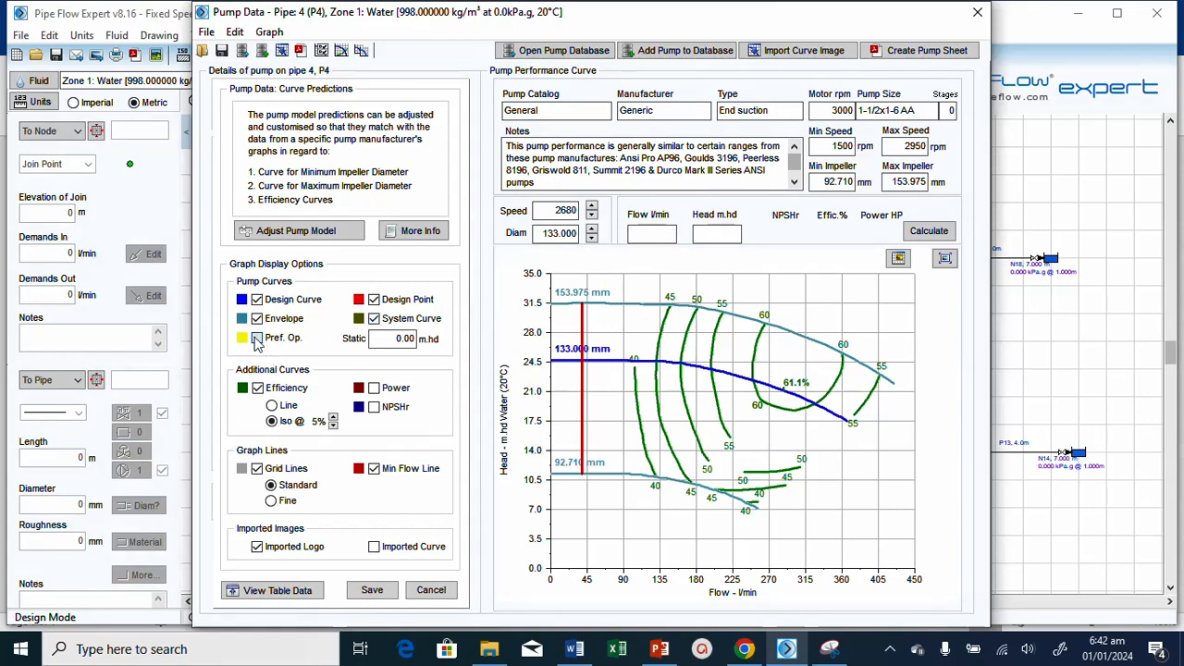
left_click(244, 337)
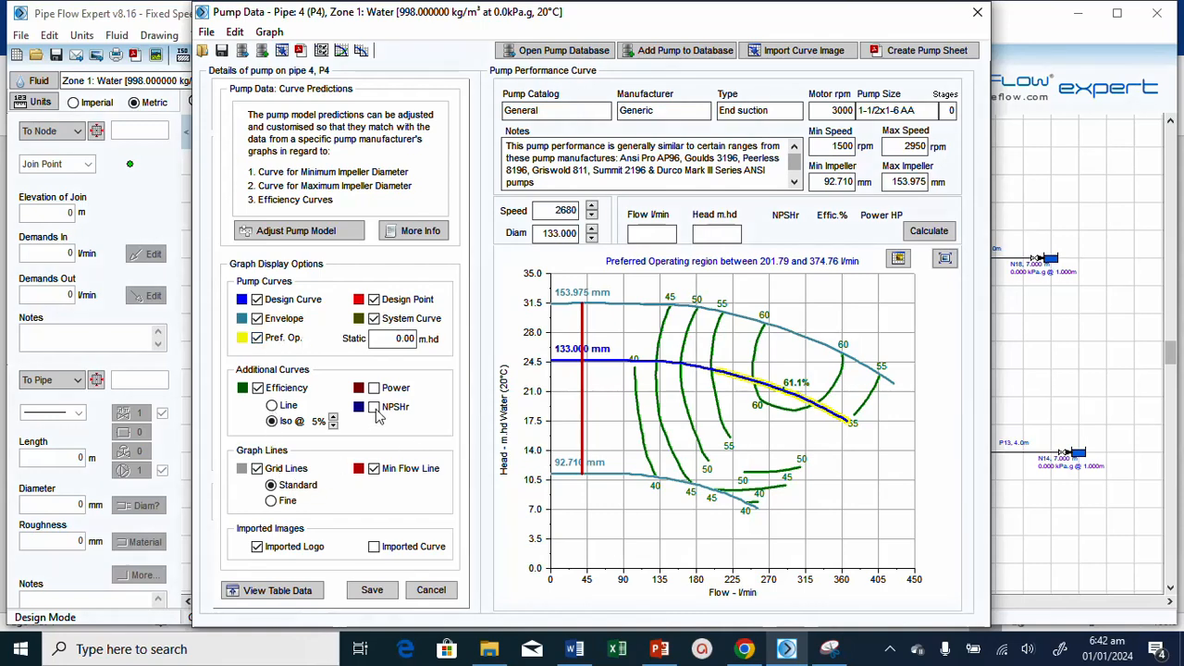
left_click(373, 407)
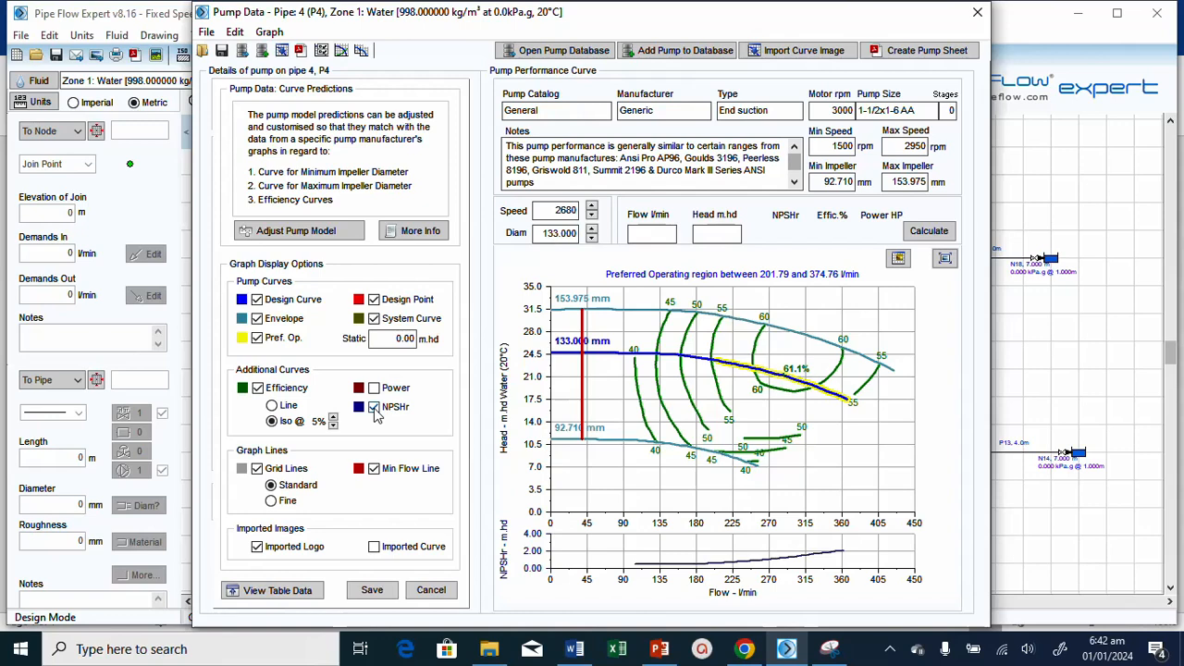
left_click(373, 387)
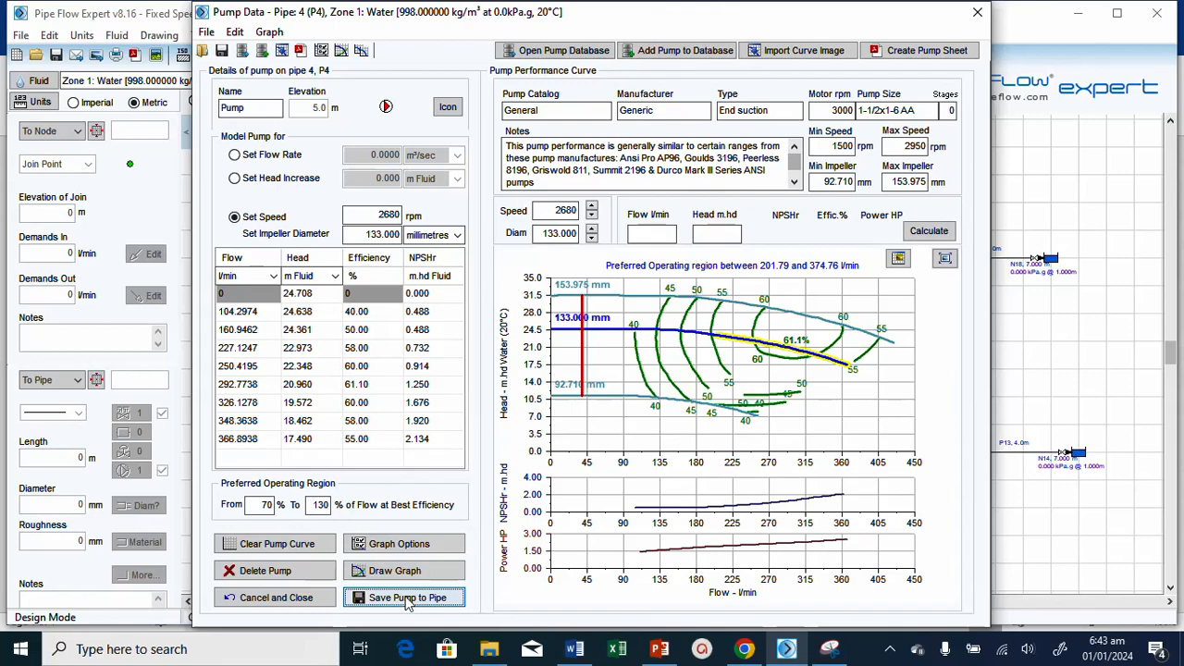
Save the curve pump to pipe P4, recalculate the network and view the results sheet.
left_click(405, 596)
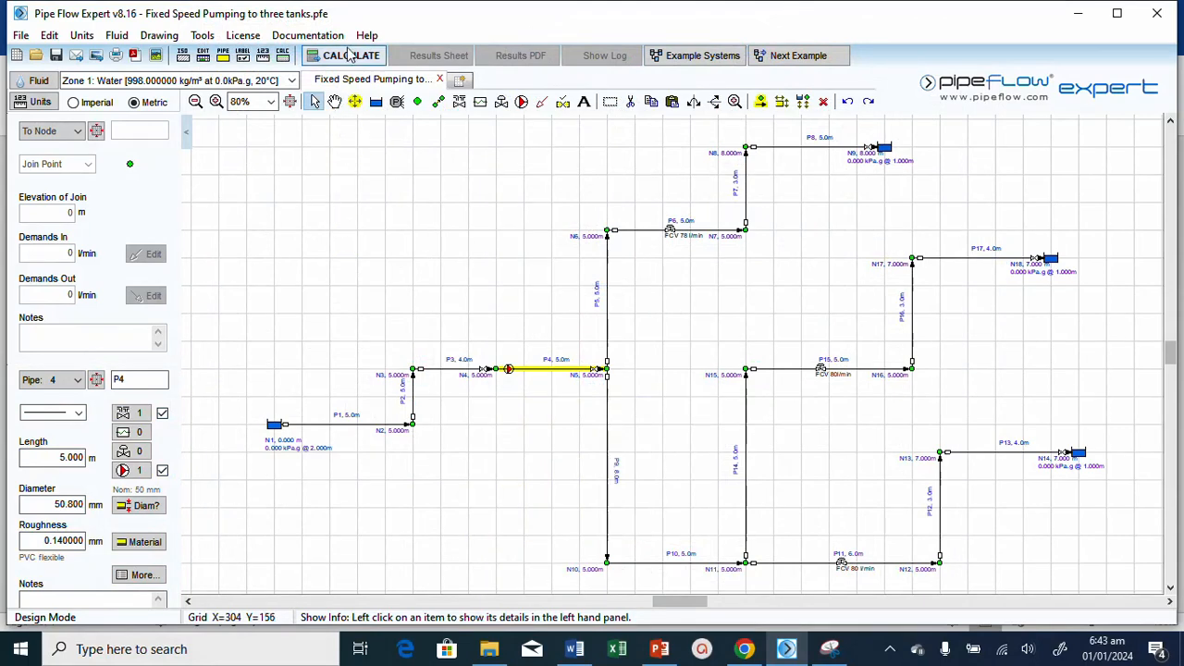
left_click(352, 56)
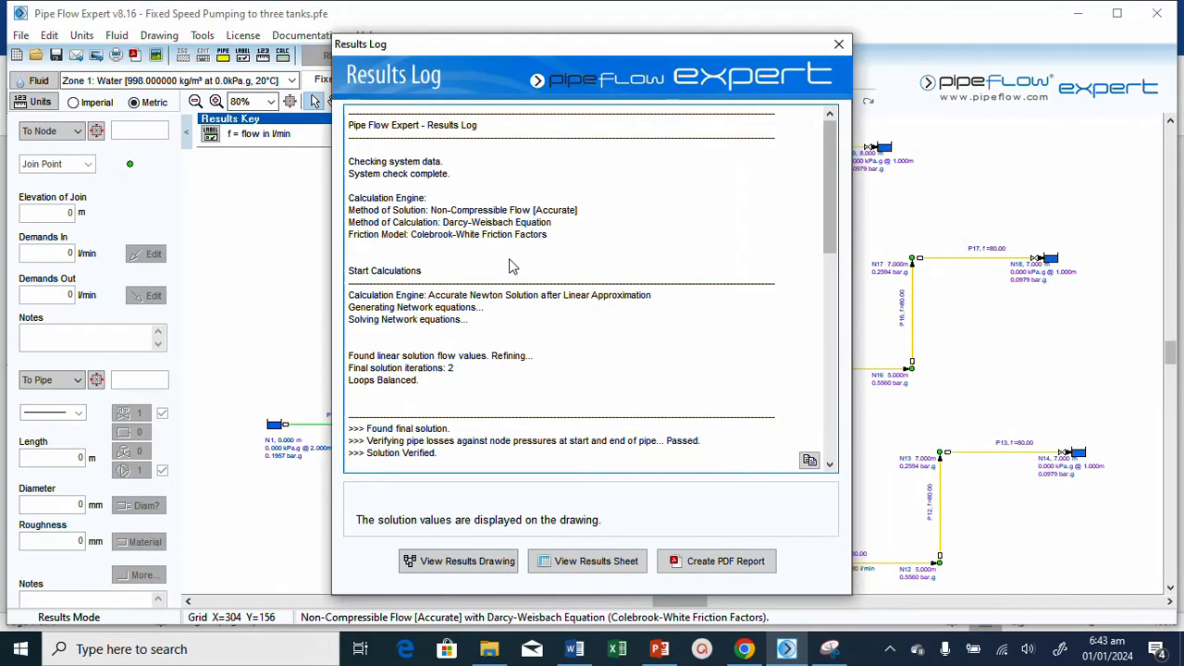
left_click(587, 560)
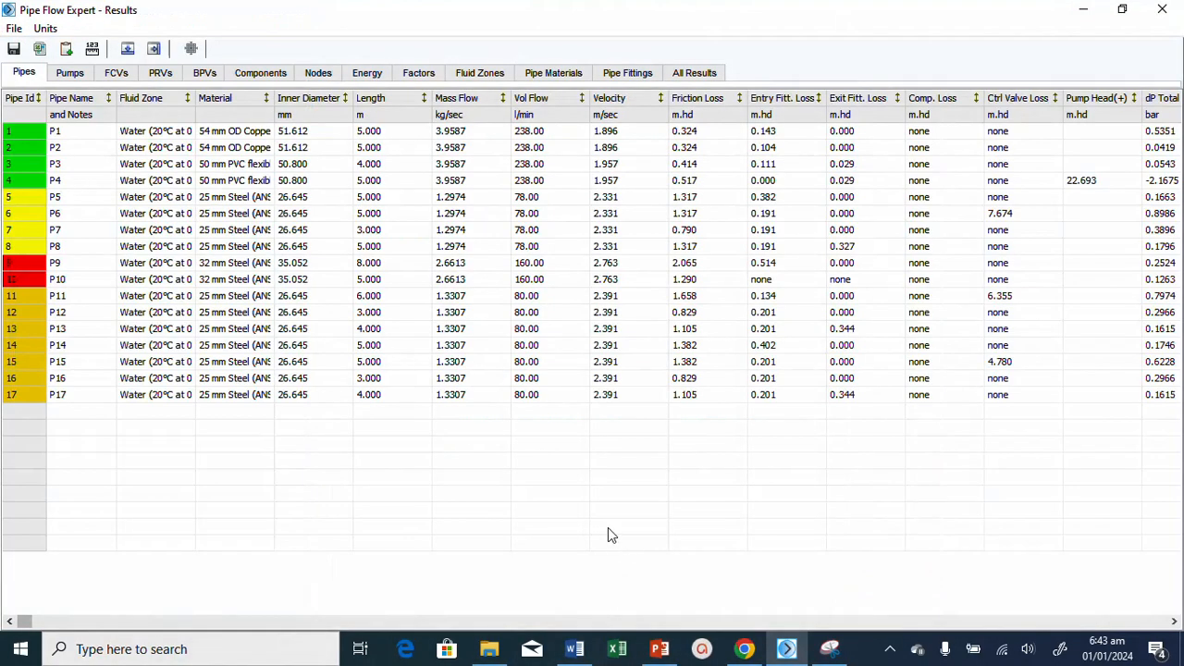
Review the Pumps results tab showing P4 at 238 l/min, 22.7 m head, 59% efficiency.
left_click(71, 73)
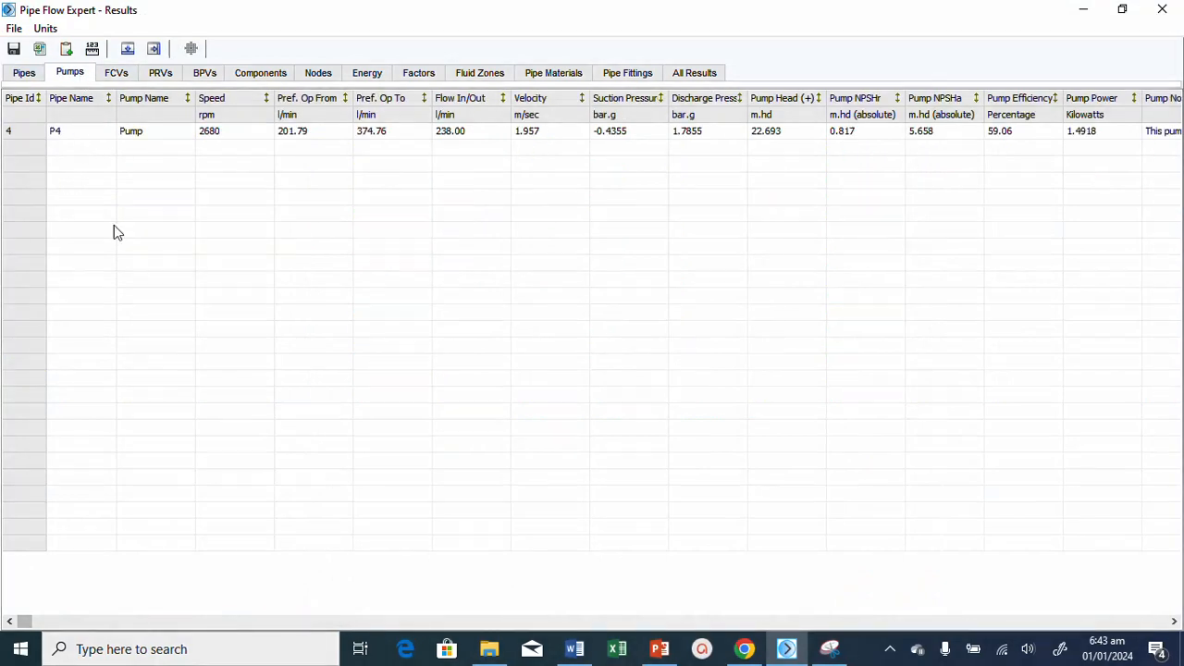
mouse_move(774, 156)
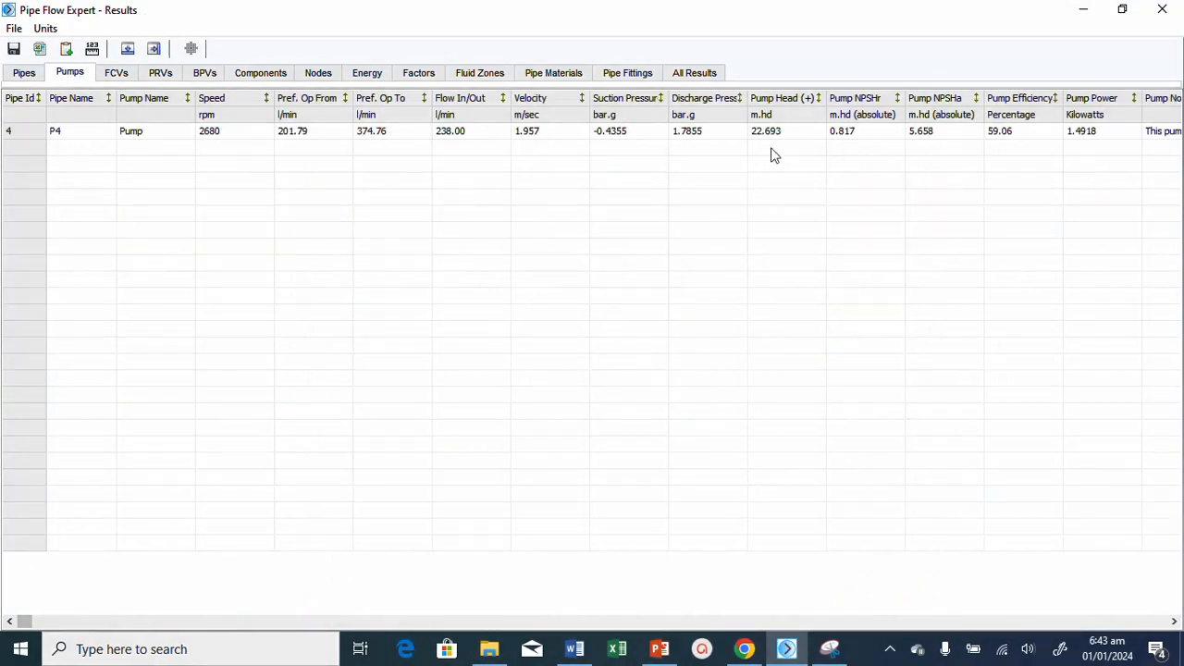
mouse_move(781, 146)
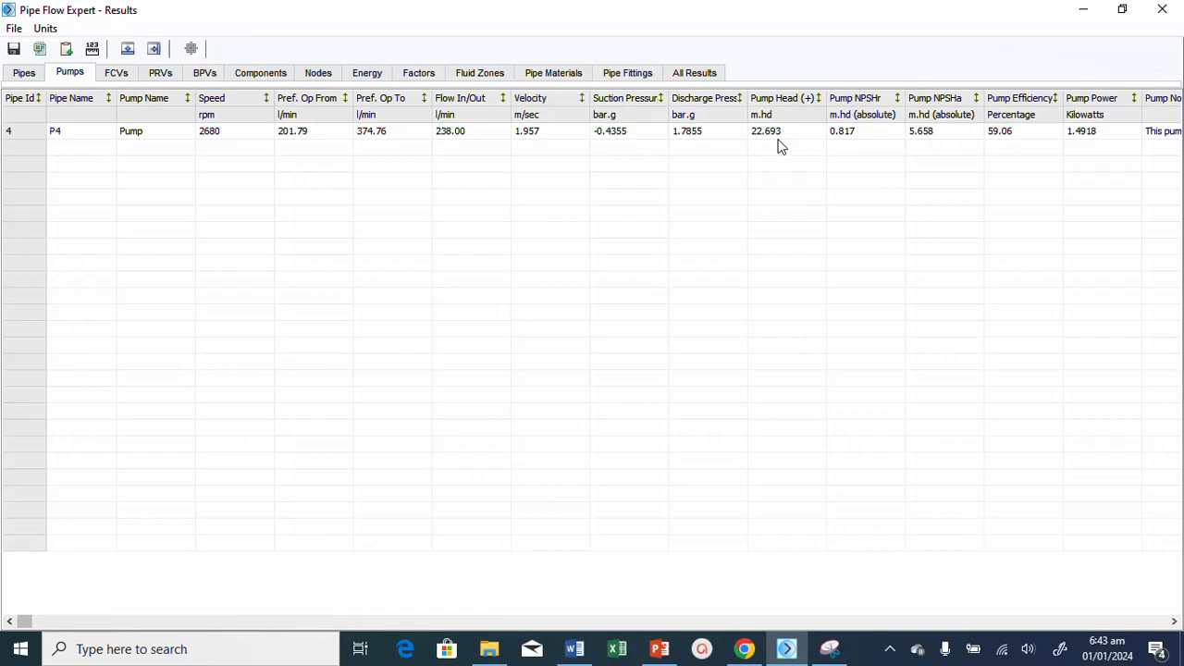
mouse_move(786, 144)
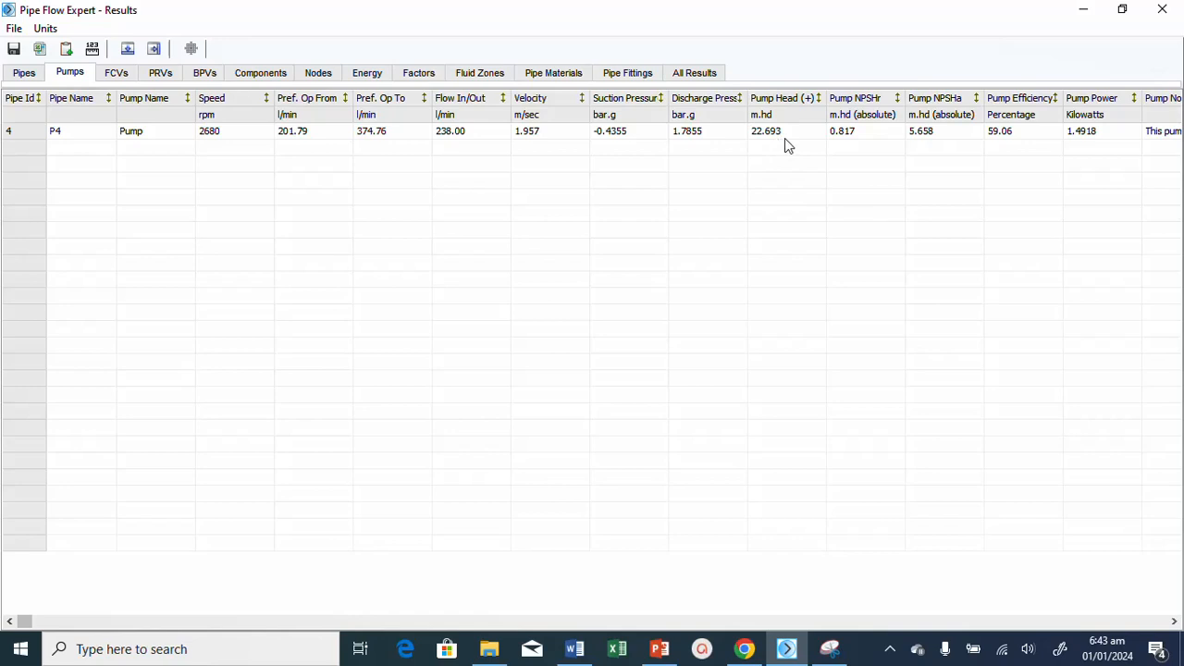
mouse_move(437, 150)
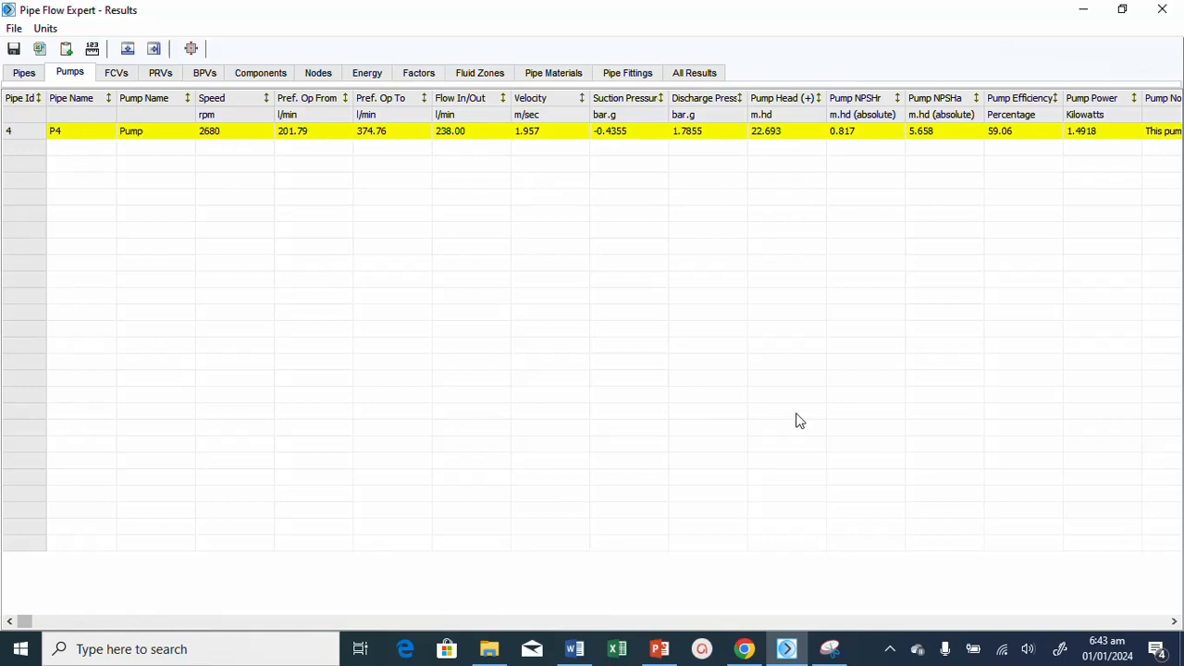
mouse_move(784, 493)
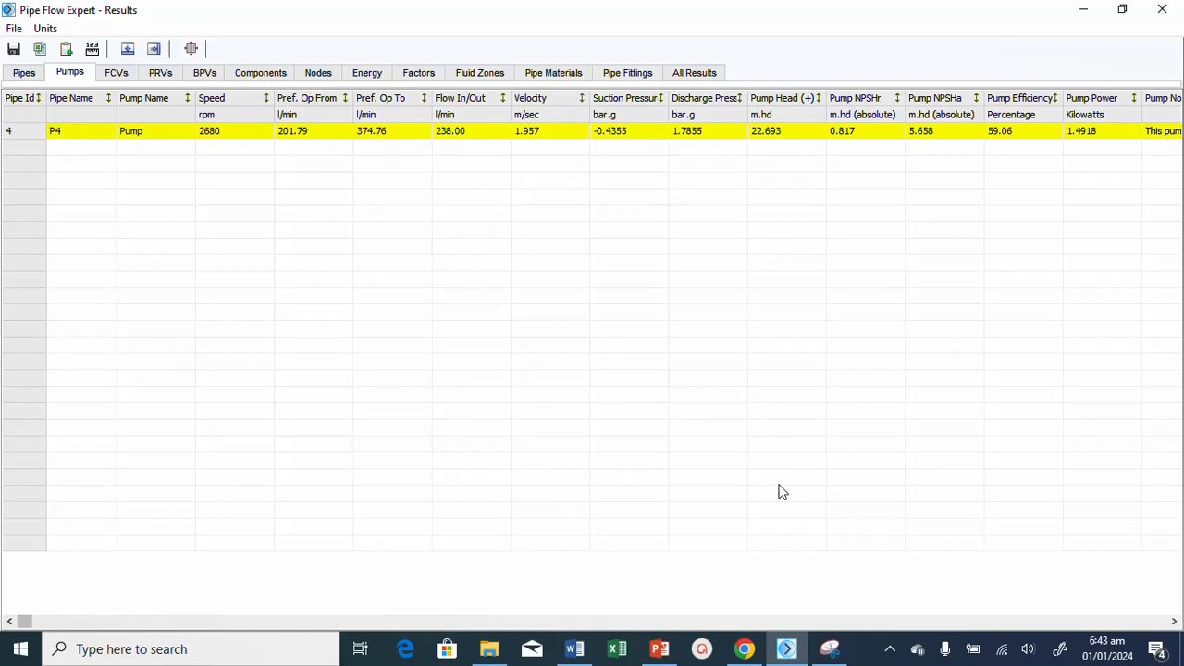
mouse_move(250, 164)
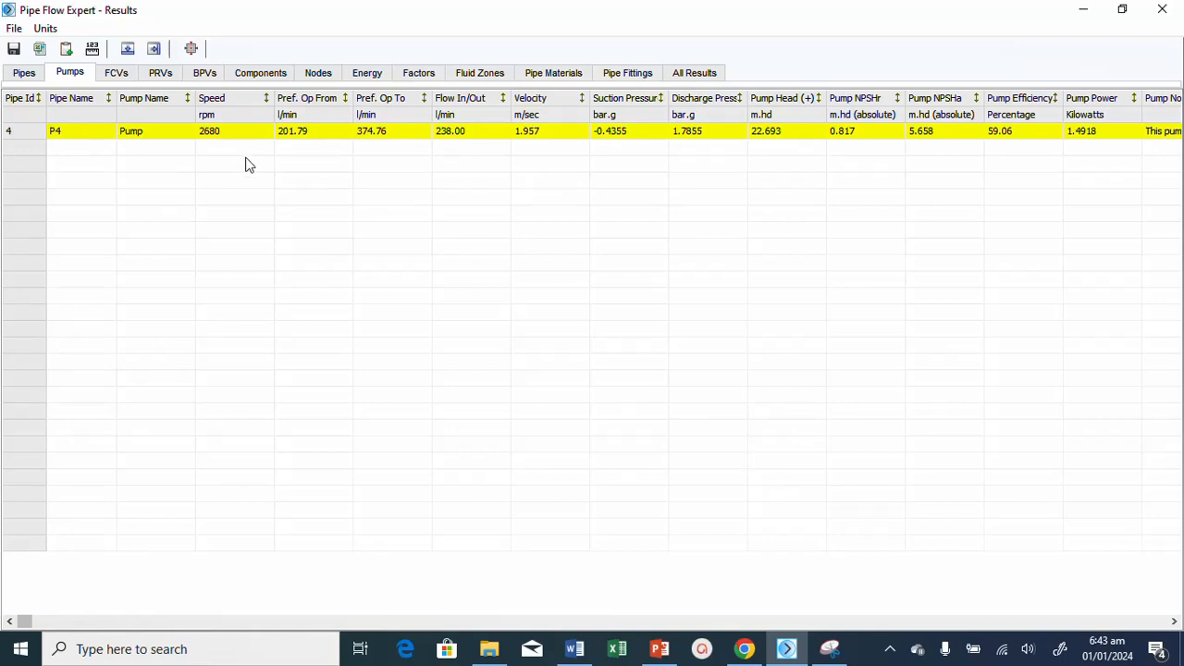
mouse_move(289, 144)
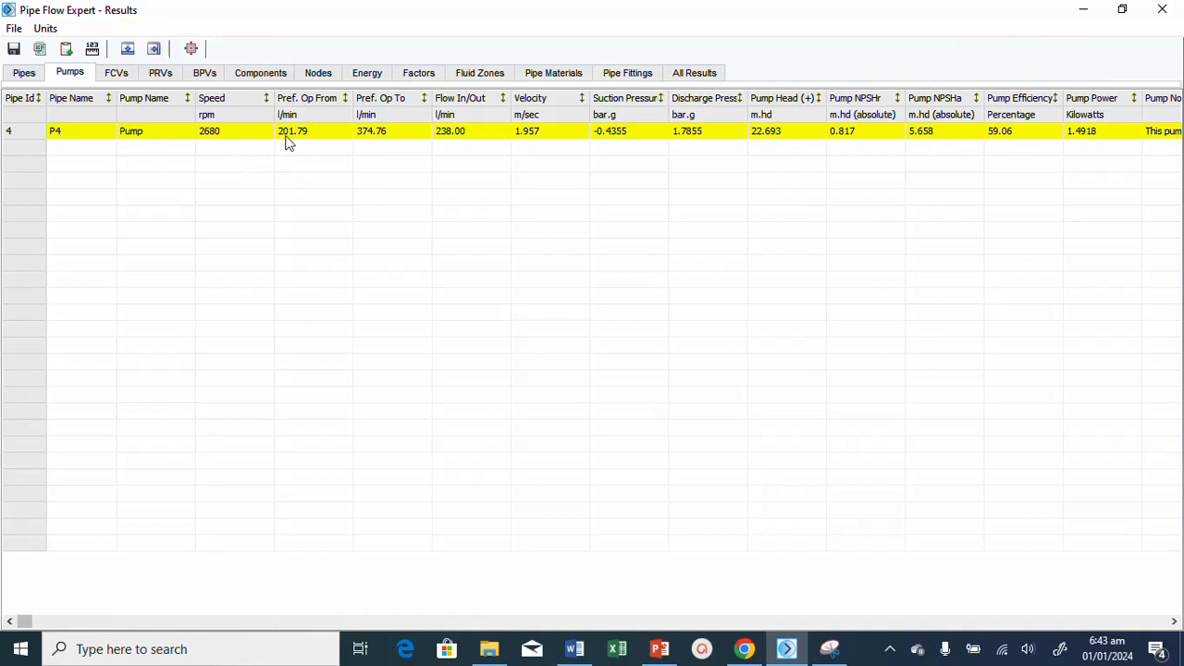
mouse_move(333, 111)
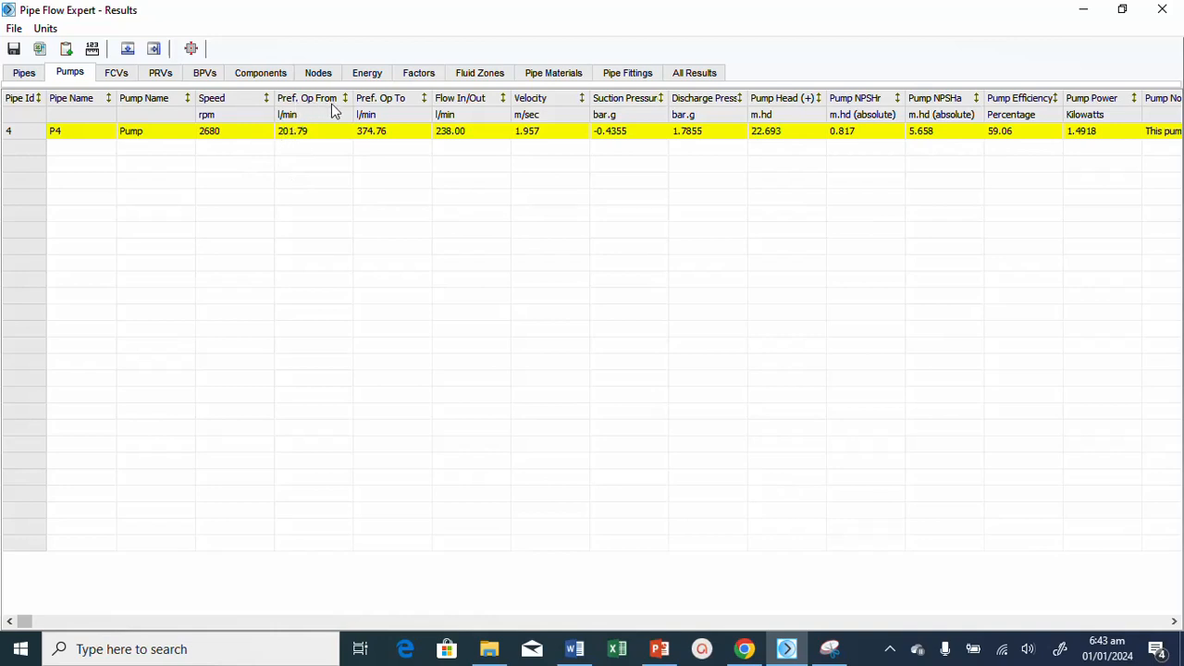
mouse_move(378, 110)
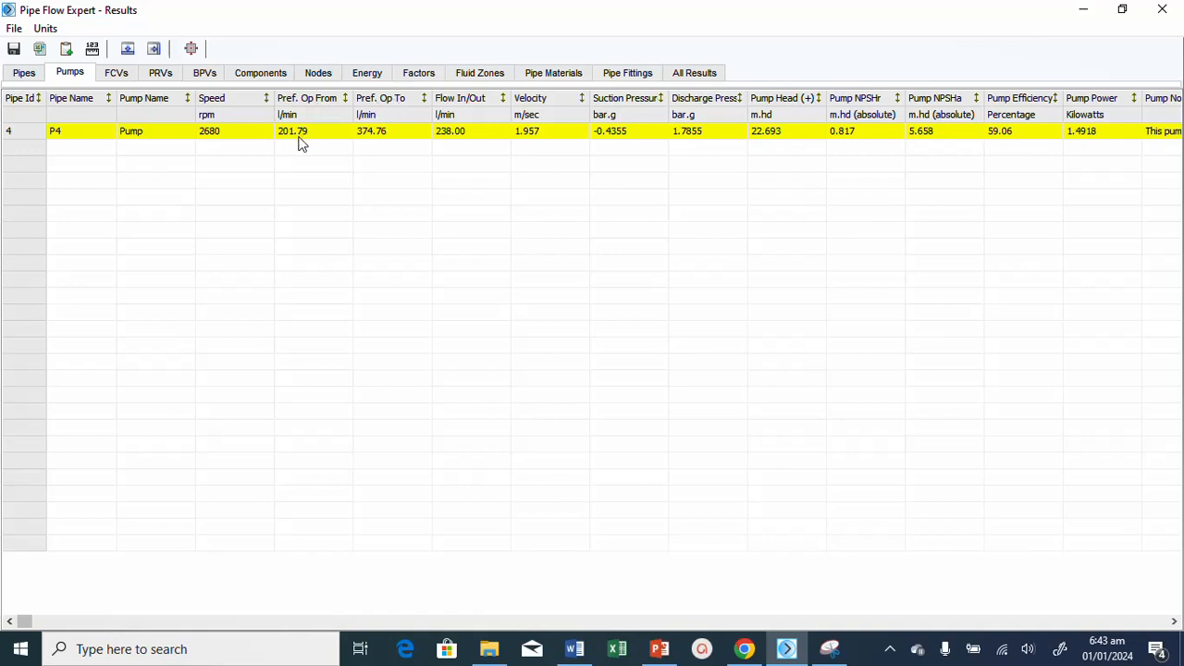
mouse_move(459, 148)
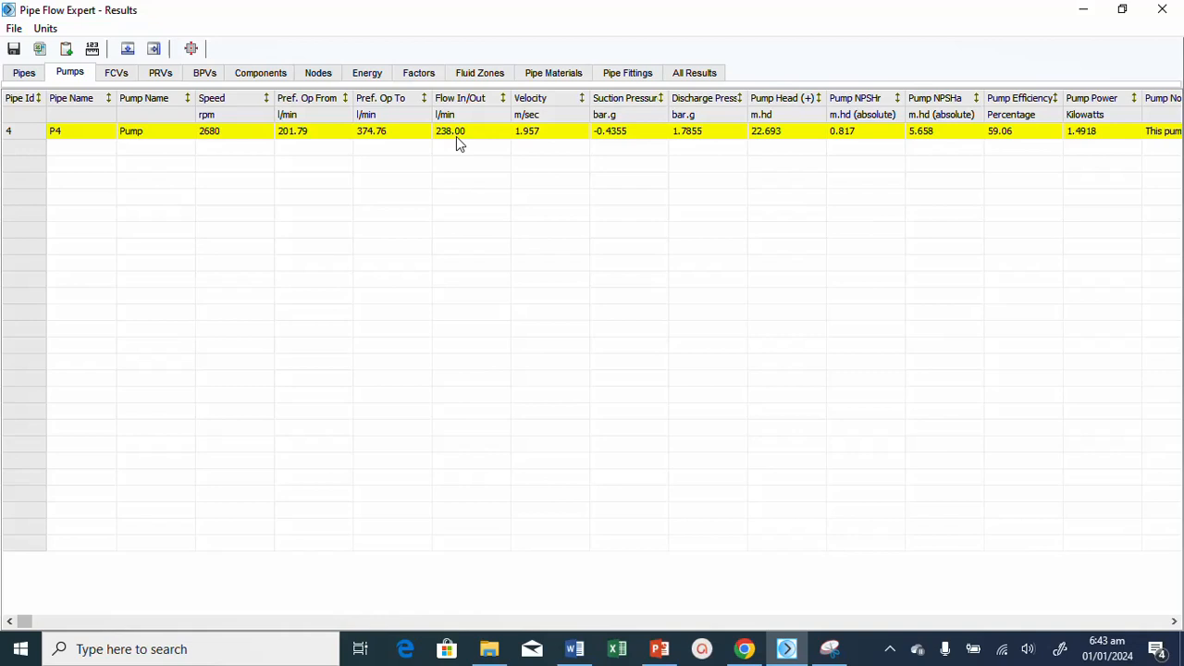
mouse_move(329, 145)
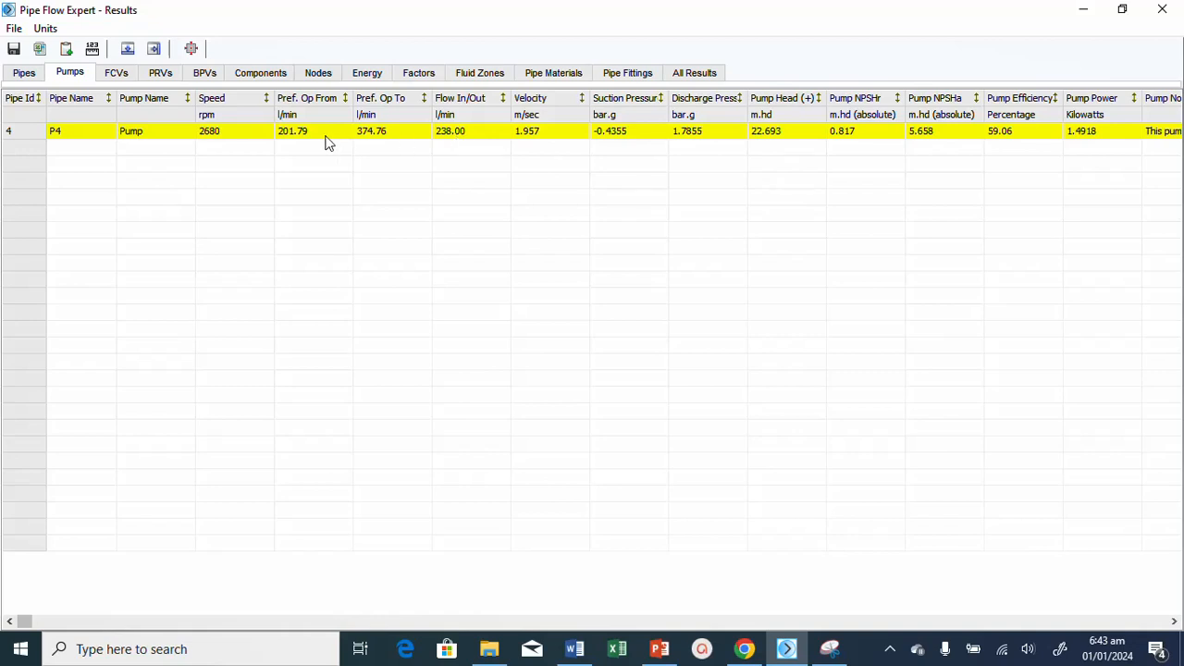
mouse_move(437, 237)
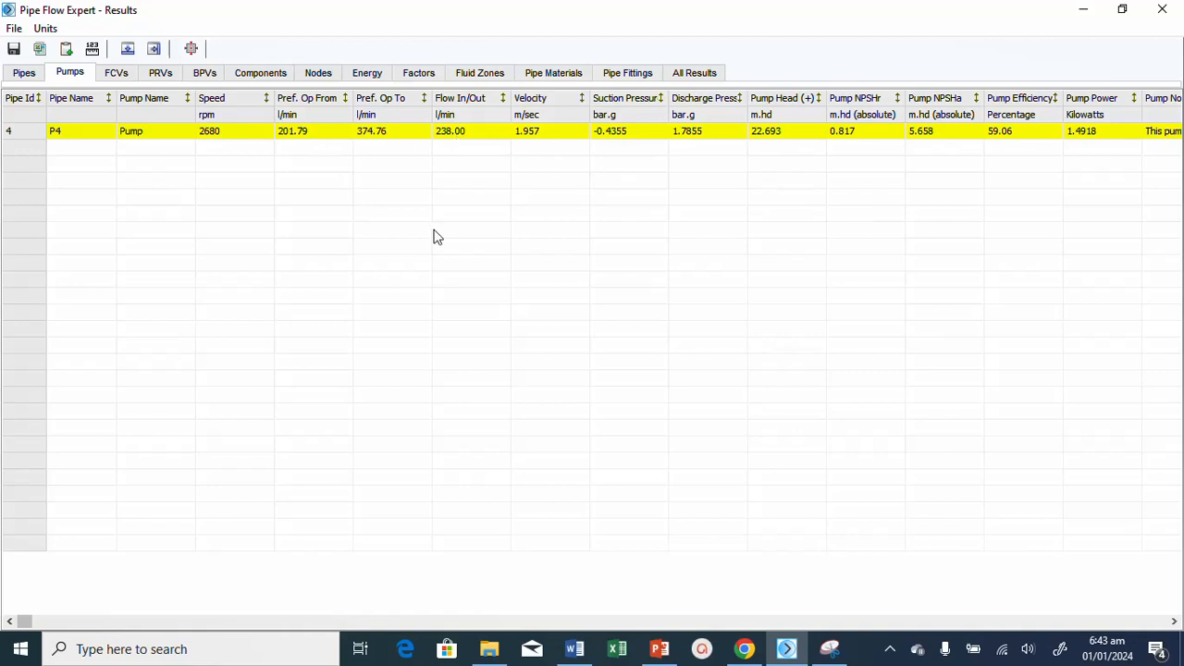
mouse_move(414, 255)
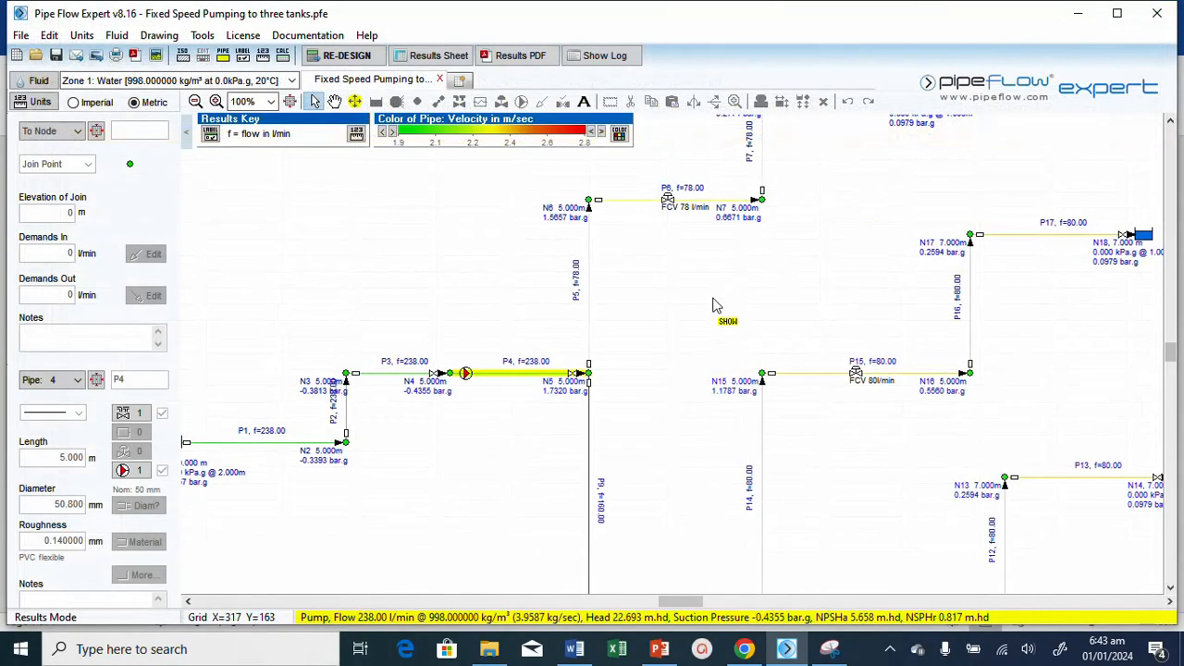
Reopen the P4 pump data window showing the 238 l/min, 22.7 m operating point.
double_click(466, 373)
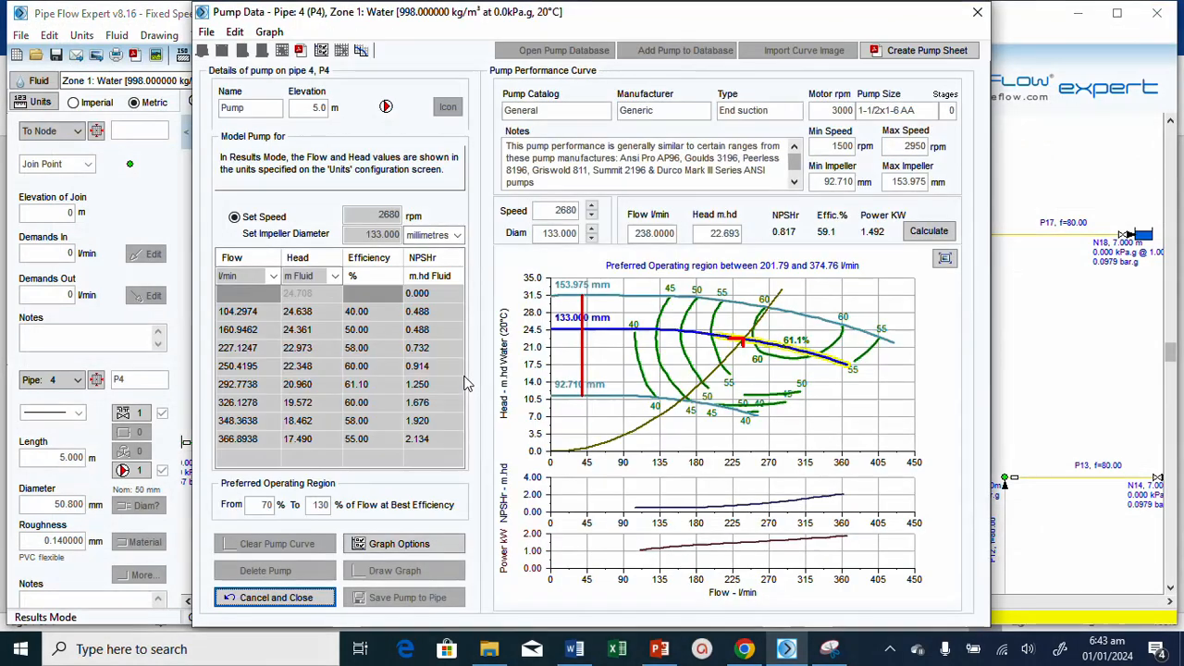
mouse_move(731, 348)
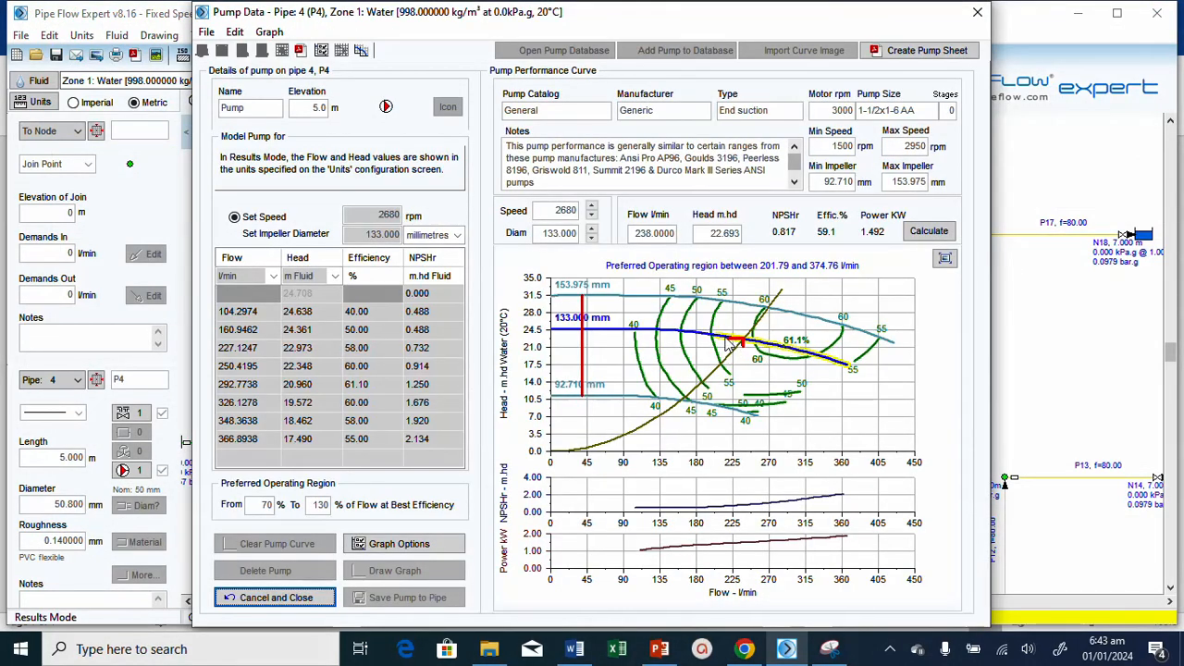
mouse_move(829, 363)
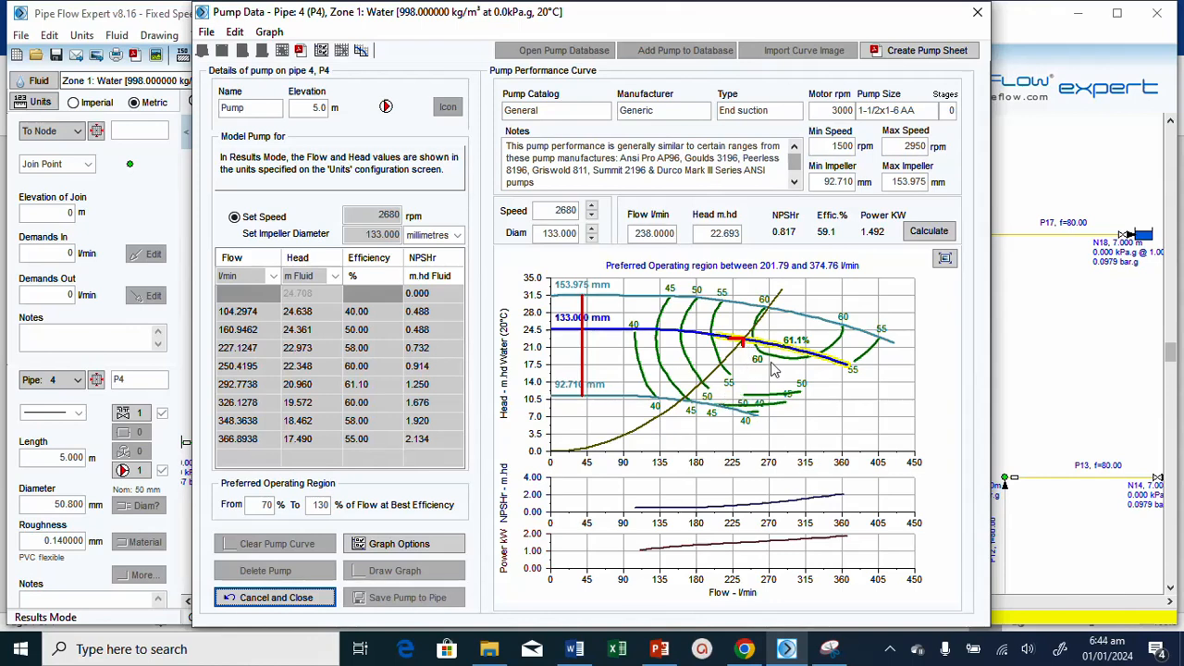
mouse_move(825, 244)
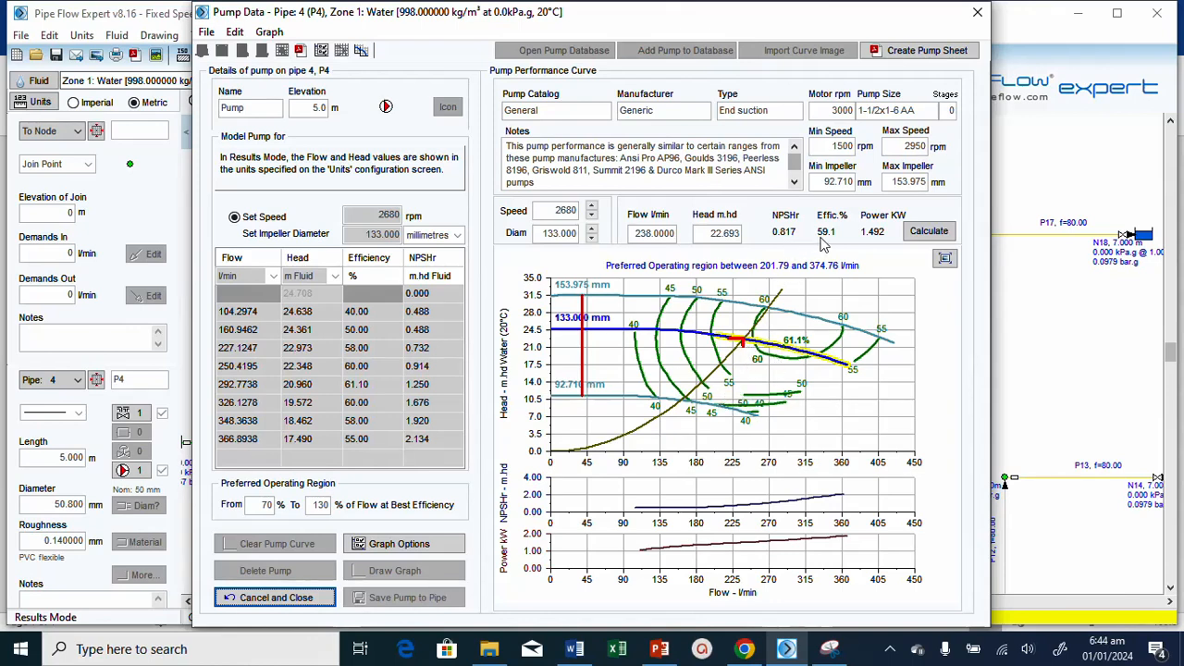
mouse_move(800, 255)
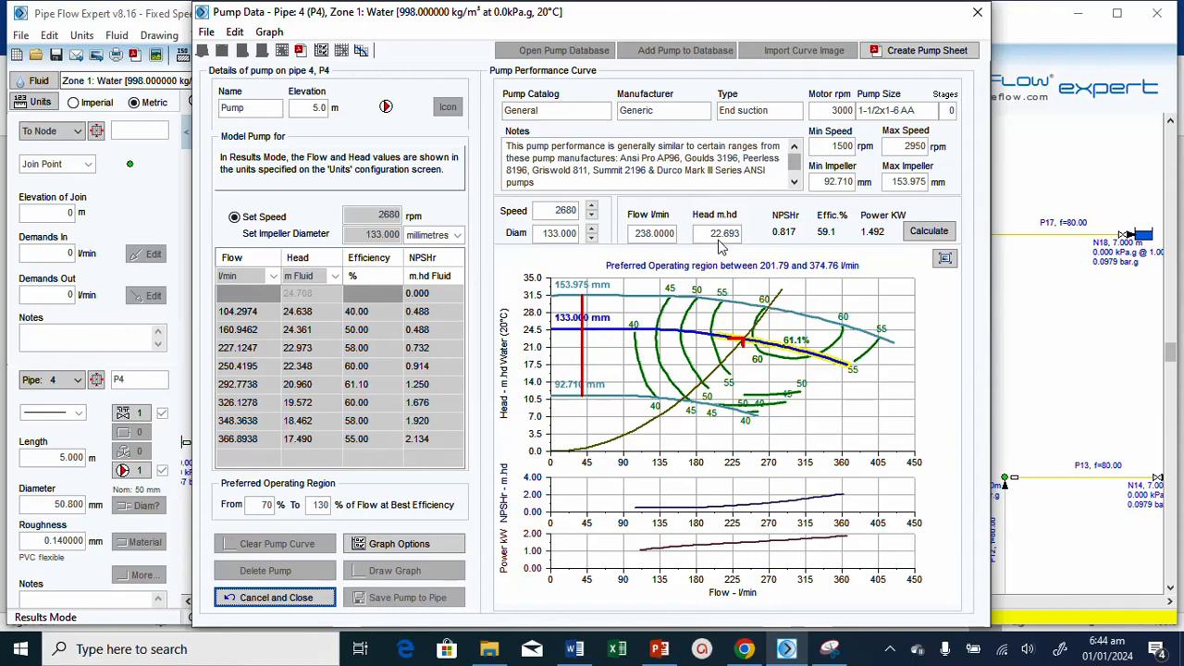
mouse_move(699, 343)
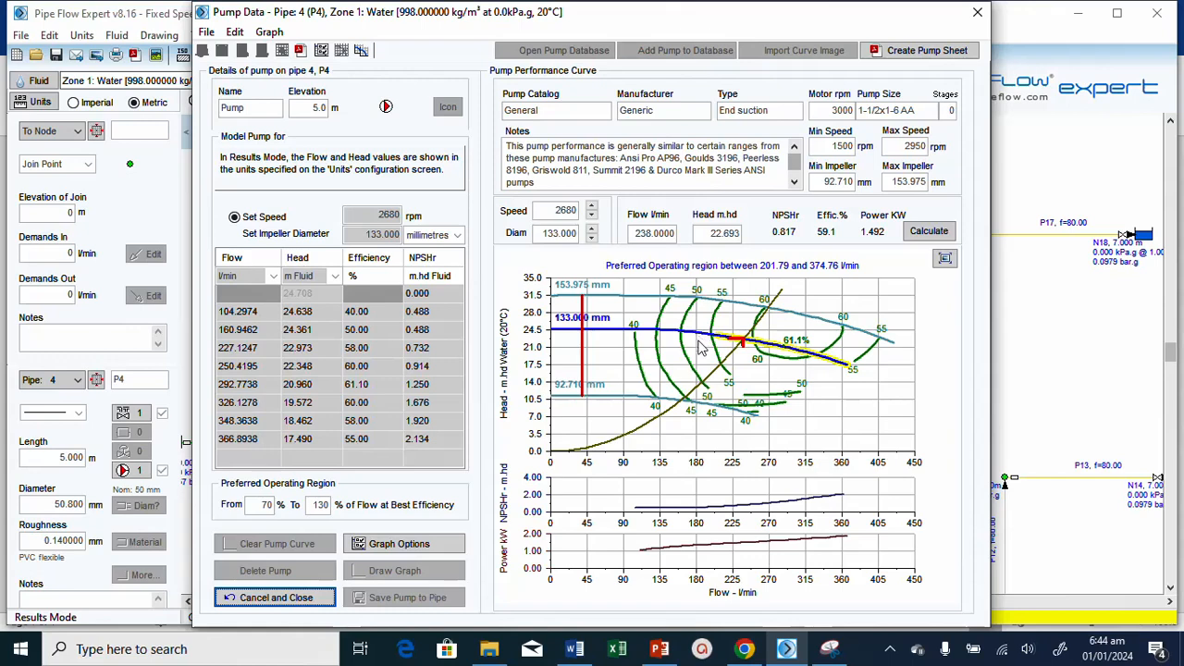
mouse_move(1036, 311)
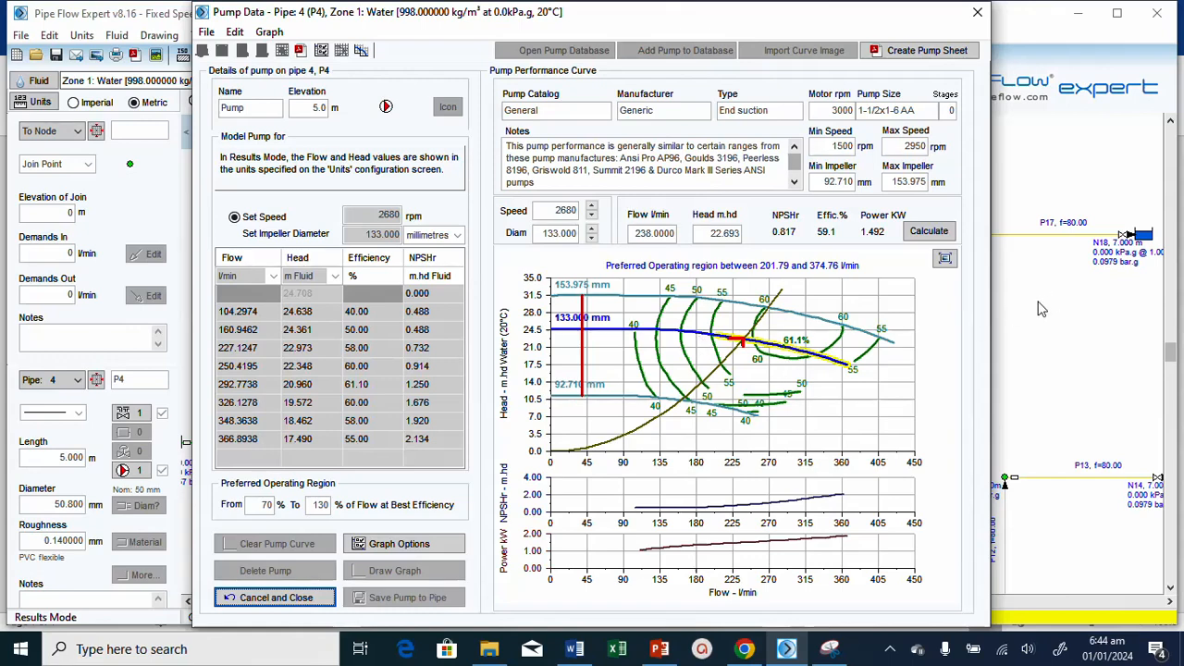
mouse_move(803, 418)
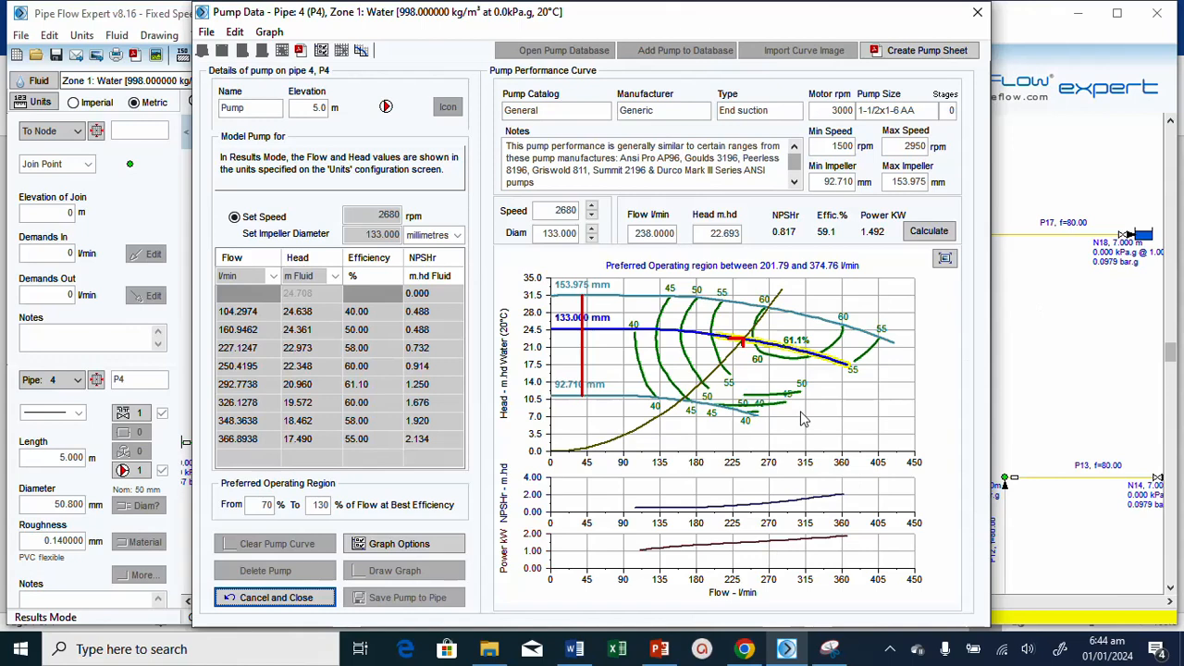
mouse_move(977, 11)
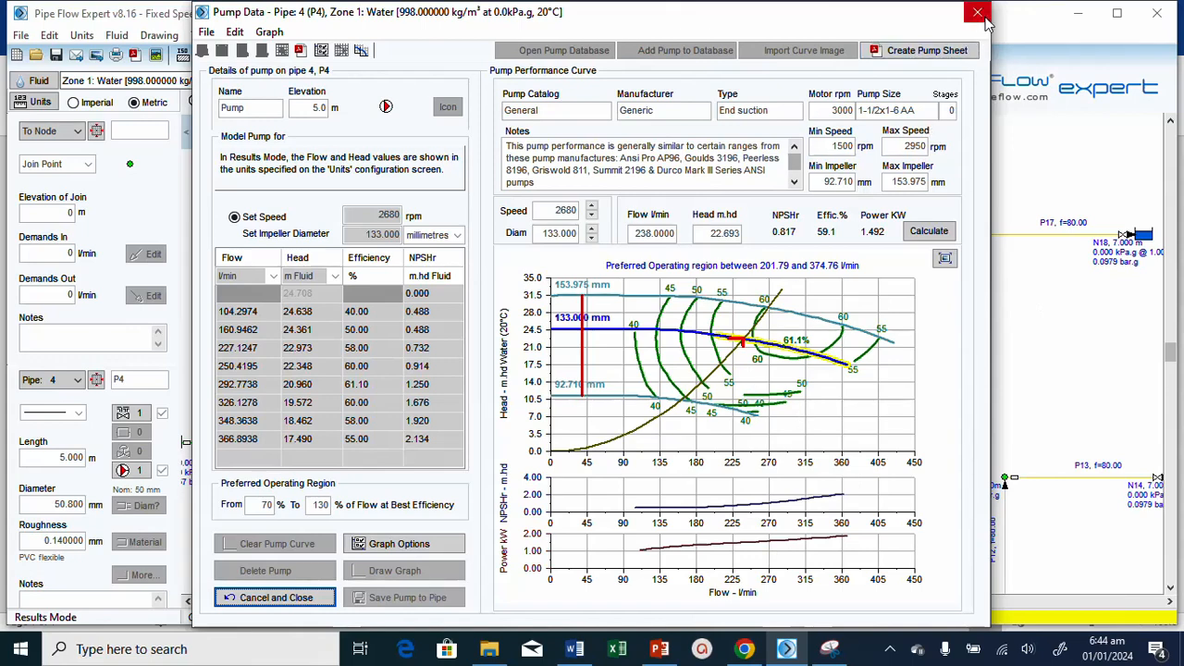
mouse_move(918, 50)
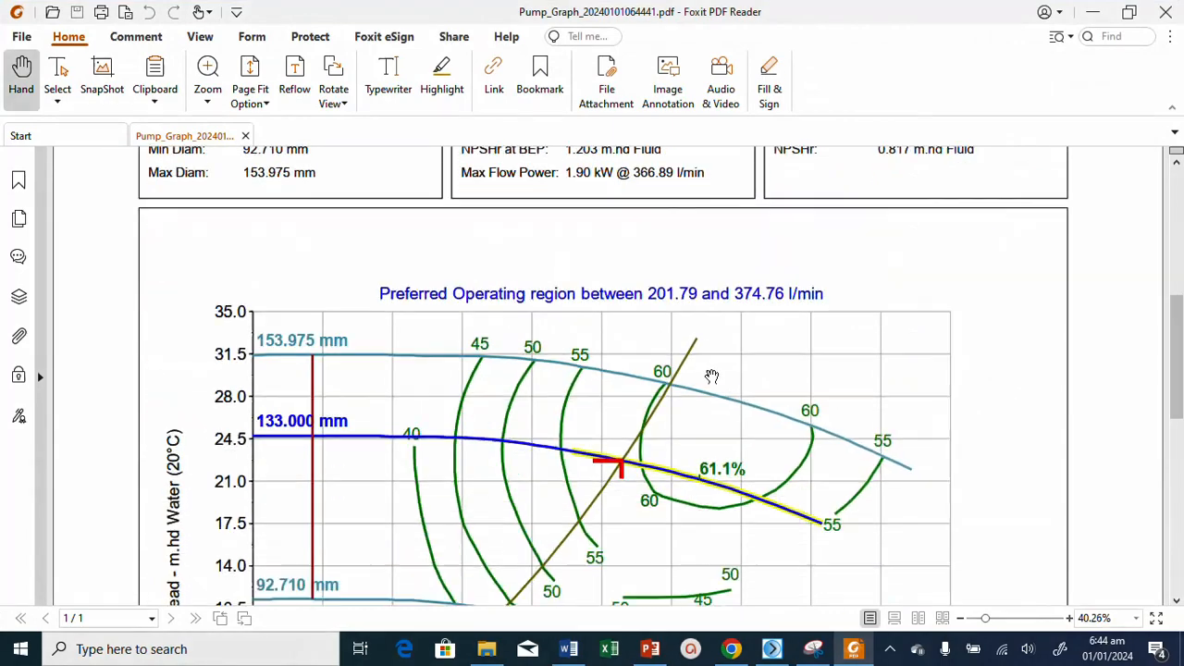
Scroll through the Pump_Graph data sheet PDF in Foxit PDF Reader.
scroll("up", 3)
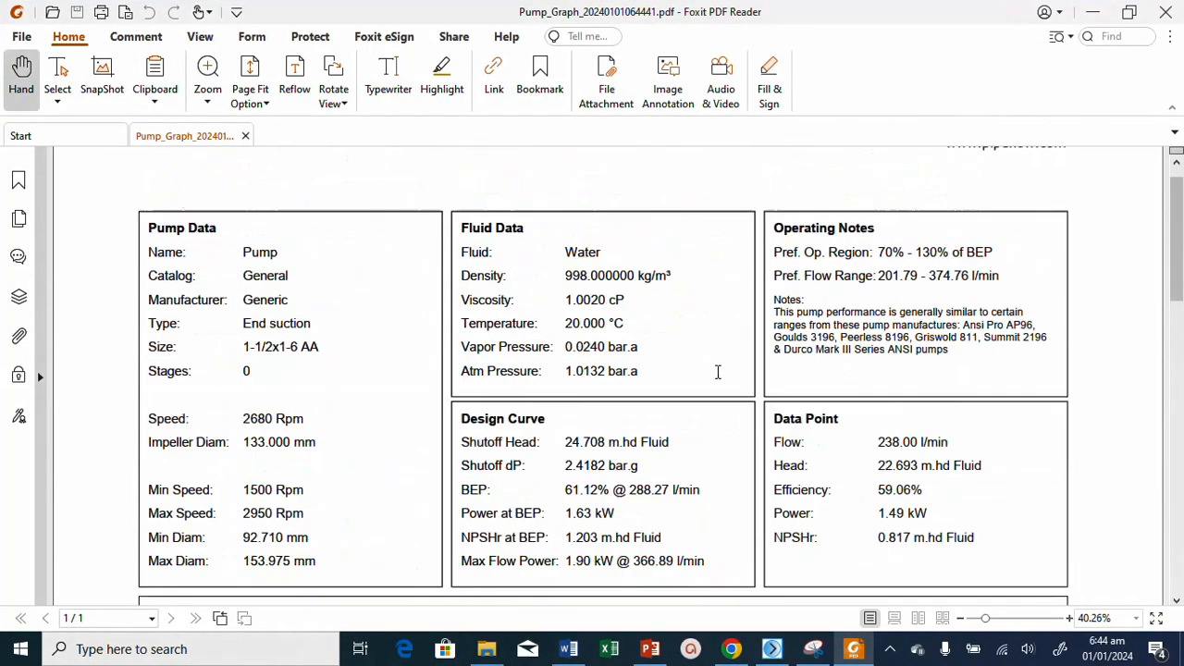
scroll("up", 3)
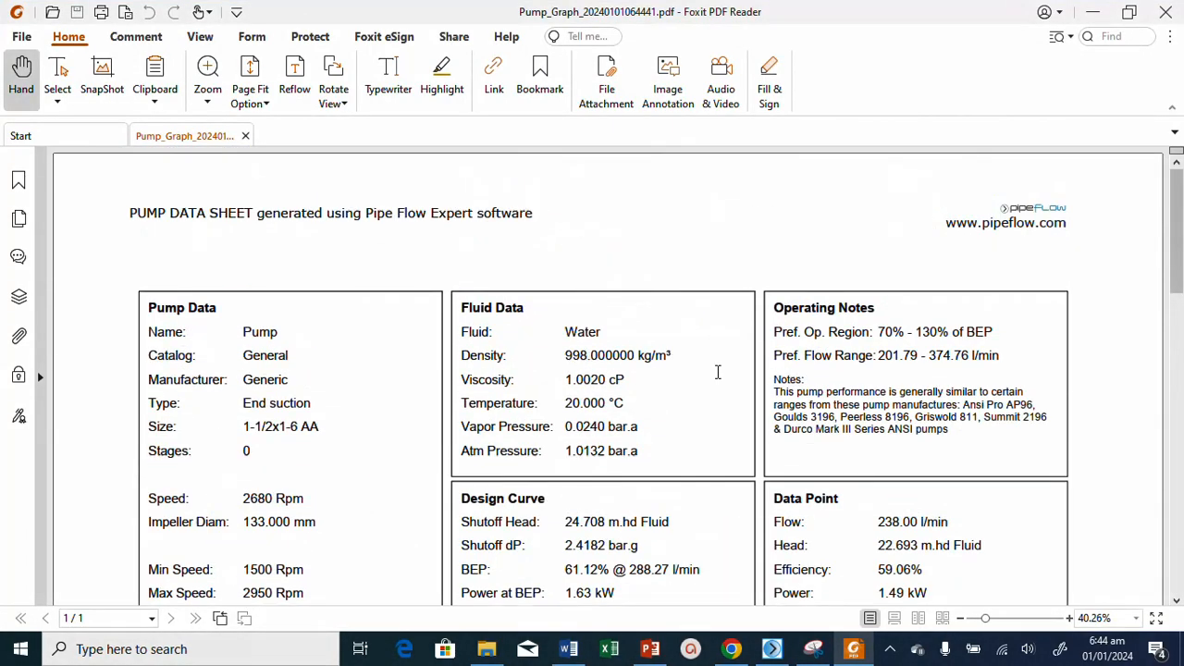
mouse_move(655, 418)
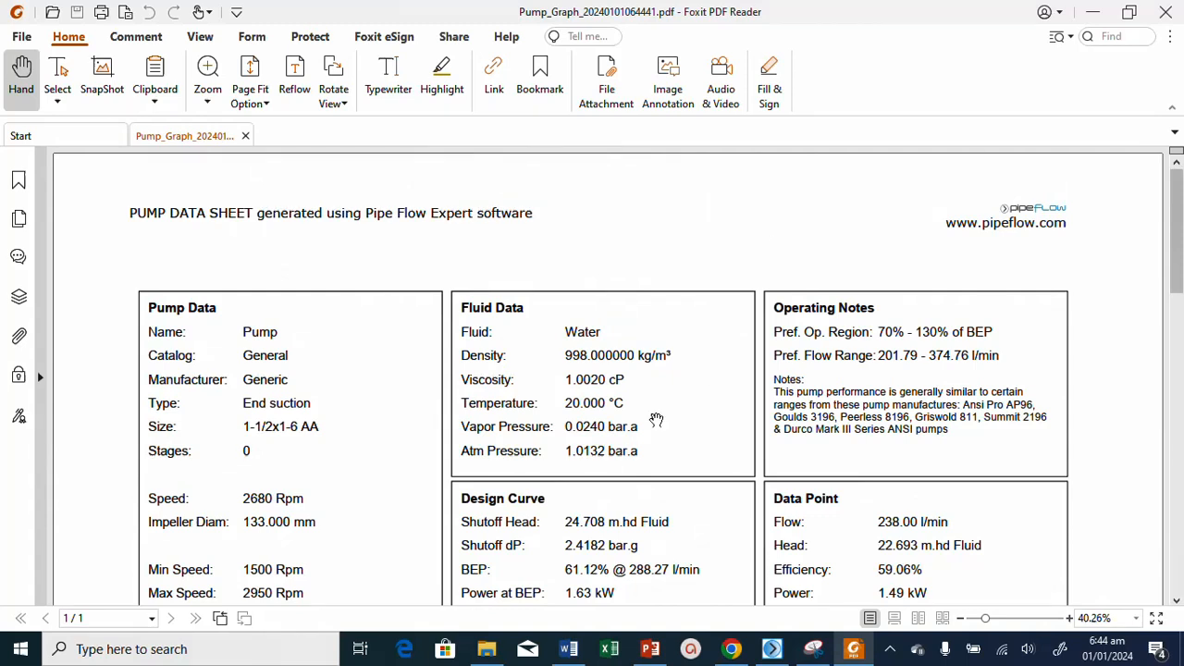
mouse_move(231, 231)
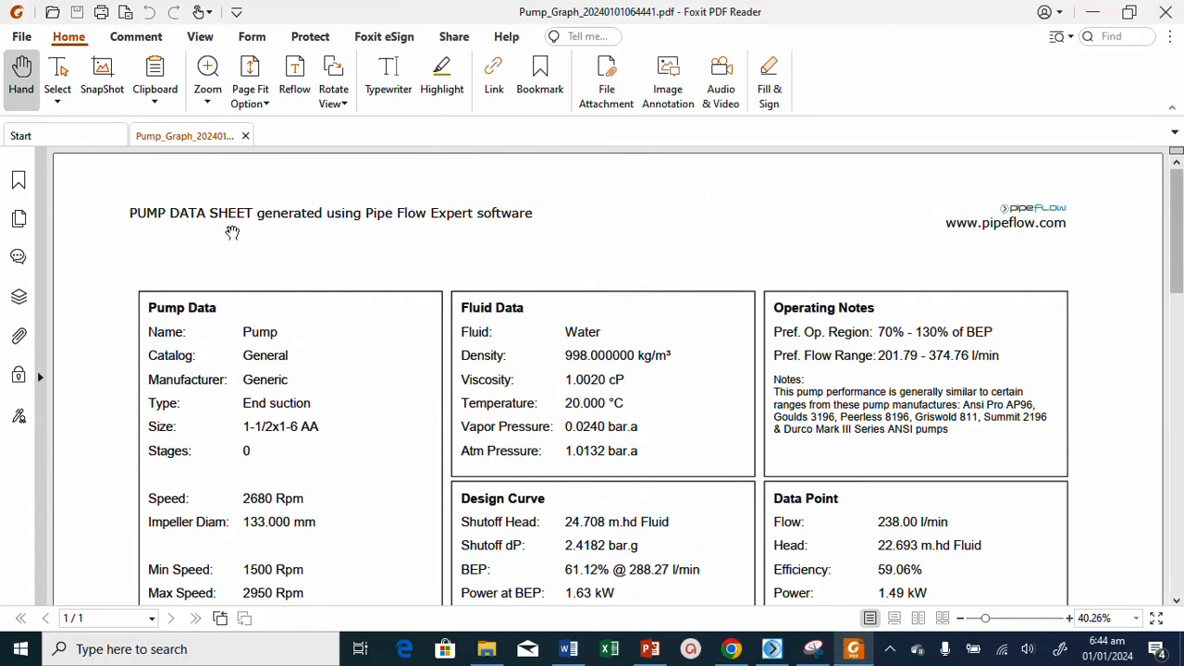
mouse_move(833, 459)
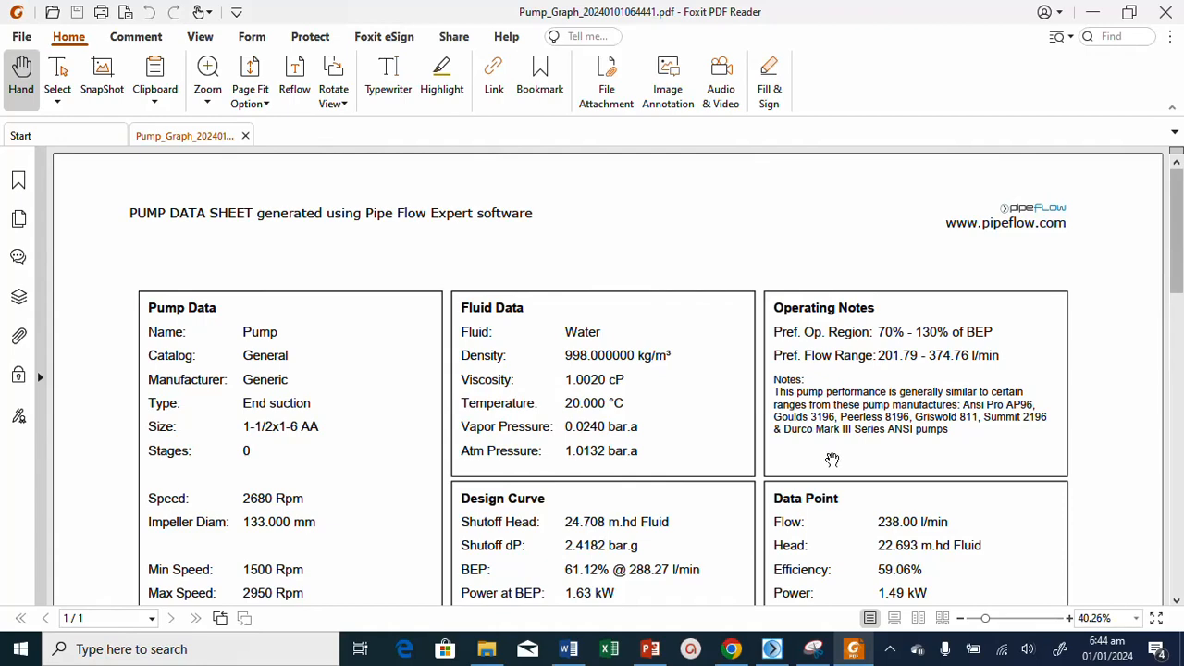
scroll("down", 3)
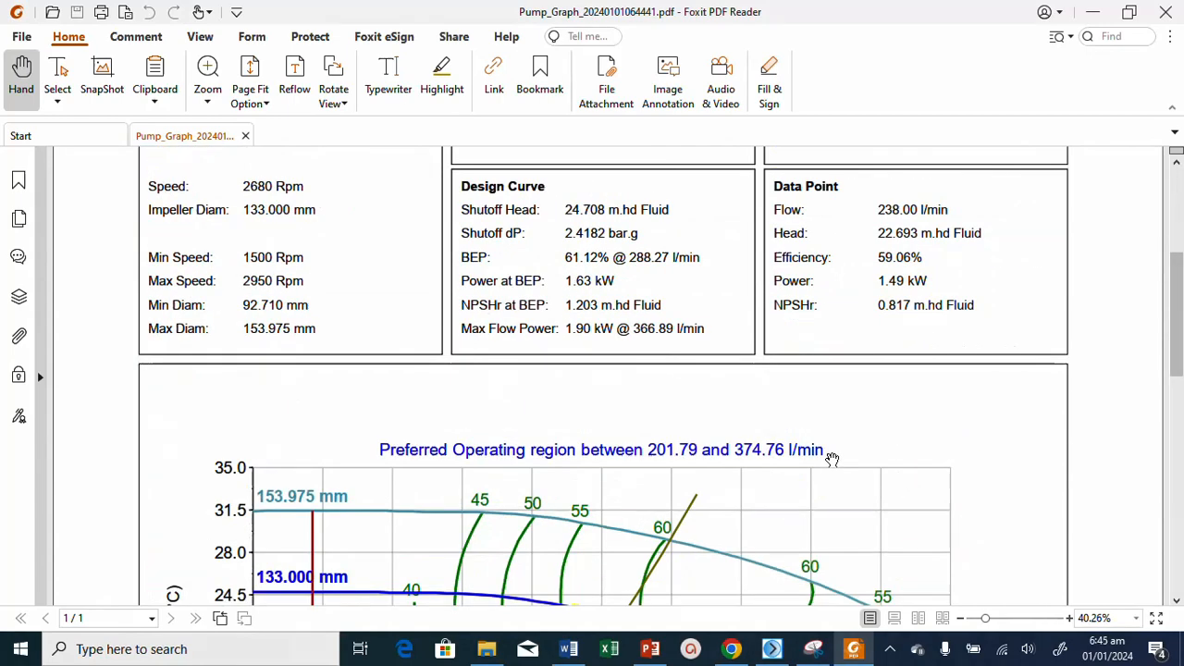
scroll("down", 3)
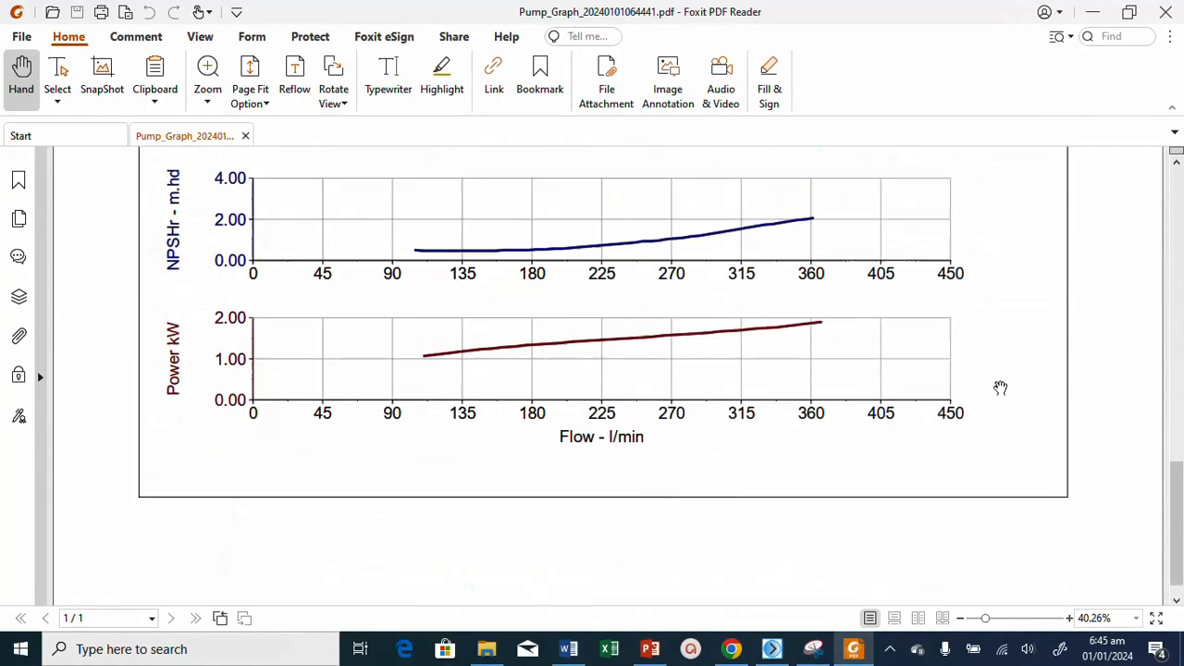
scroll("up", 3)
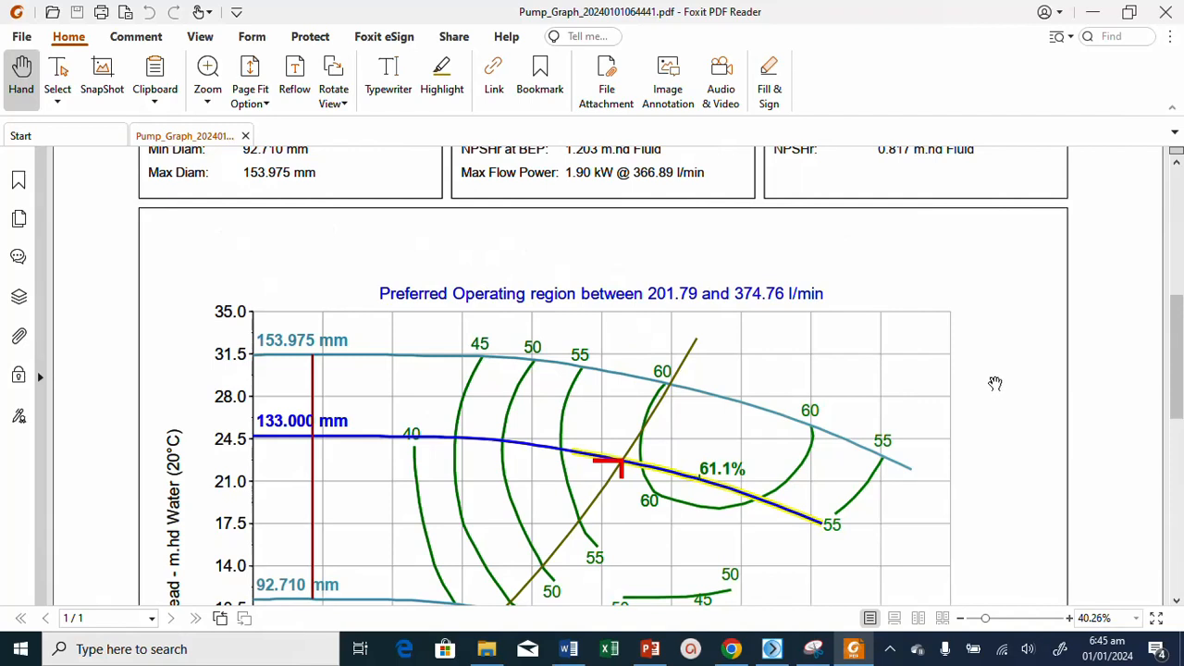
mouse_move(1165, 17)
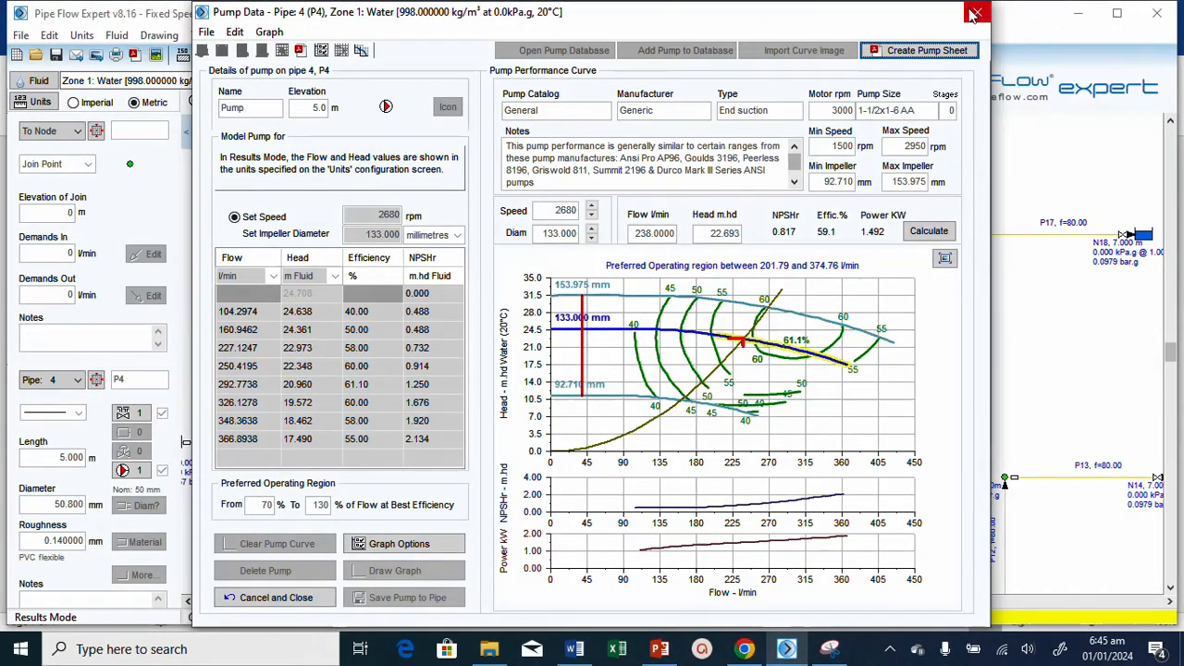
Close the P4 pump data window to return to the calculated results drawing.
left_click(975, 13)
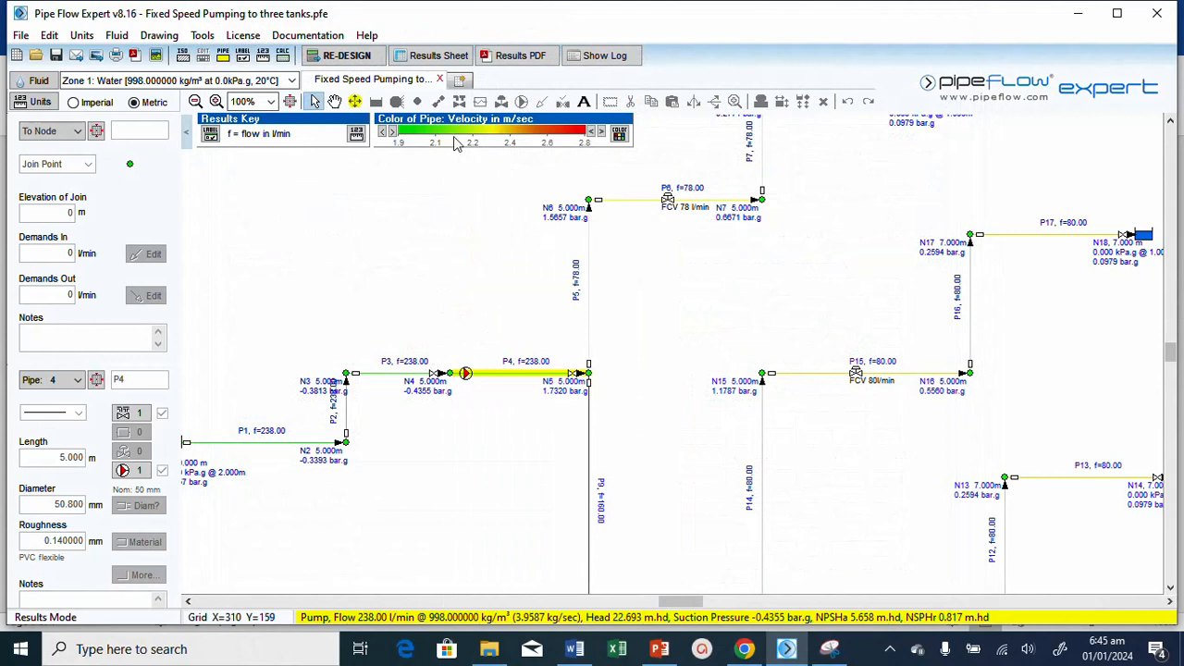
mouse_move(453, 231)
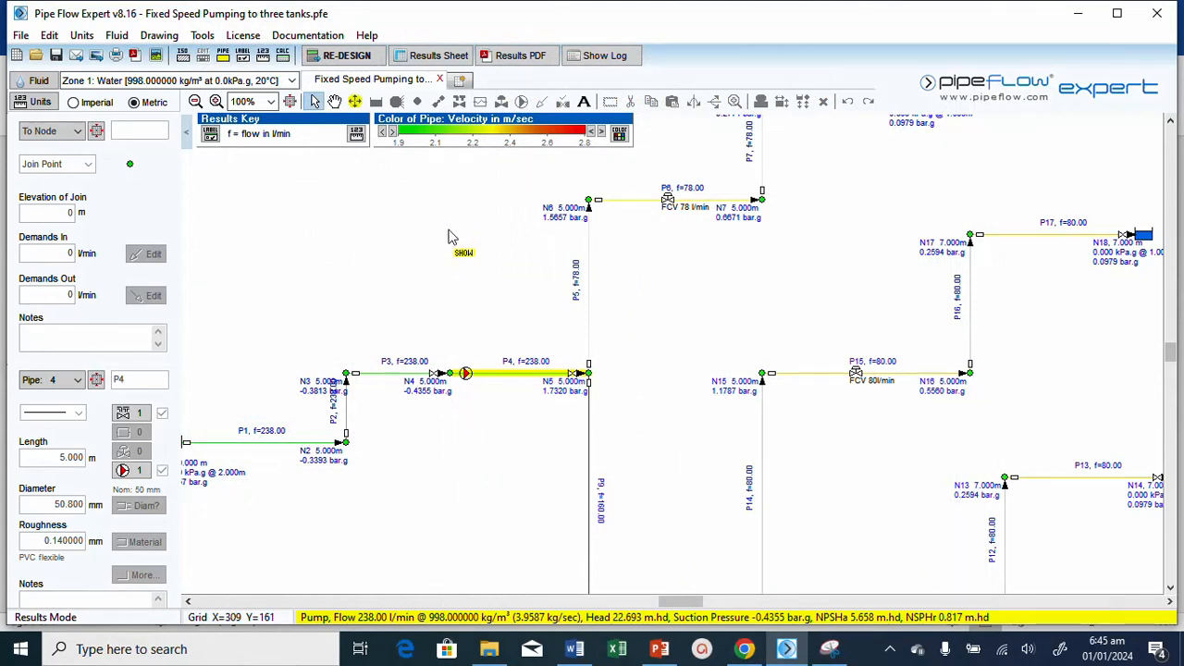
mouse_move(477, 208)
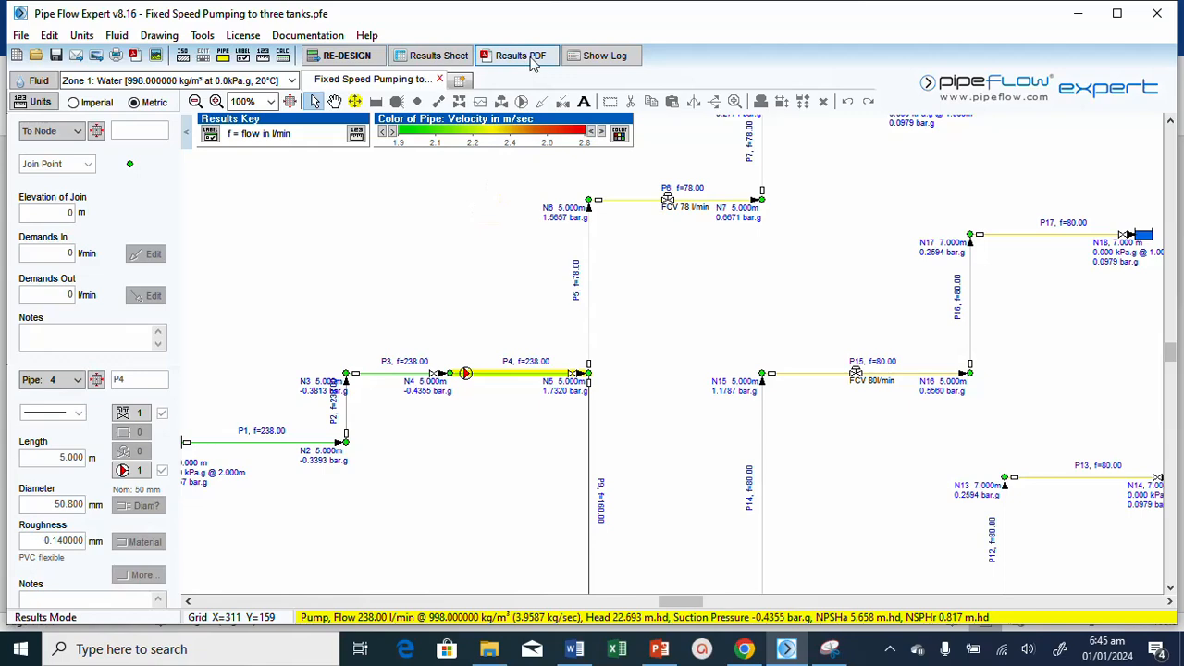
Create the full PDF results report with the default cover image and report options kept.
left_click(520, 55)
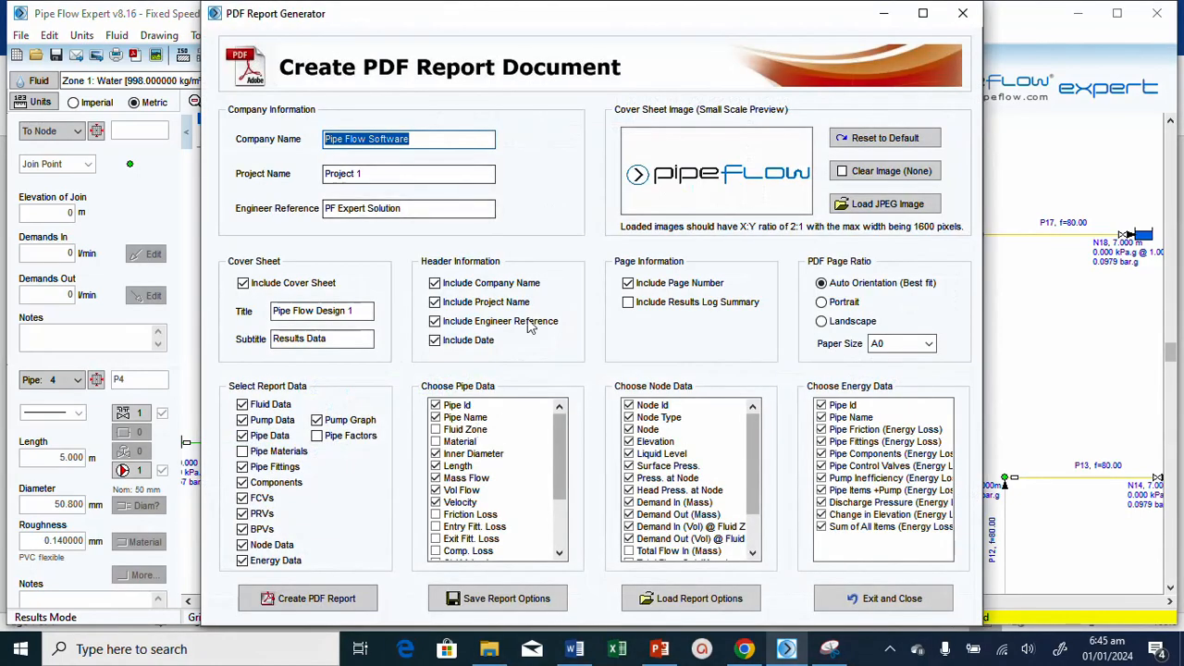
mouse_move(842, 185)
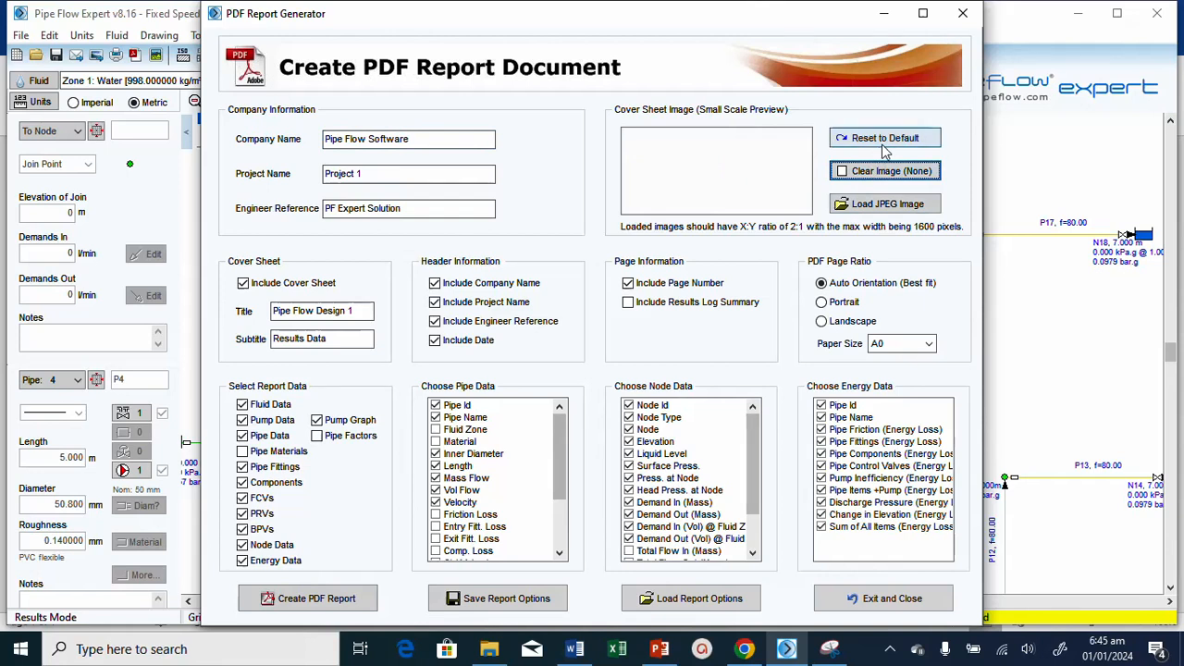
left_click(884, 137)
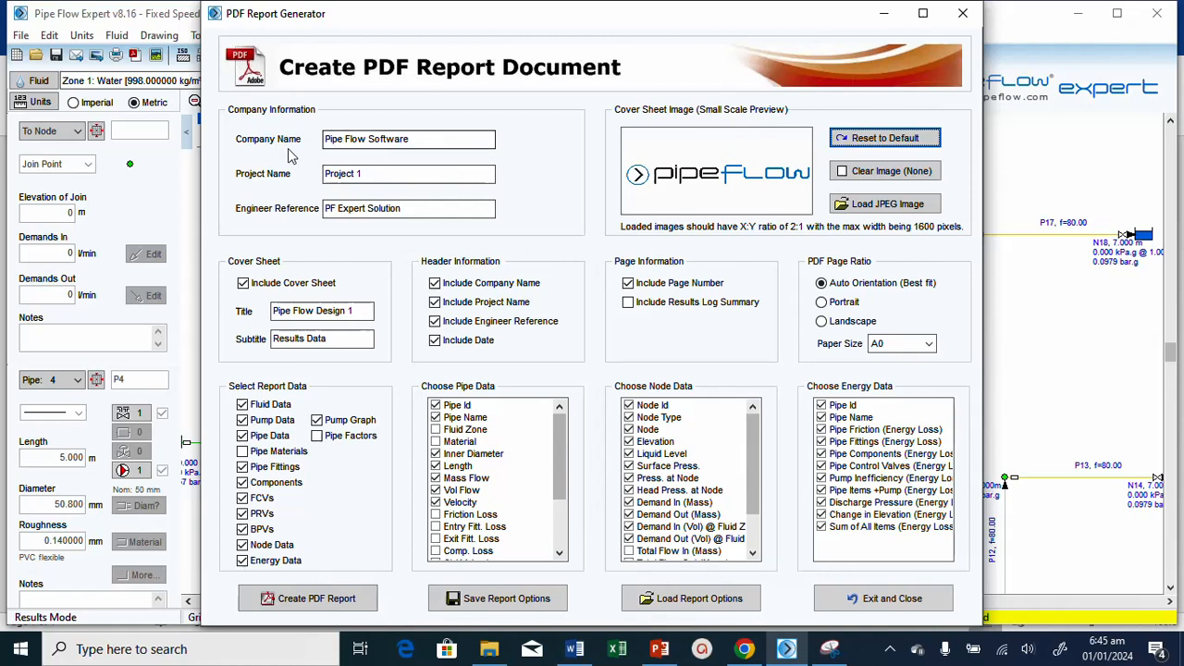
mouse_move(496, 204)
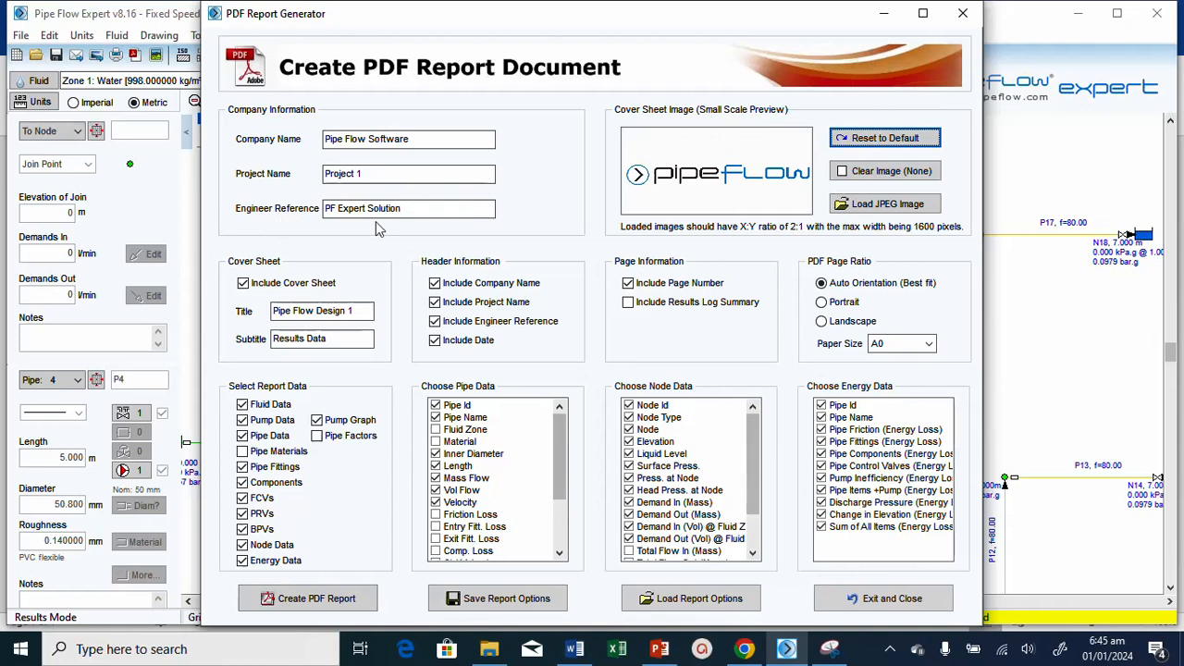
left_click(409, 207)
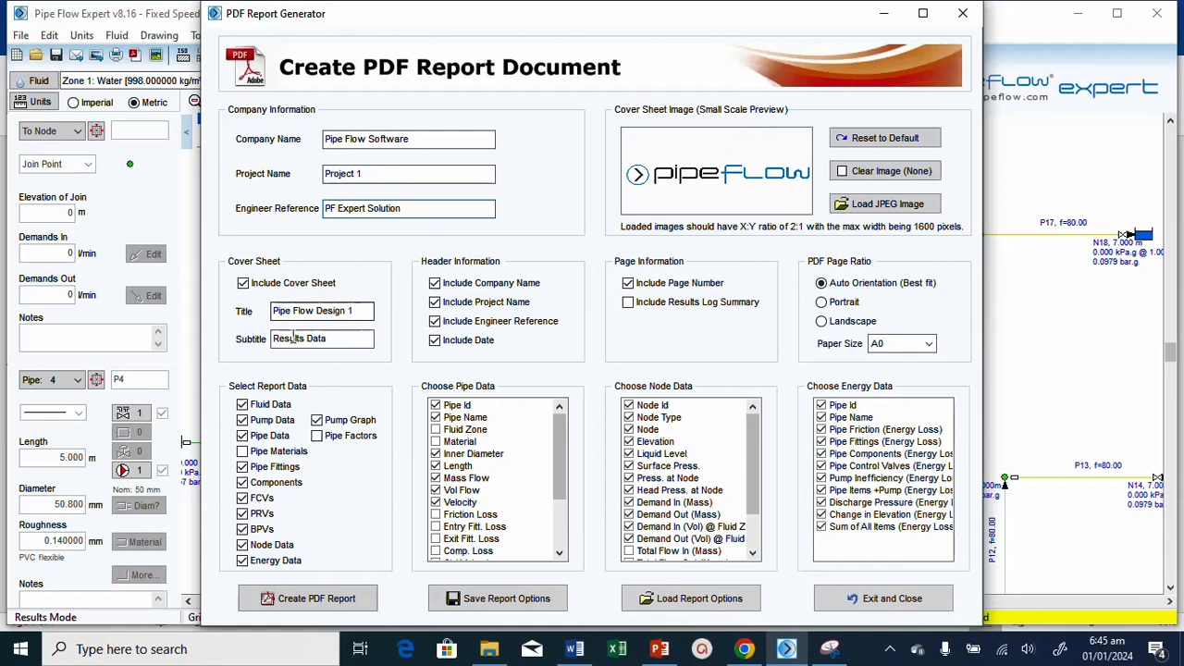
left_click(409, 207)
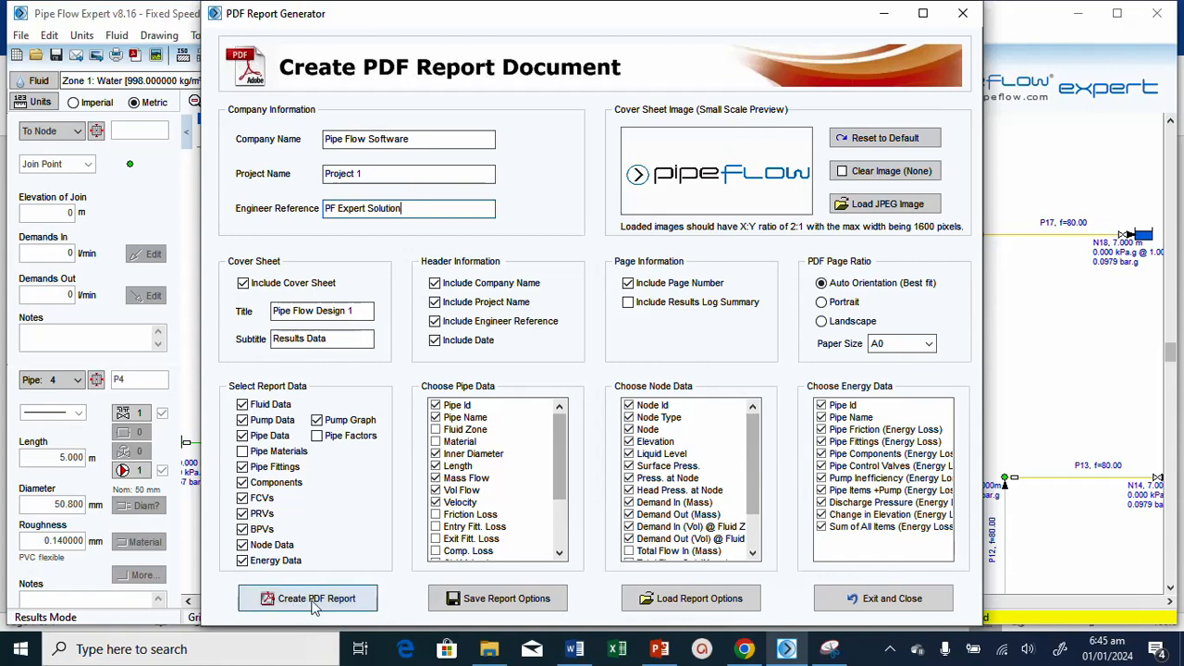
mouse_move(326, 607)
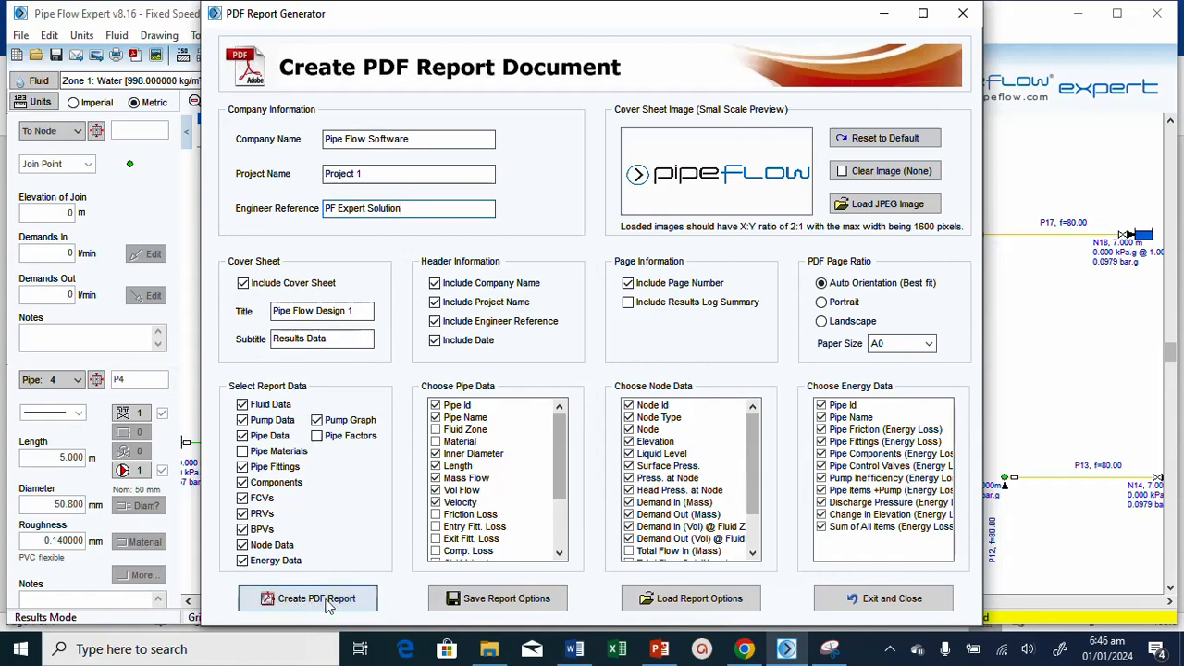
left_click(314, 600)
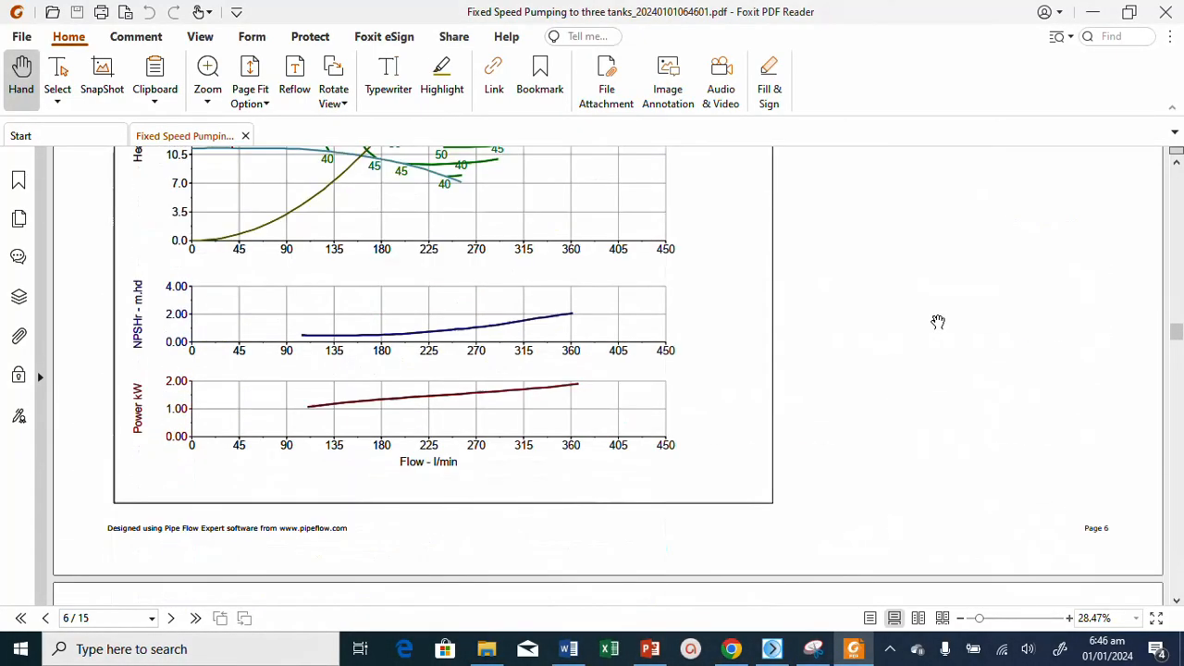
Scroll through the 15-page Fixed Speed Pumping report in Foxit PDF Reader.
scroll("down", 3)
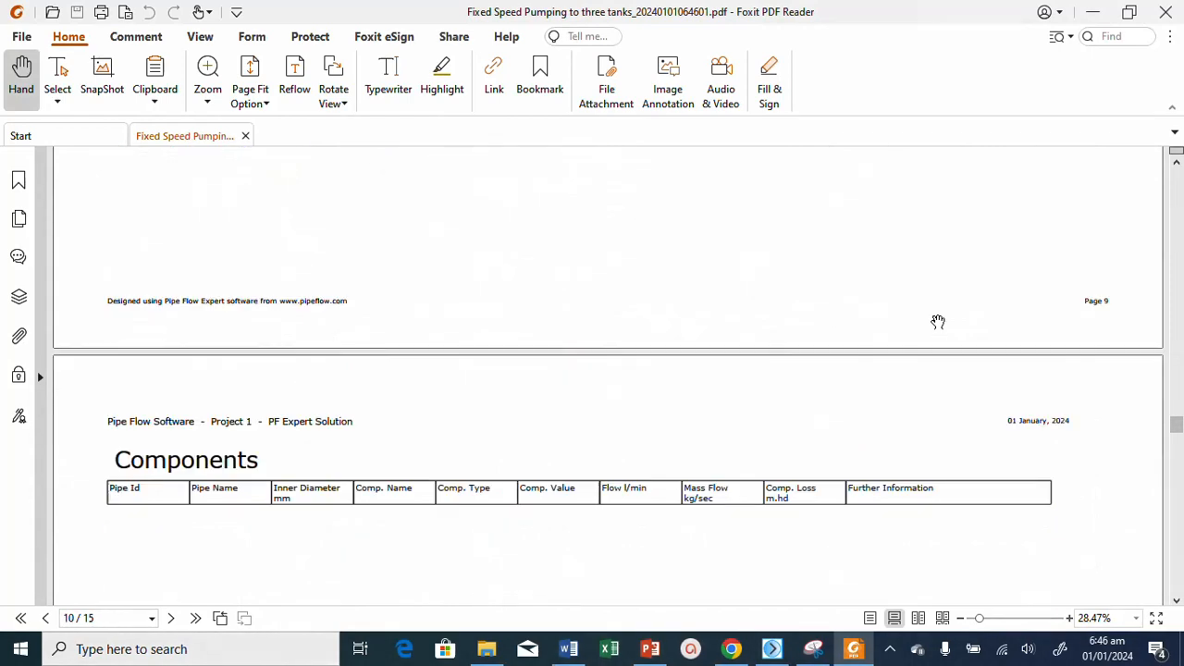
scroll("down", 3)
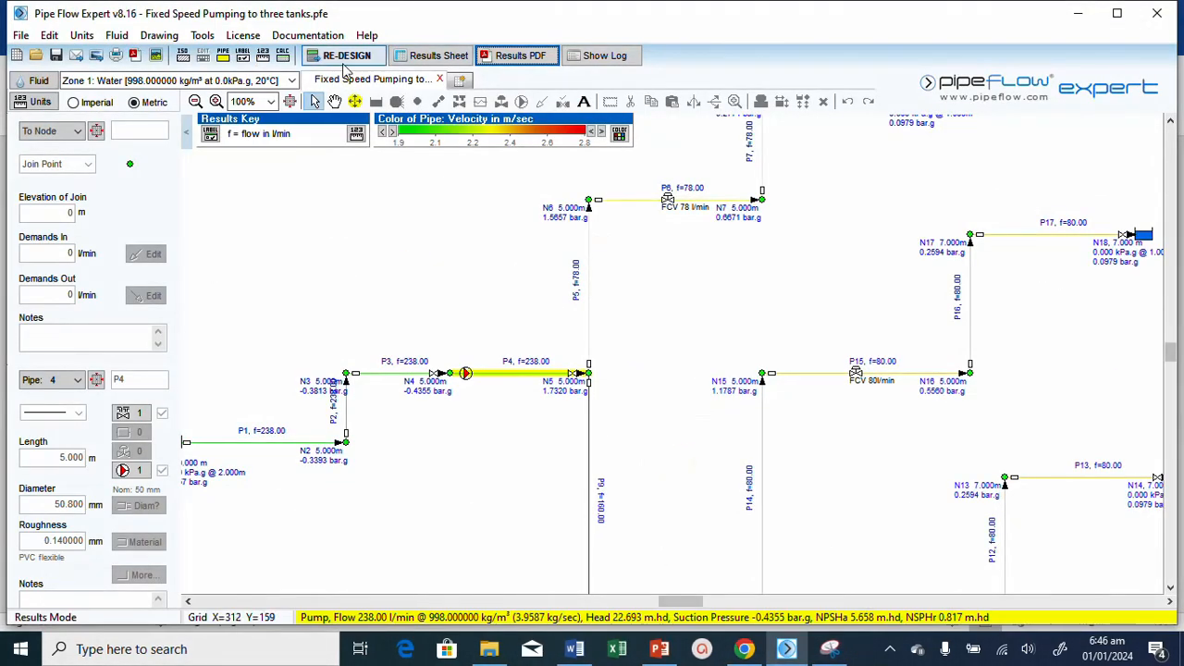
Switch the model back to design mode via RE-DESIGN, showing pipe lengths again.
left_click(346, 55)
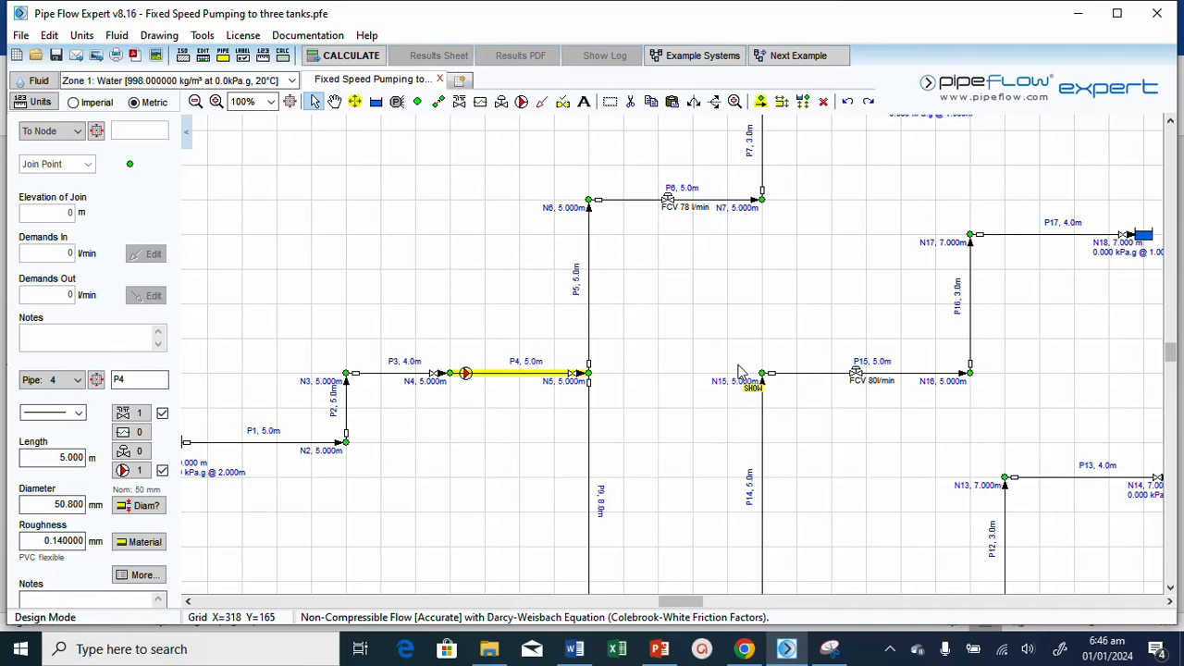
mouse_move(935, 459)
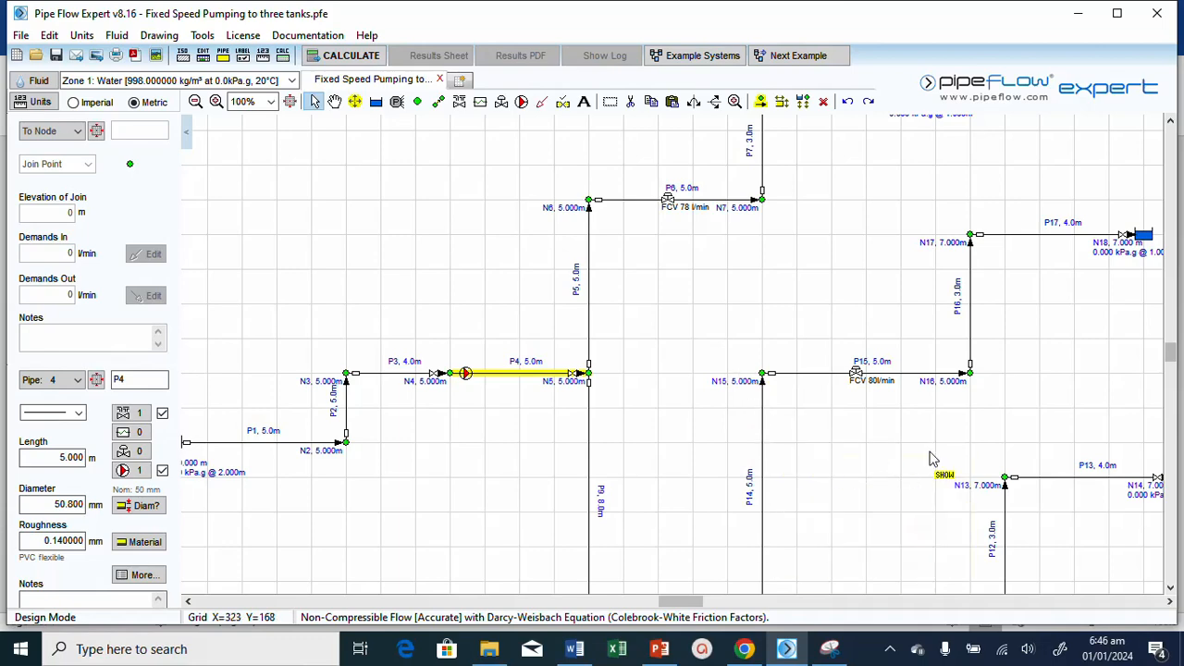